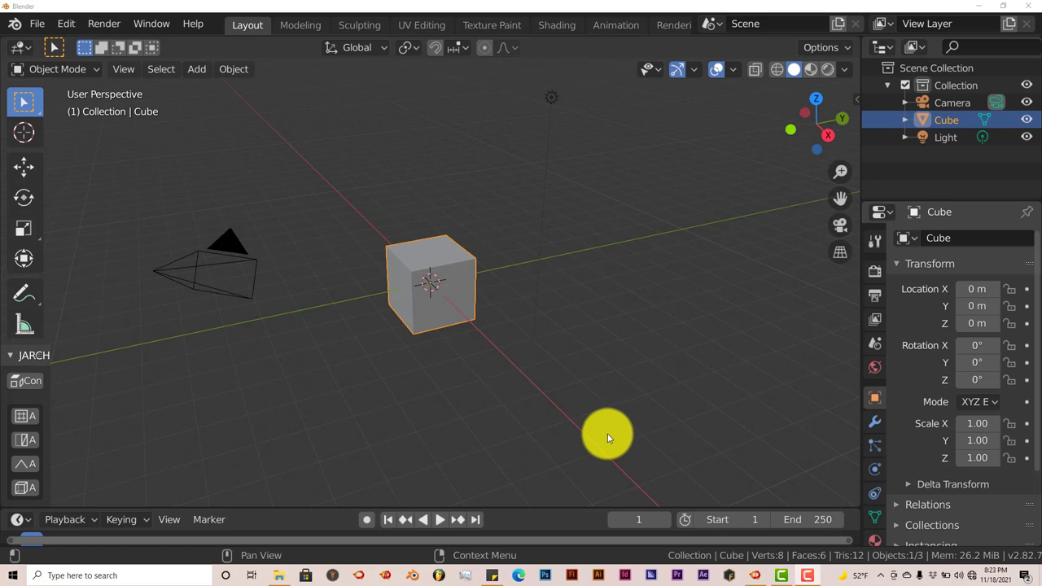
mouse_move(604, 430)
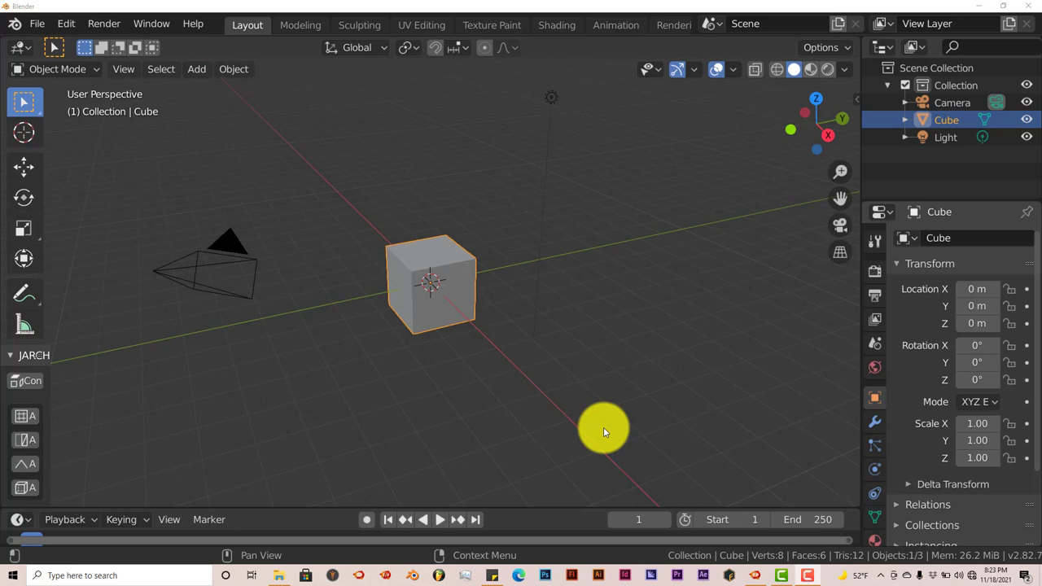
mouse_move(776, 226)
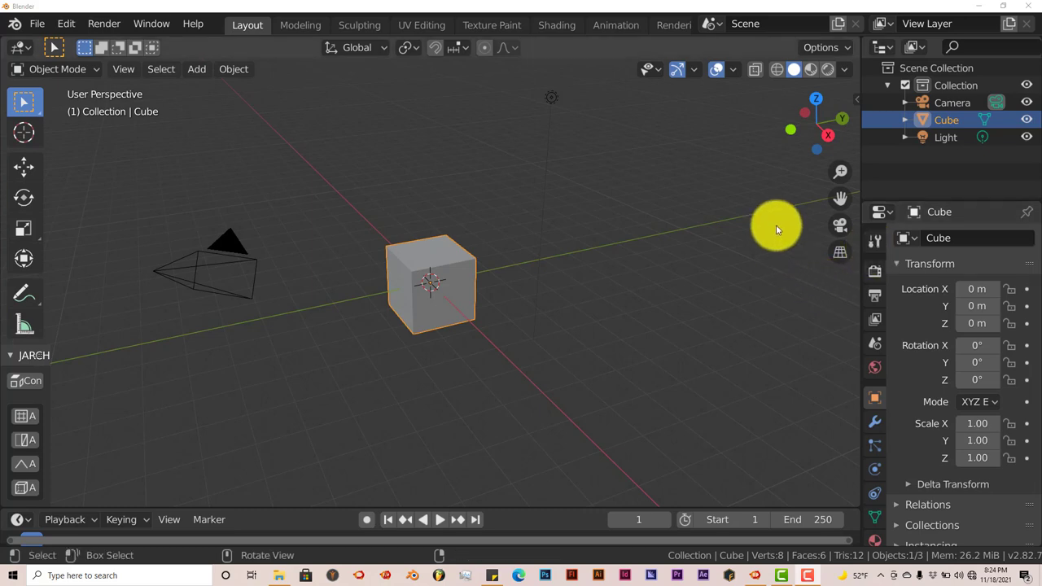
mouse_move(642, 360)
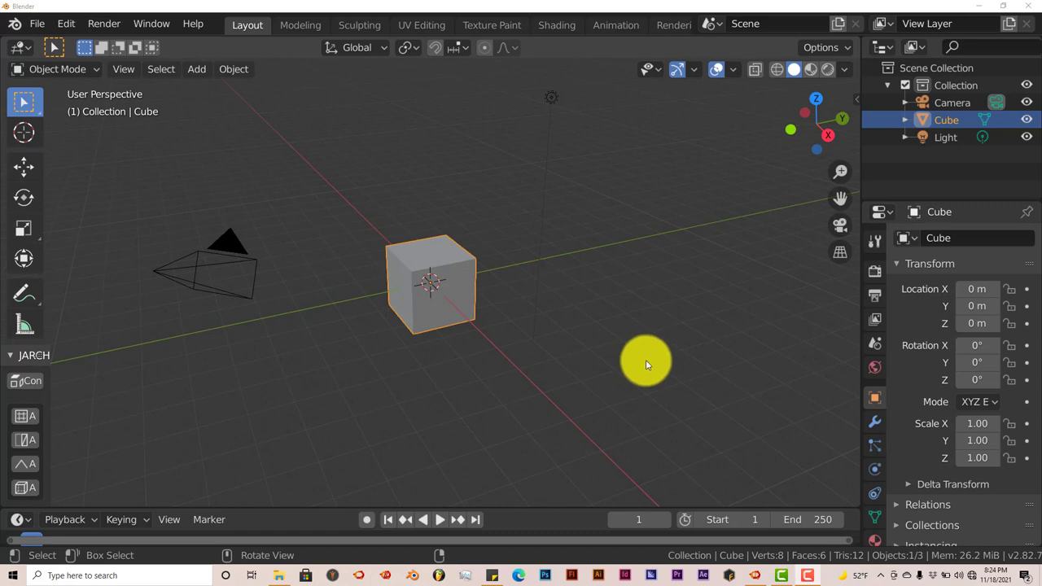
mouse_move(625, 366)
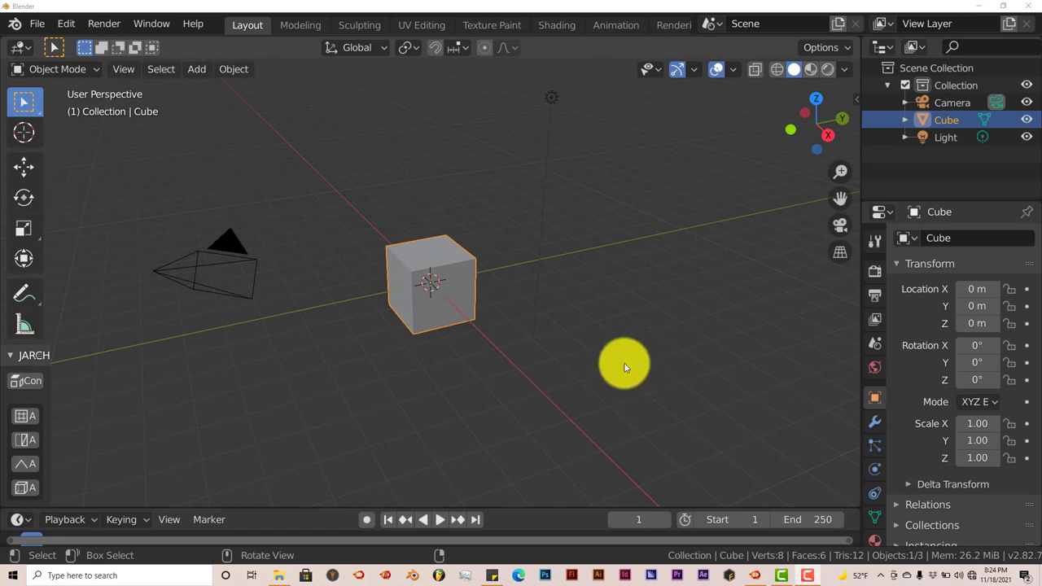
mouse_move(606, 368)
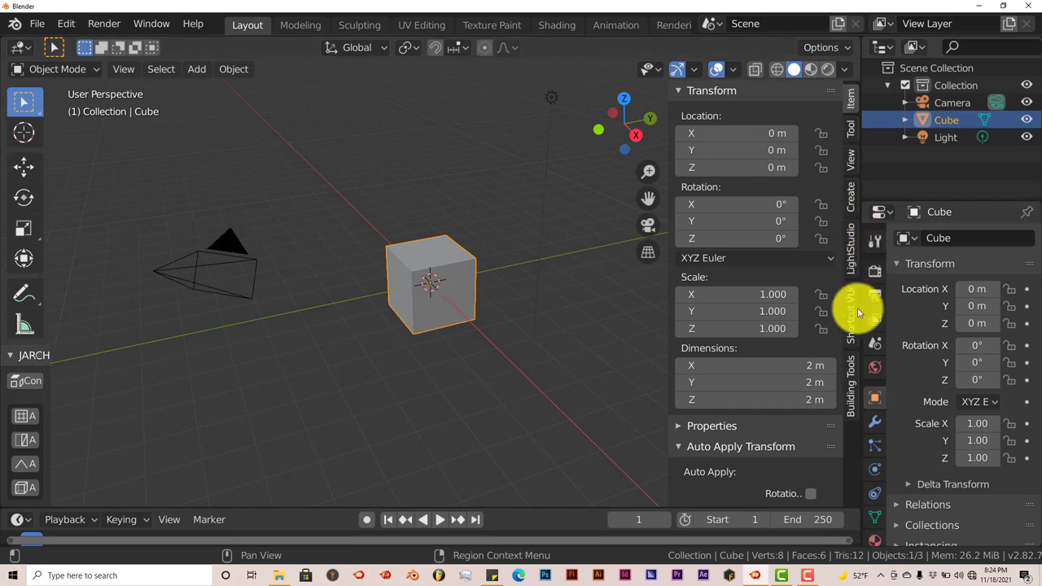
Step: Start the Shortcut VUr add-on from the sidebar so keystrokes appear on screen
left_click(850, 314)
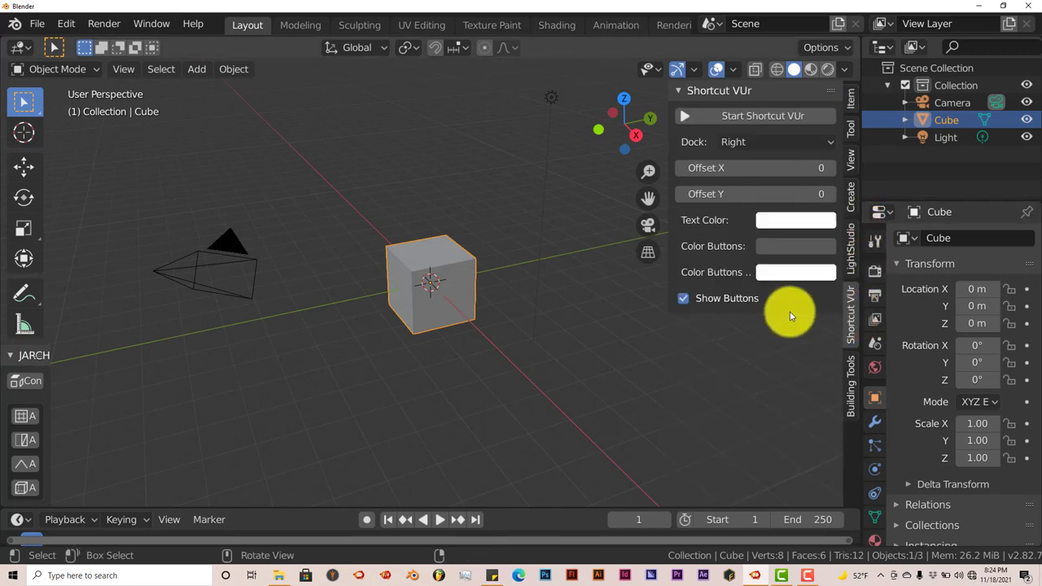
mouse_move(720, 134)
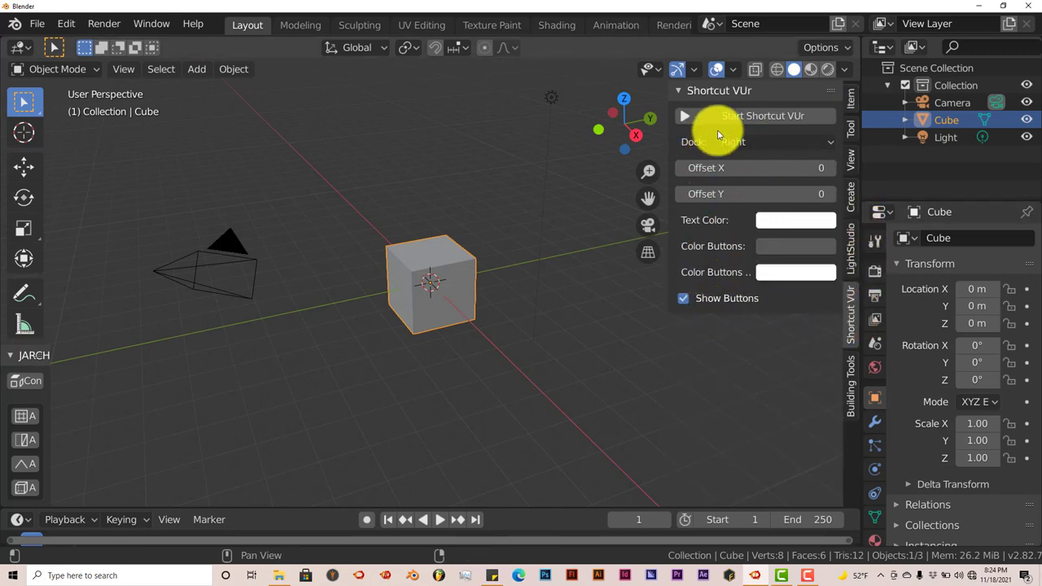
left_click(761, 116)
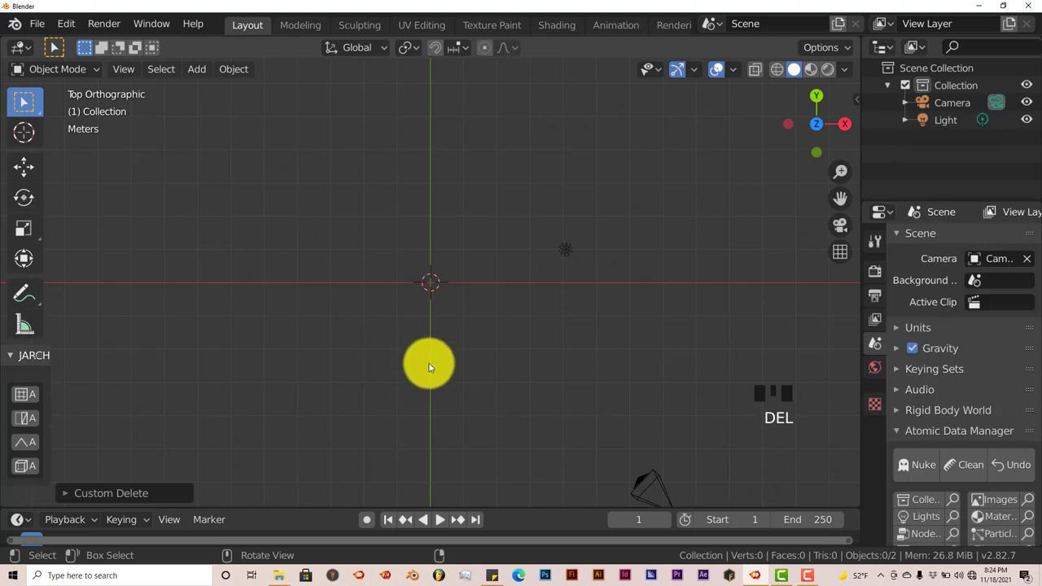
Step: Add a Bezier curve at the origin and rotate it -90° around Z to run vertically
scroll("up", 3)
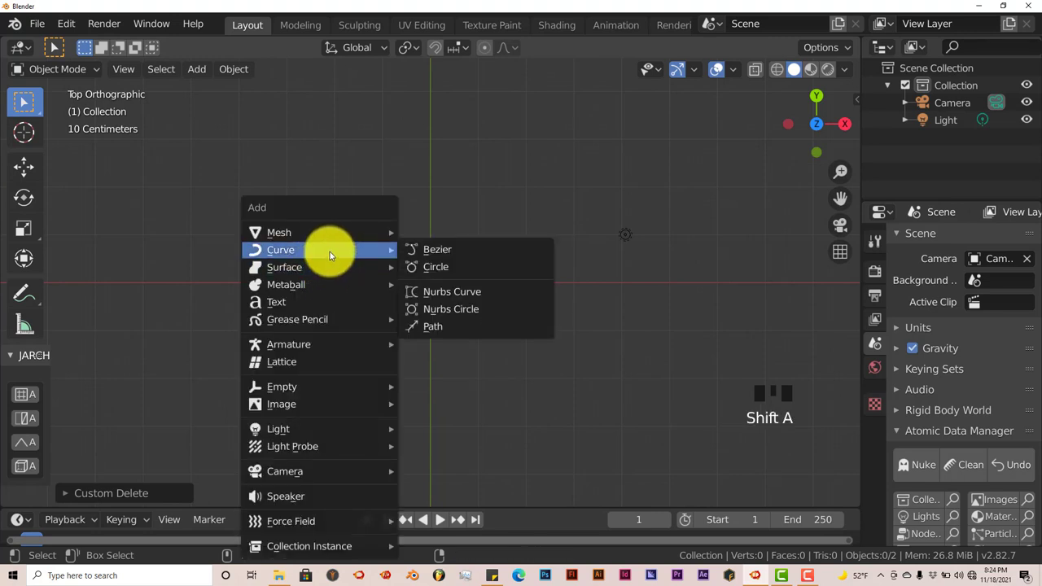
left_click(437, 249)
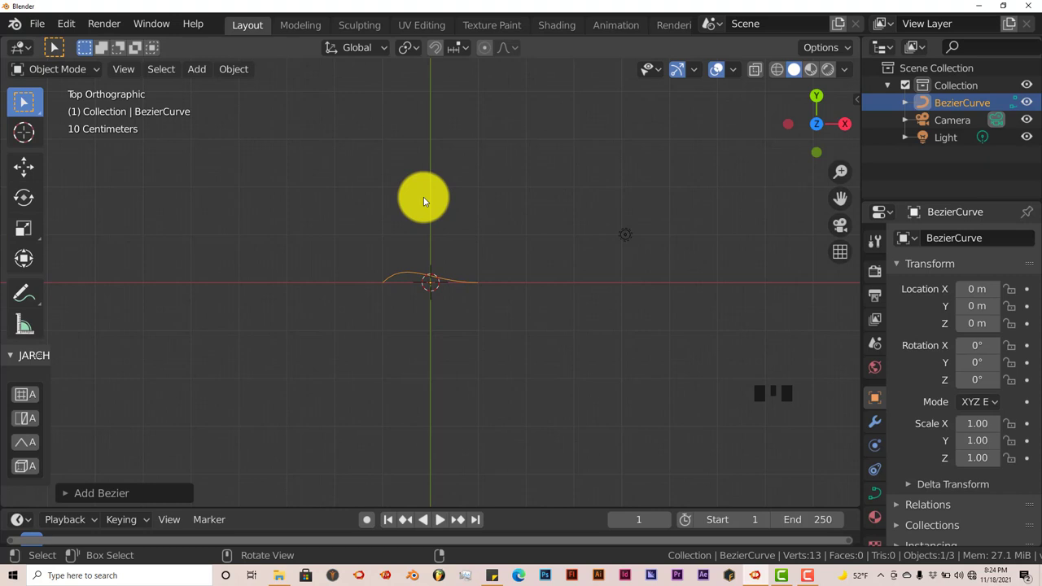
mouse_move(423, 177)
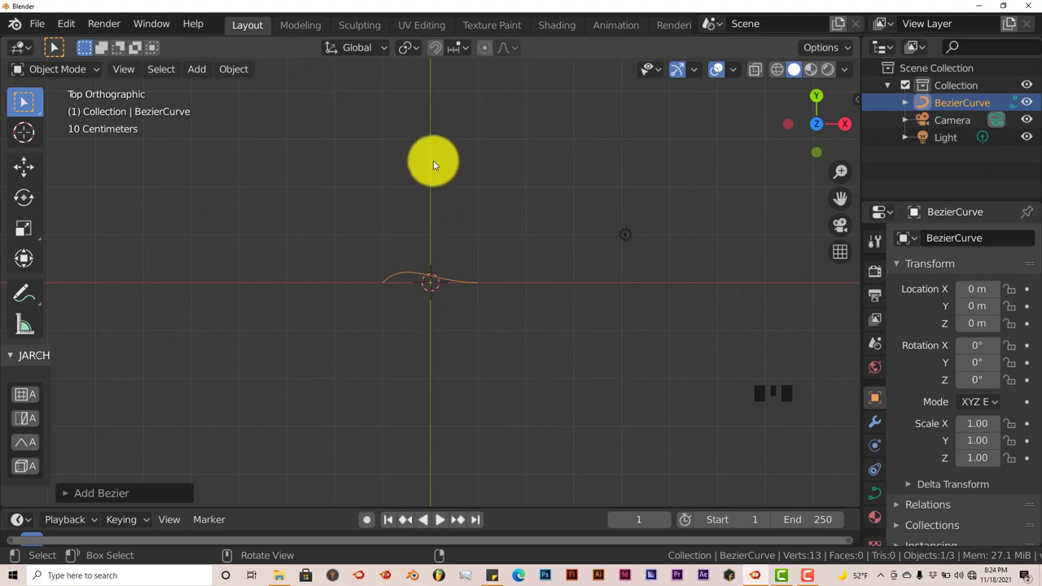
key("r")
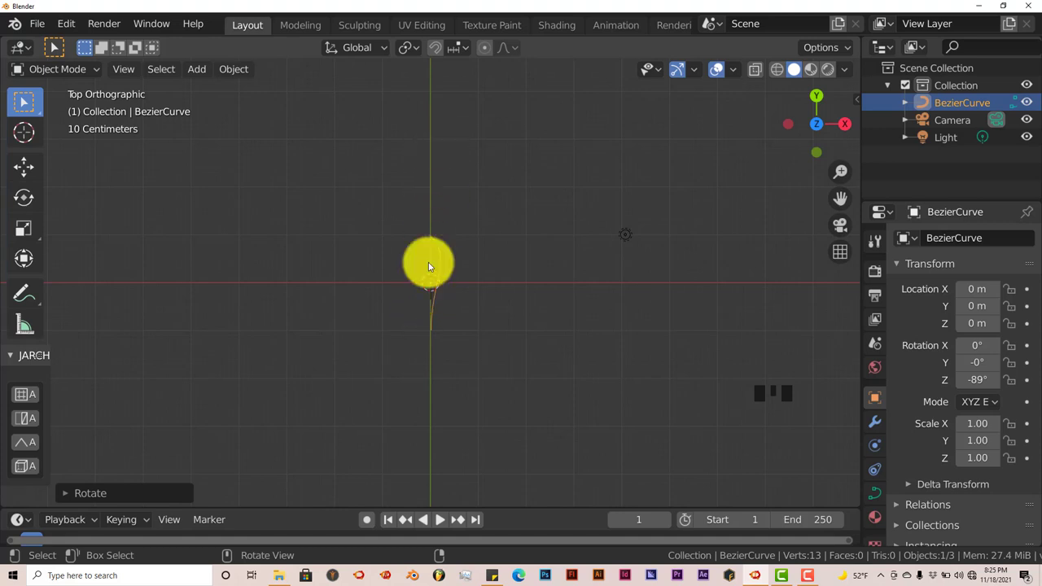
scroll("up", 3)
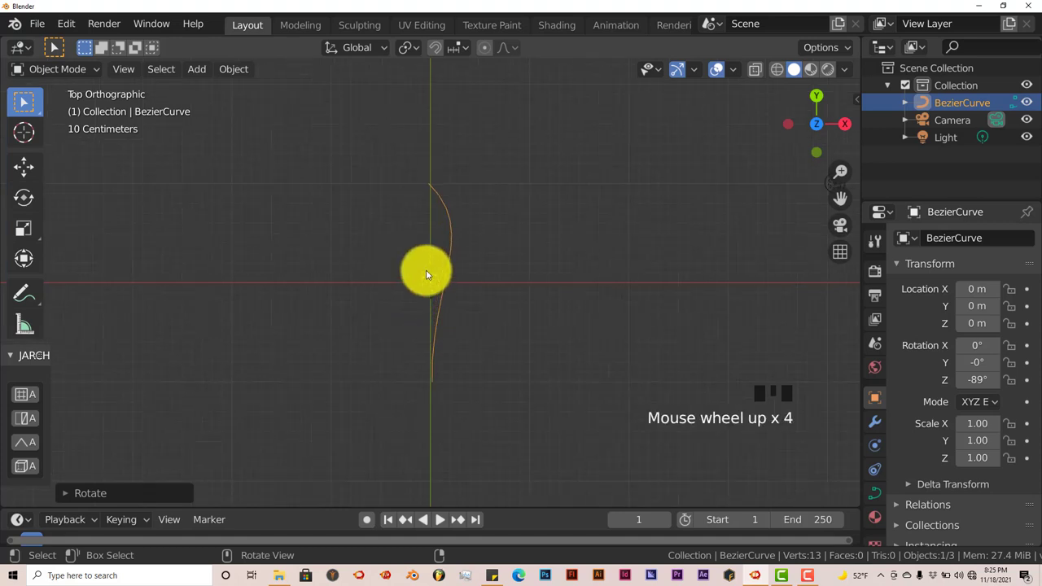
mouse_move(429, 268)
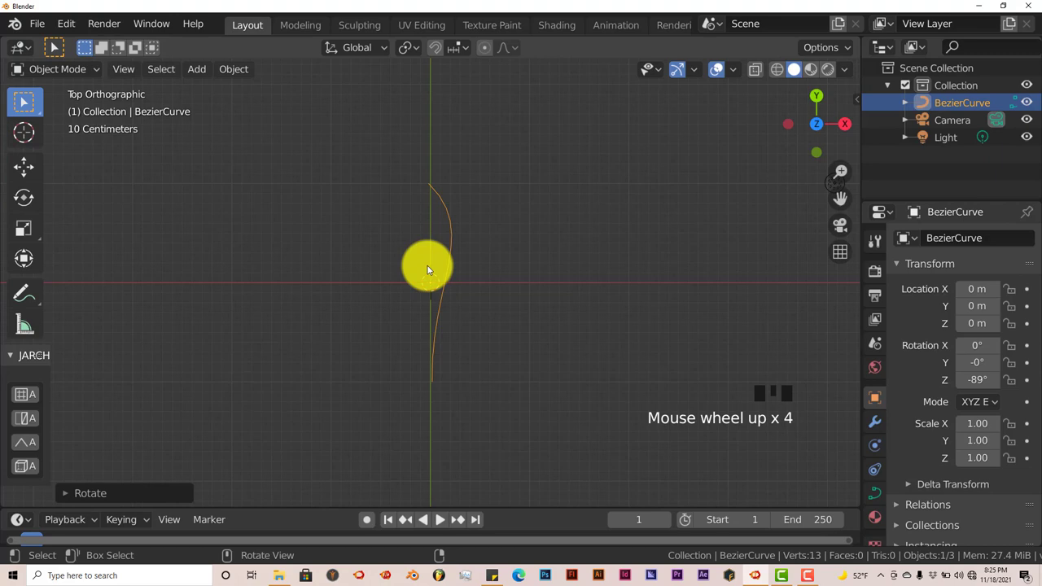
Step: Move the curve's top point up-left and rotate both ends' handles into a hook arc
key("Tab")
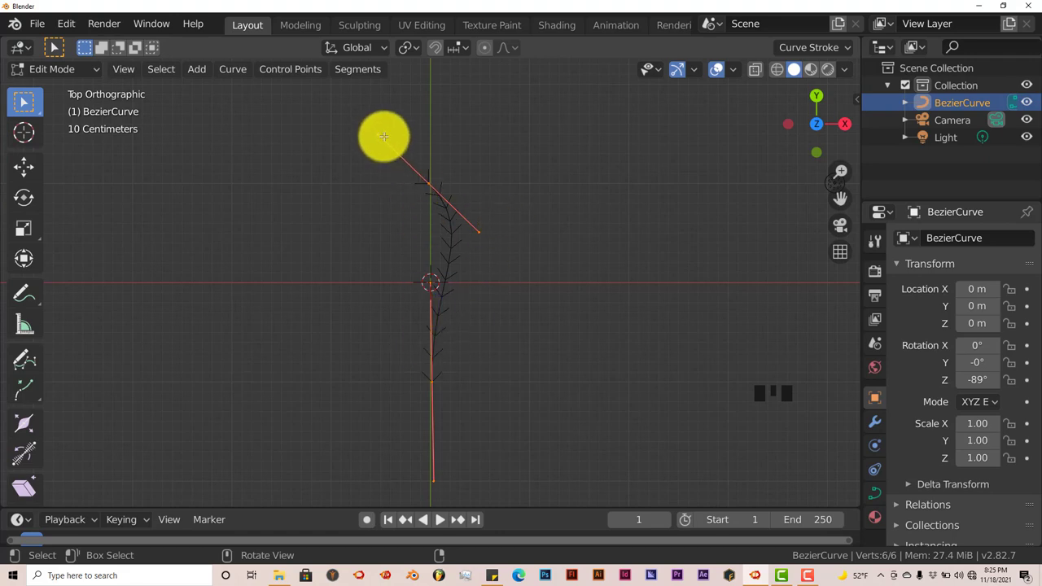
left_click_drag(383, 136, 429, 185)
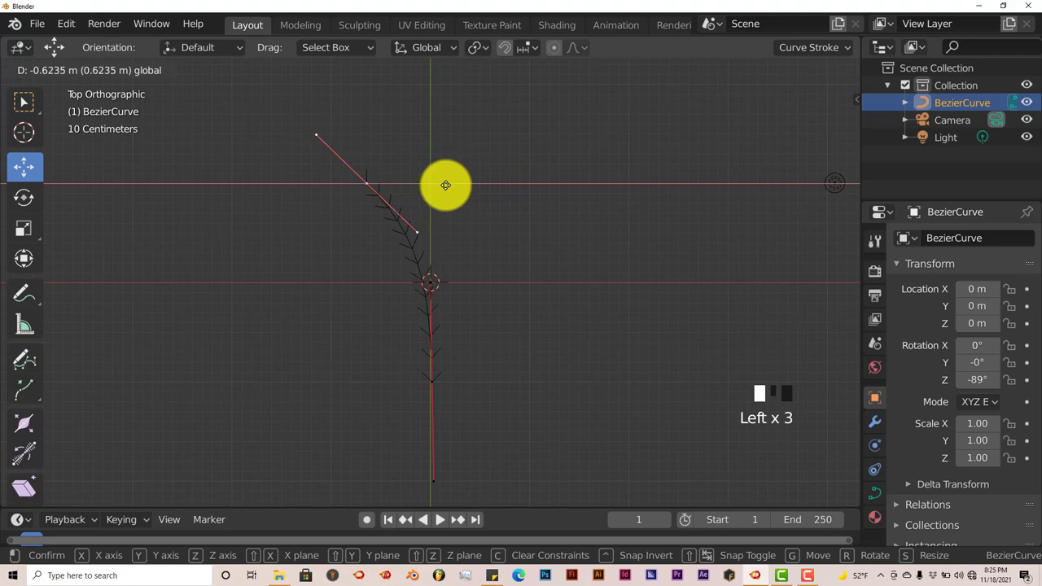
key("r")
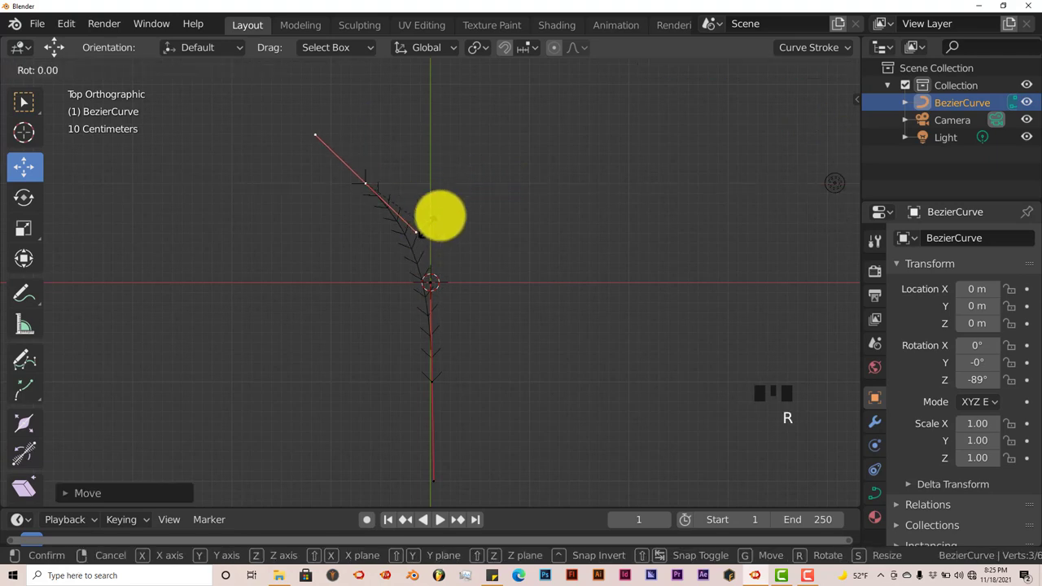
key("Tab")
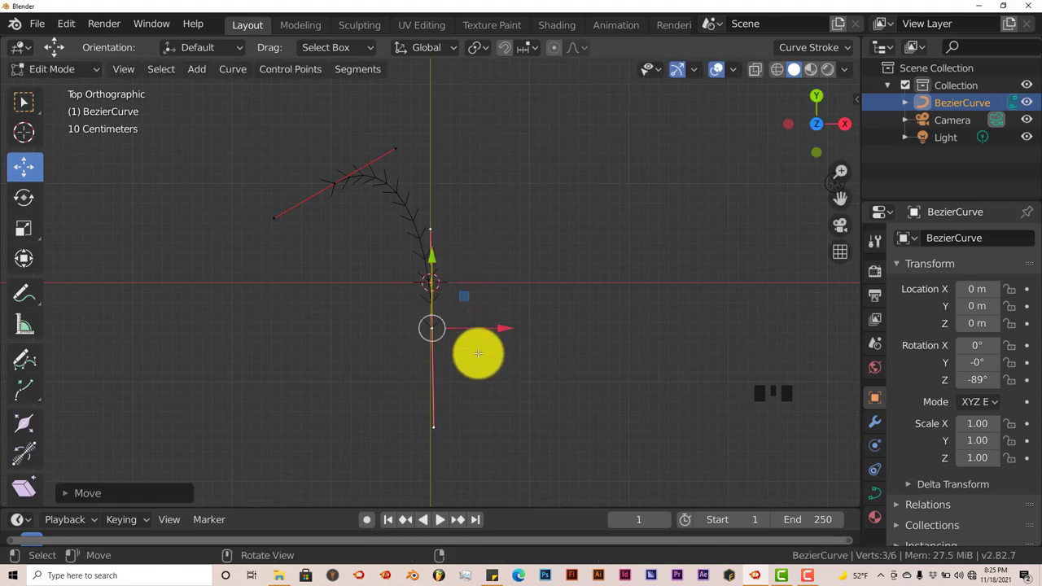
key("r")
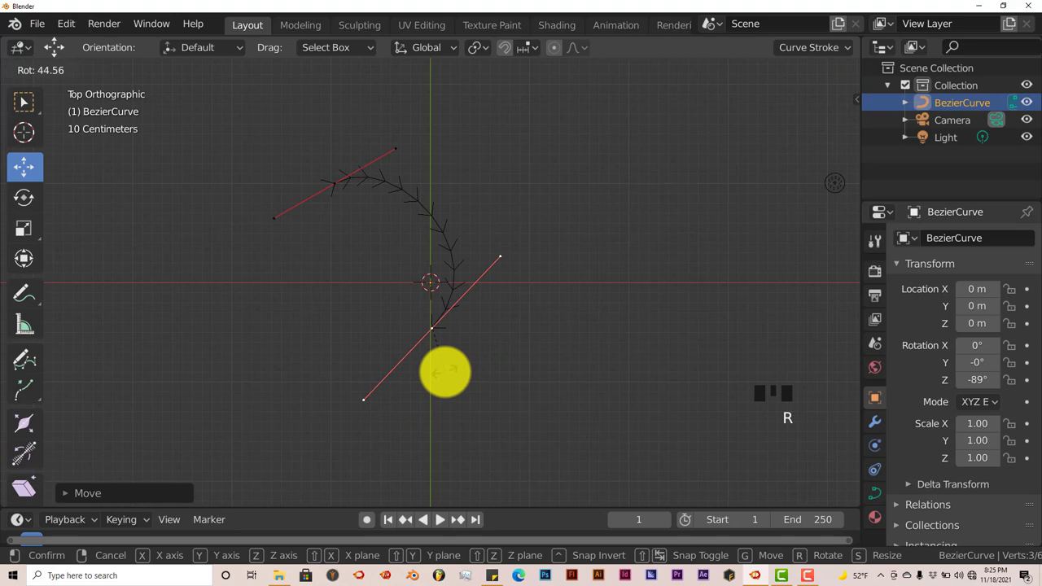
scroll("down", 3)
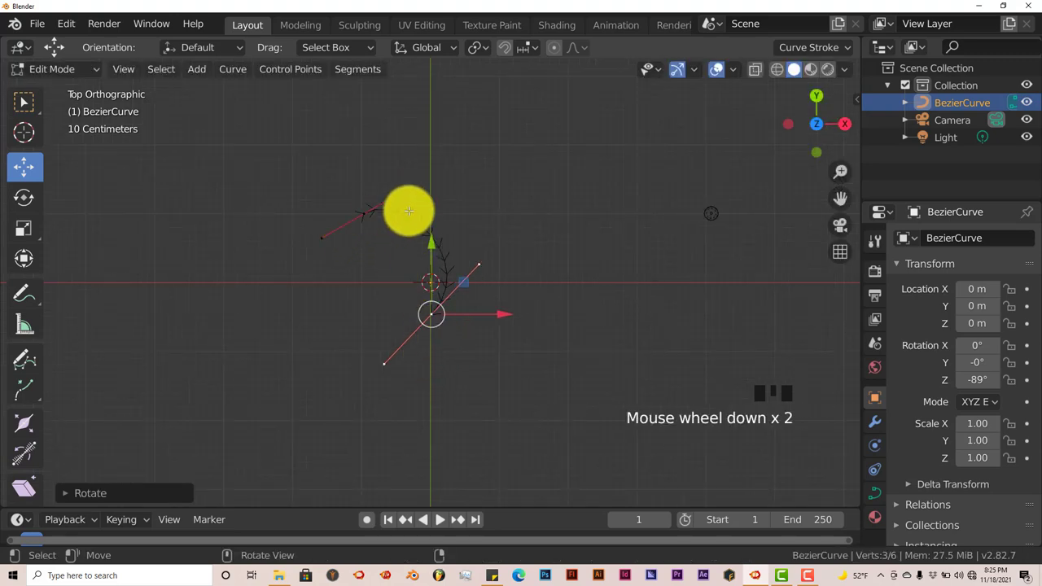
scroll("down", 3)
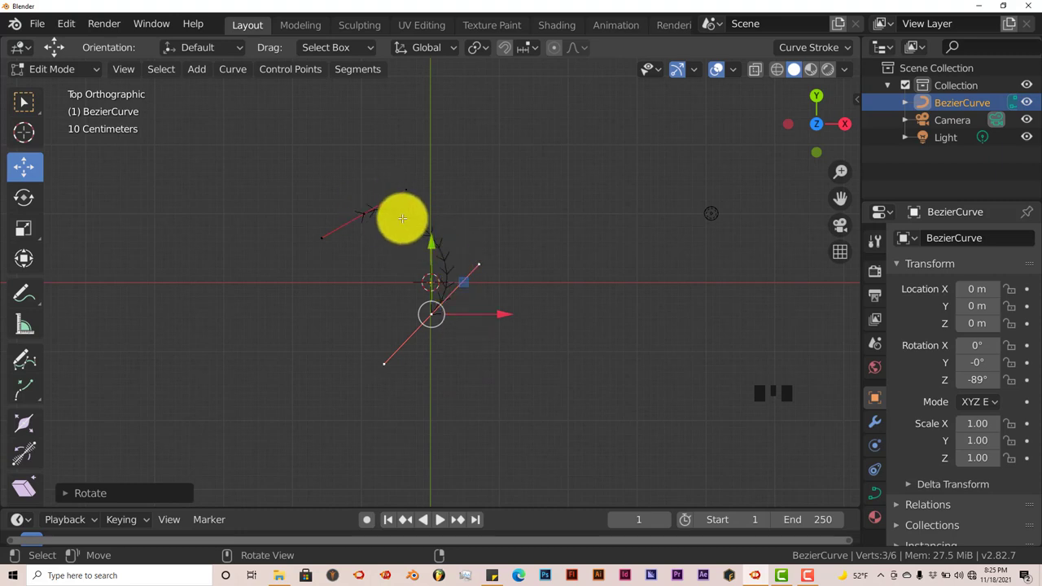
Step: Extrude a third point from the arc's left end and place it lower-left
key("Tab")
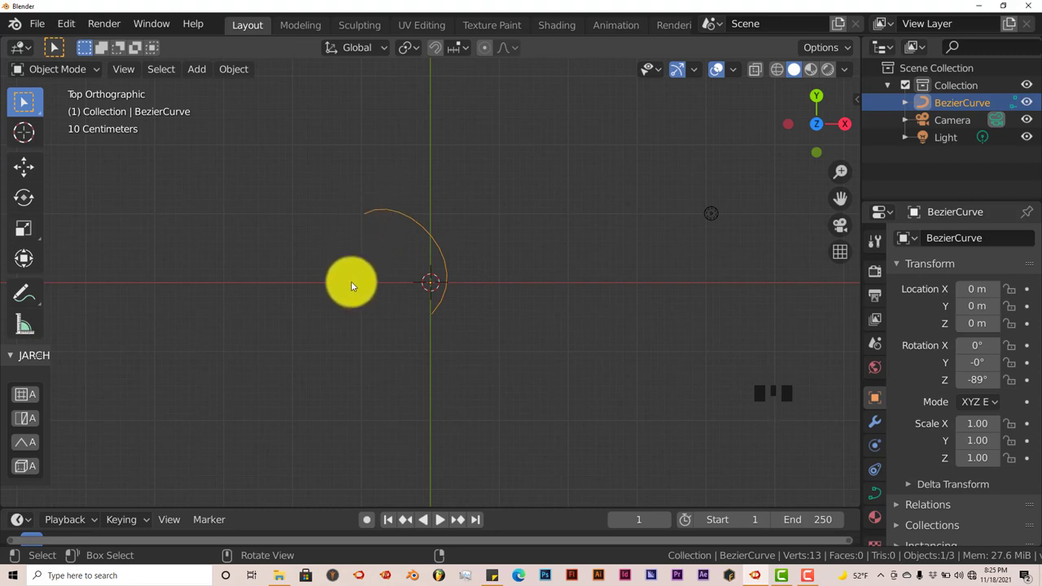
key("Tab")
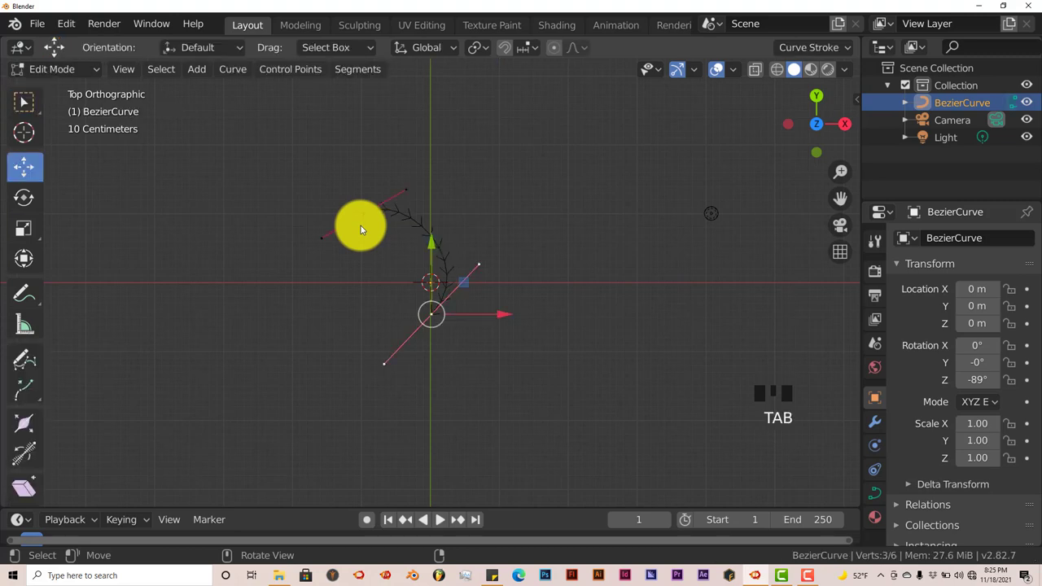
mouse_move(381, 200)
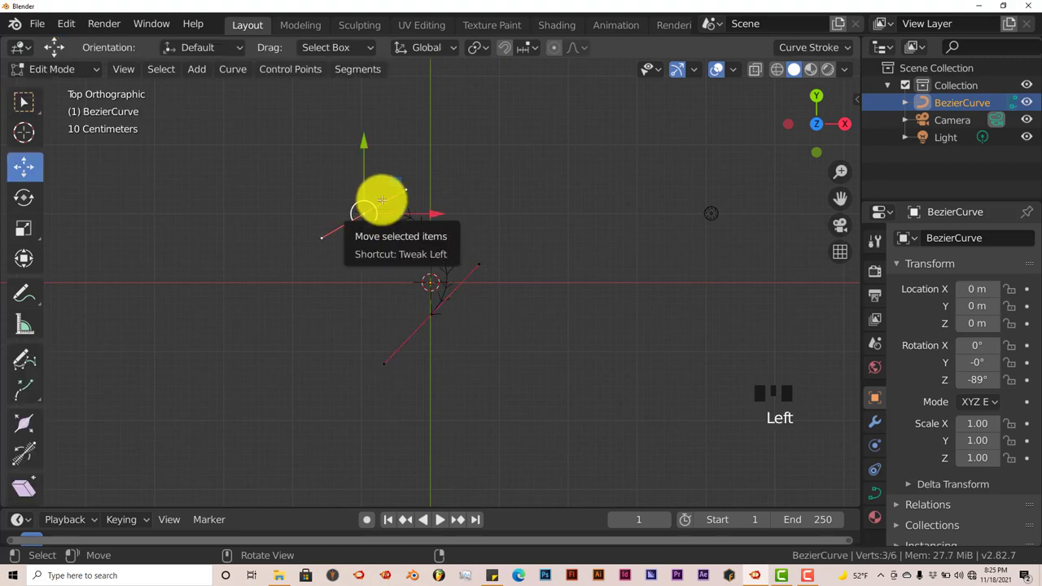
left_click_drag(380, 202, 345, 234)
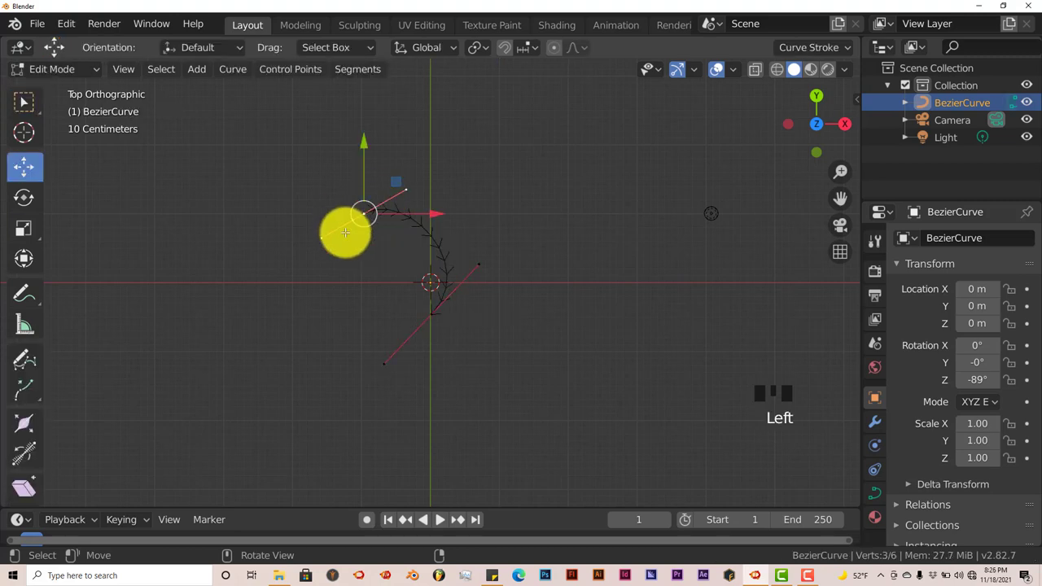
key("e")
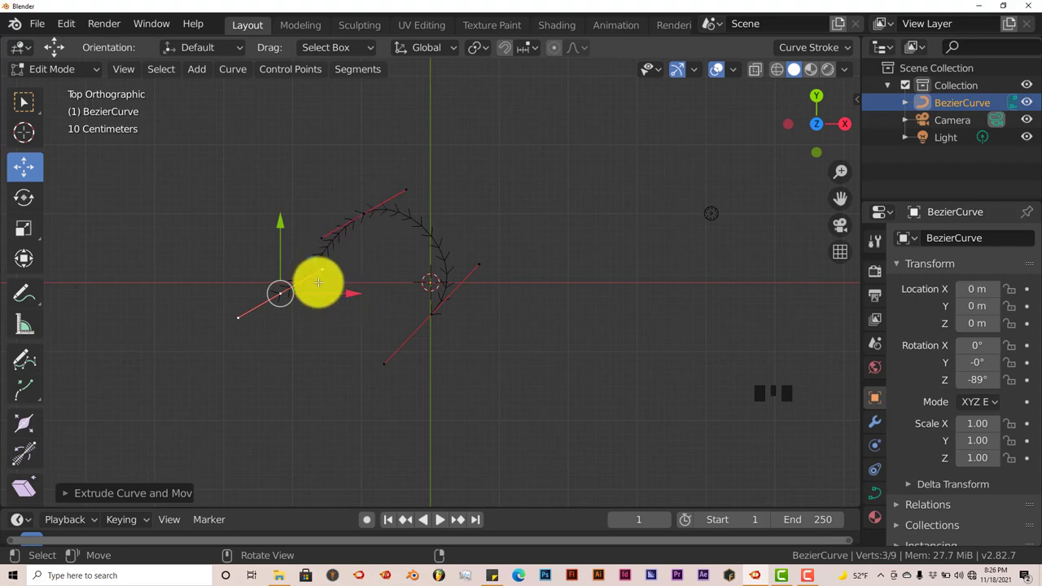
mouse_move(352, 278)
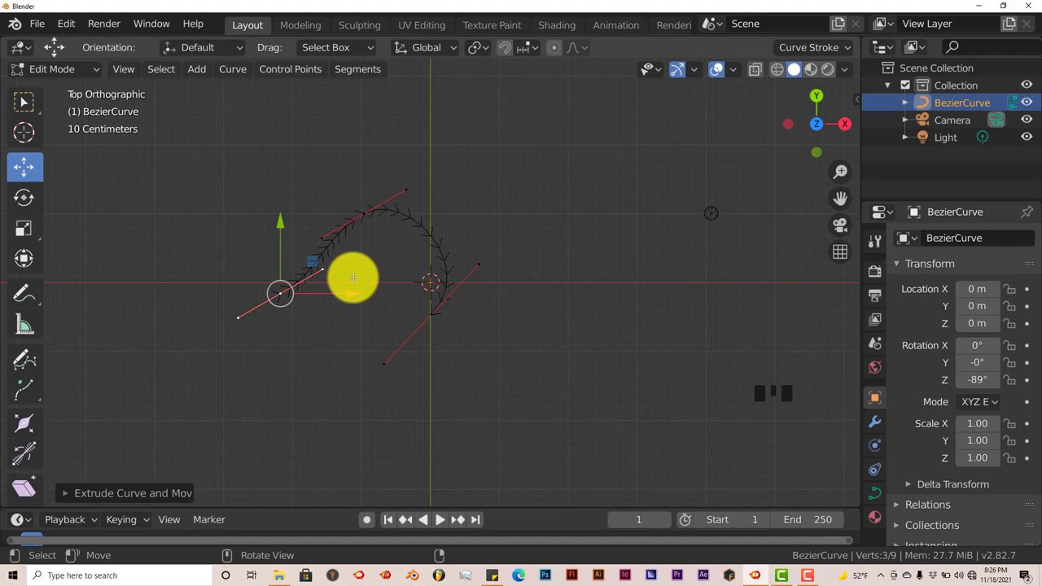
key("r")
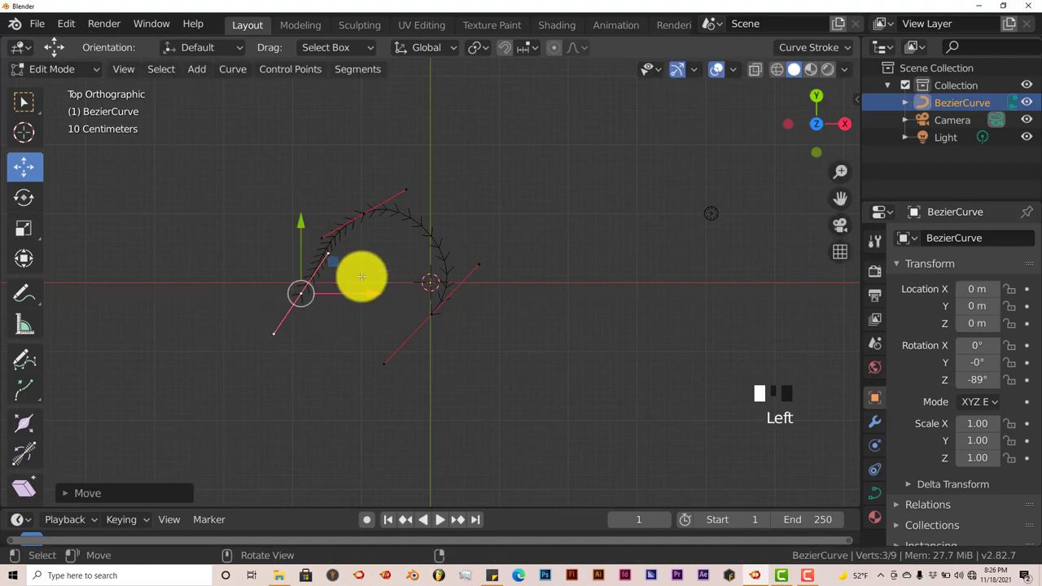
key("r")
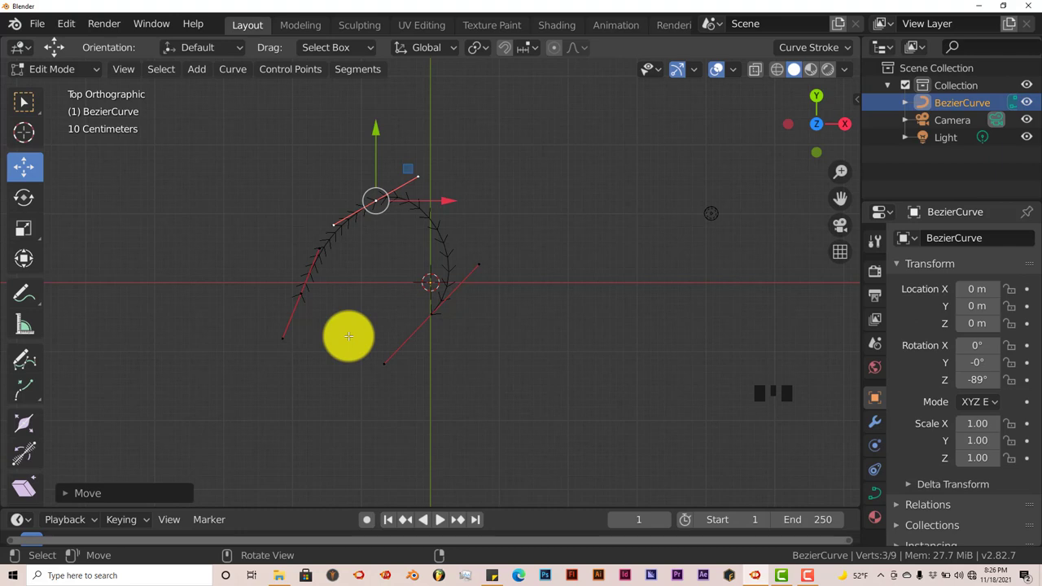
Step: Raise the hook's left endpoint and rotate the top point's handles for a rounder arc
key("Tab")
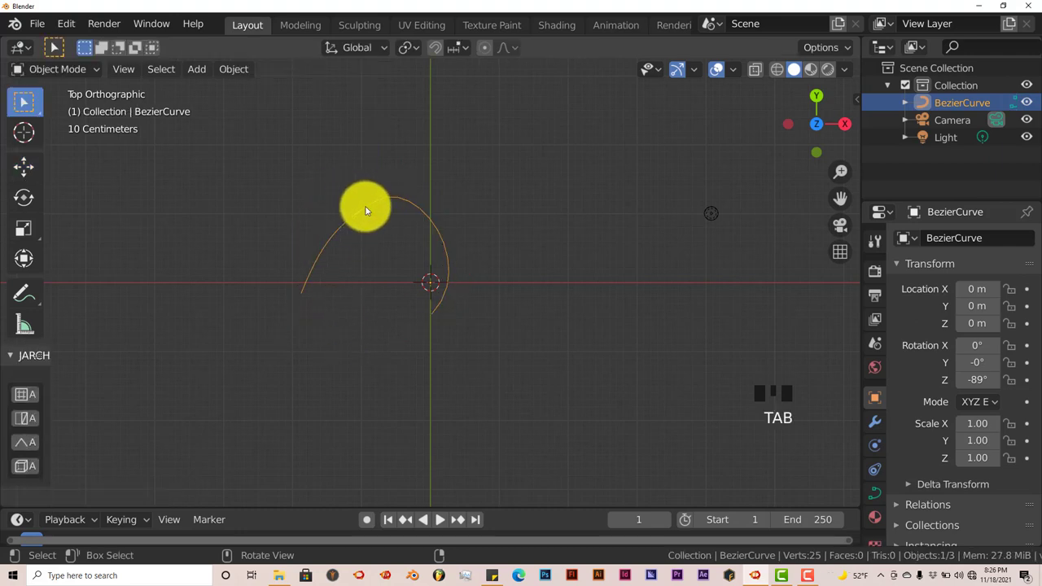
key("Tab")
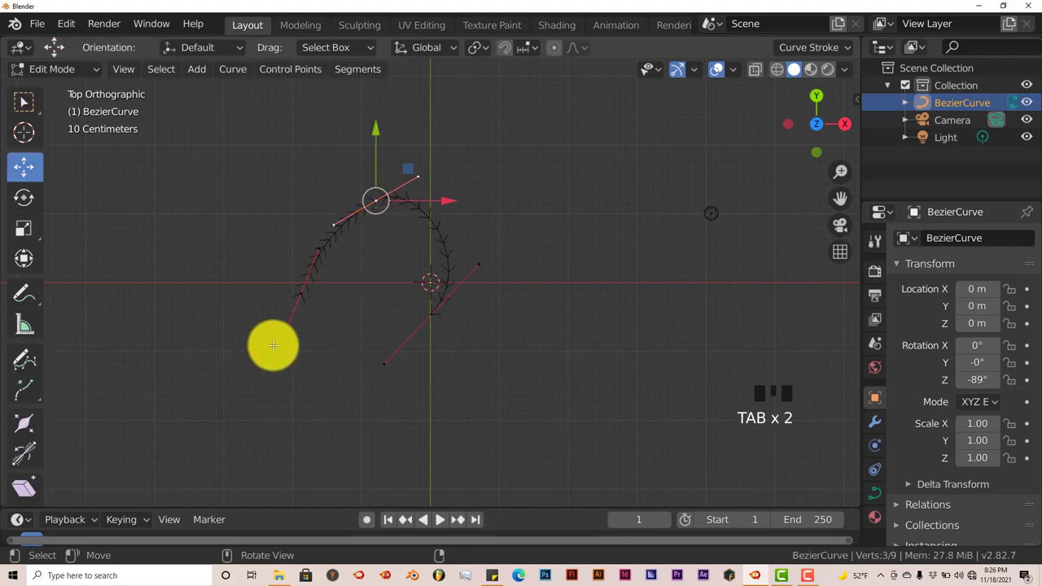
left_click(281, 342)
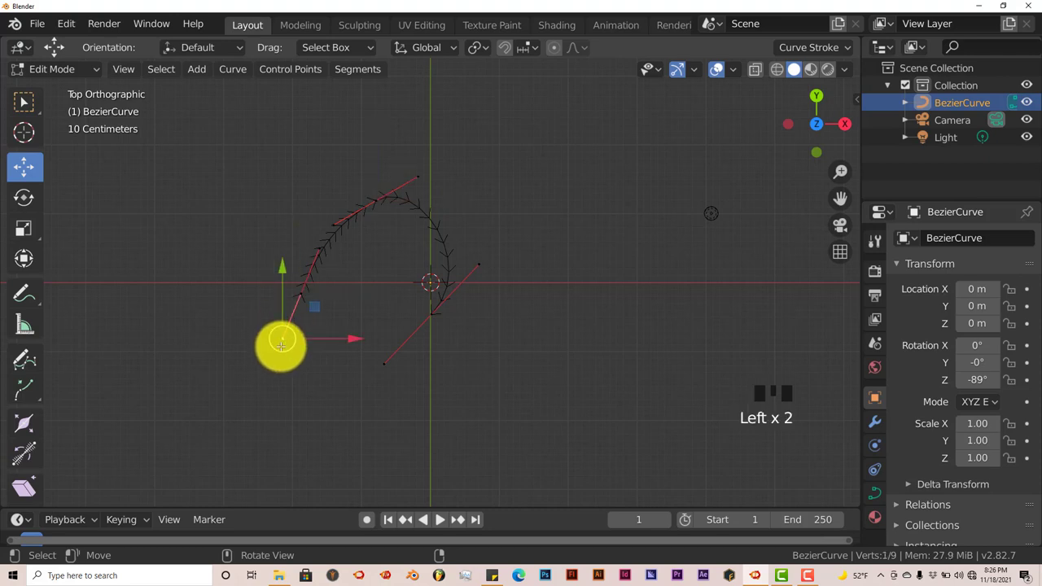
left_click_drag(281, 346, 305, 301)
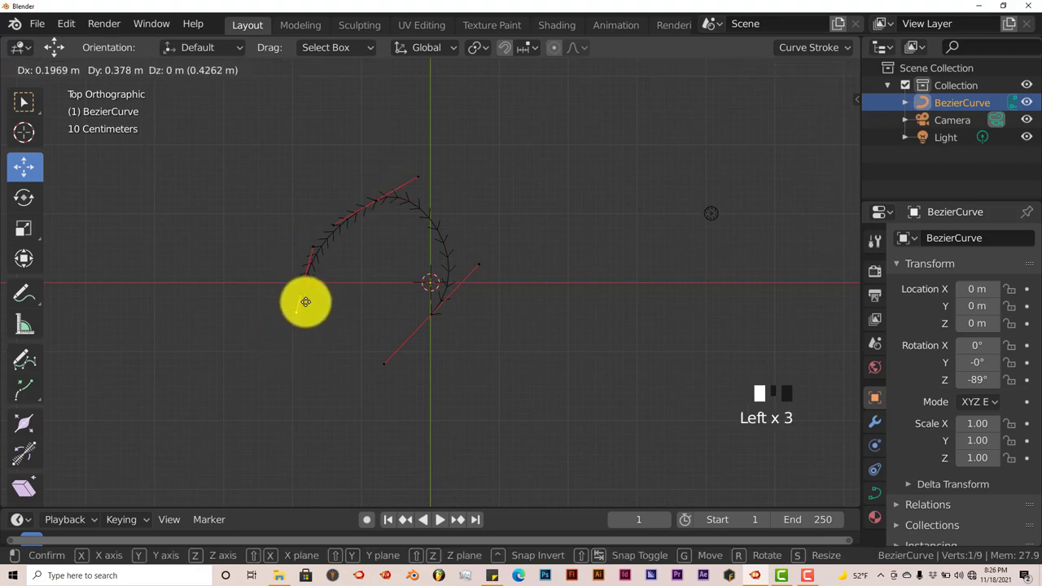
left_click(305, 294)
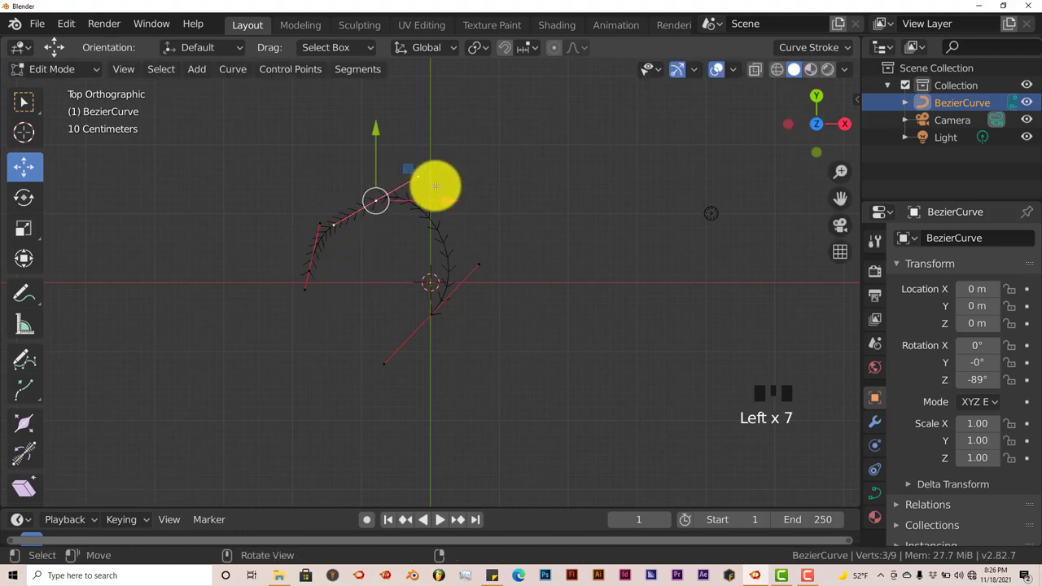
key("r")
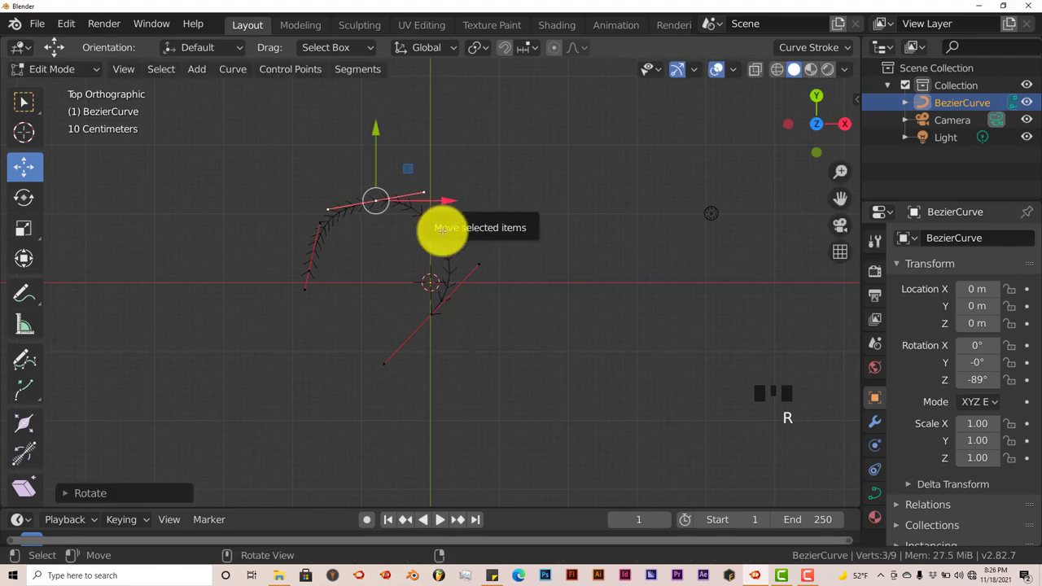
key("Tab")
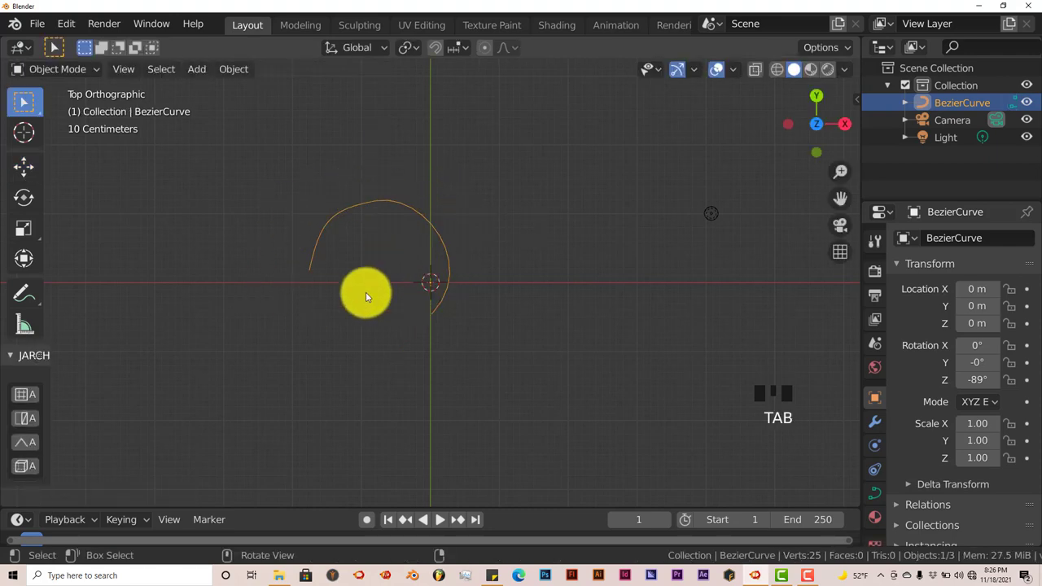
scroll("down", 3)
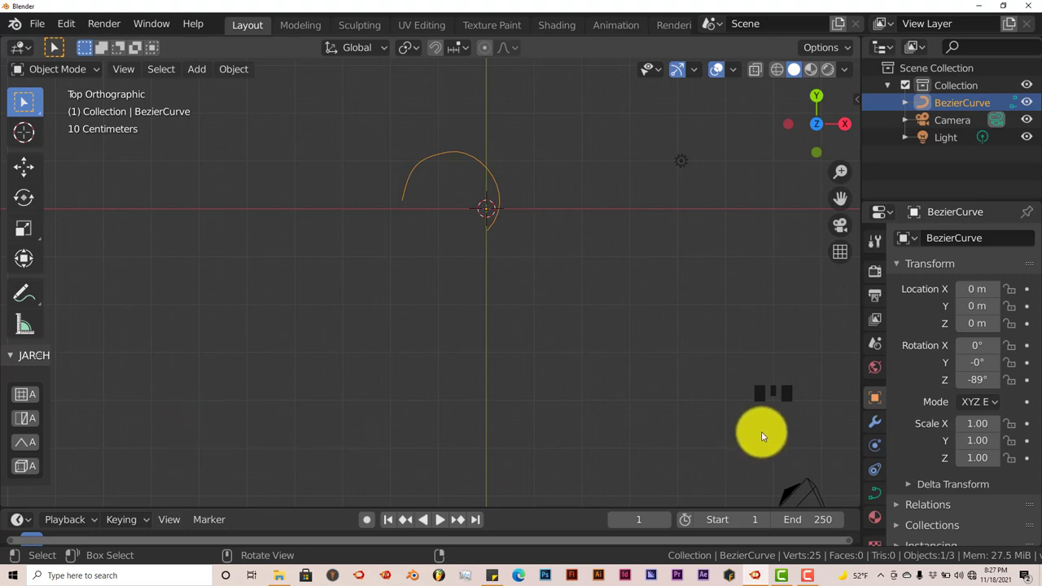
scroll("down", 3)
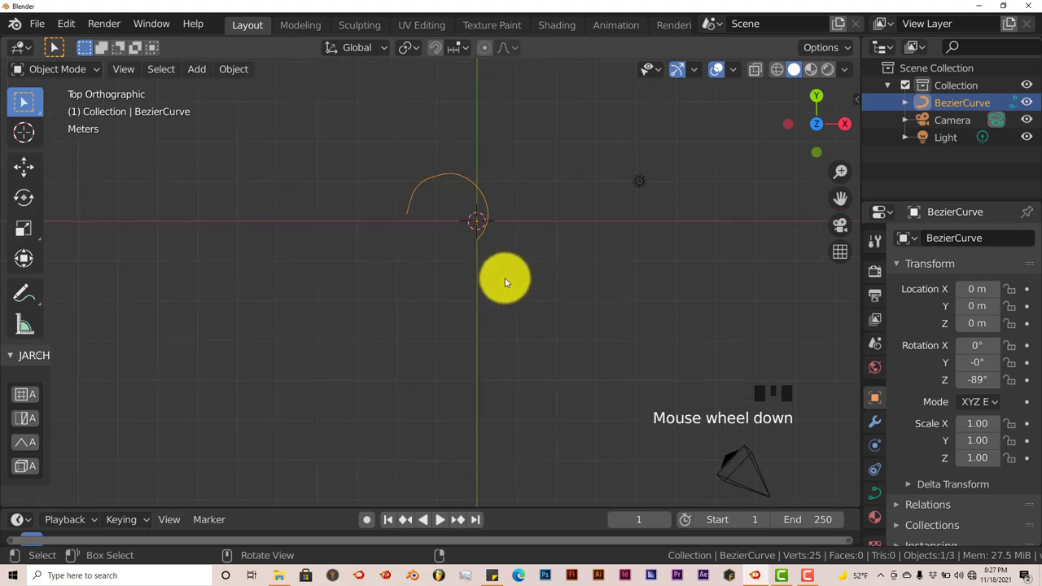
scroll("down", 3)
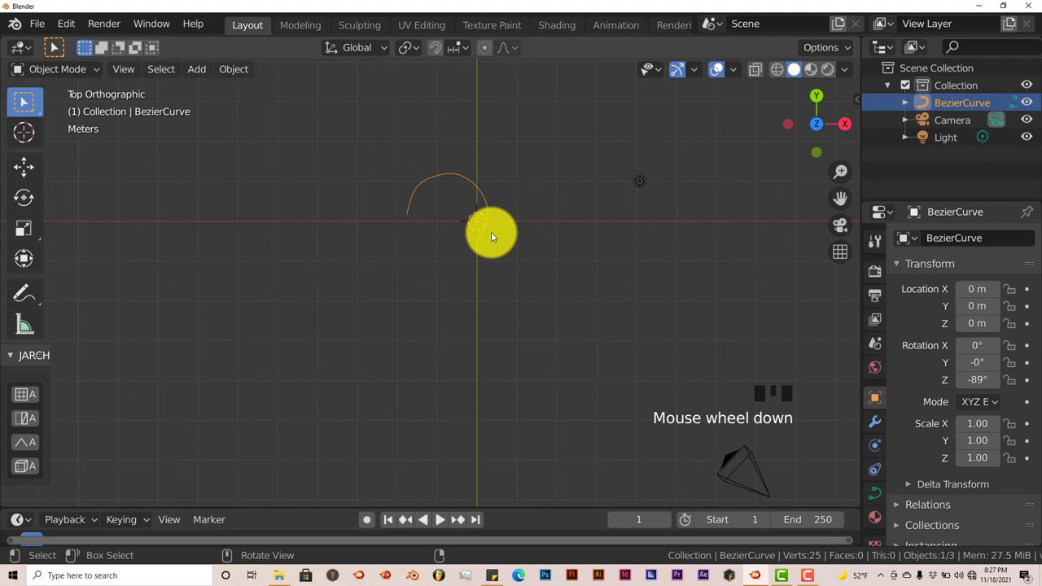
Step: Undo a stray point move and extrude a long straight arm from the hook's lower end to the lower left
key("Tab")
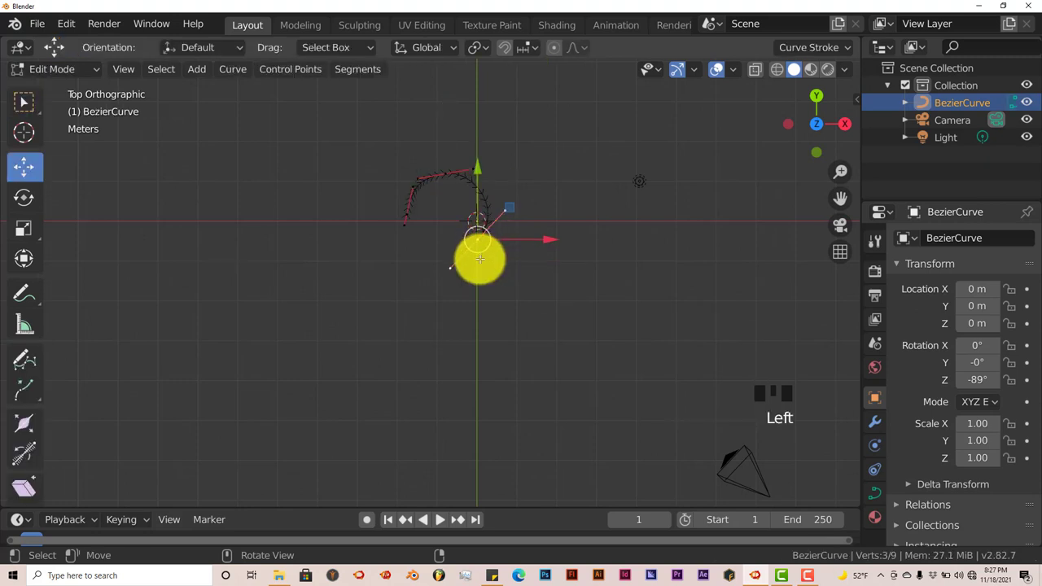
key("r")
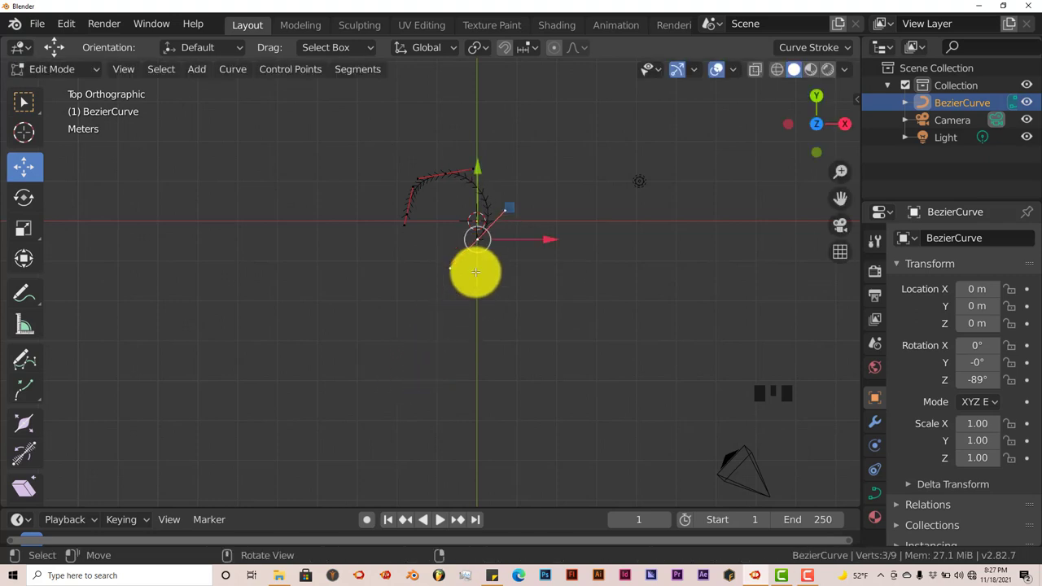
left_click_drag(475, 272, 478, 176)
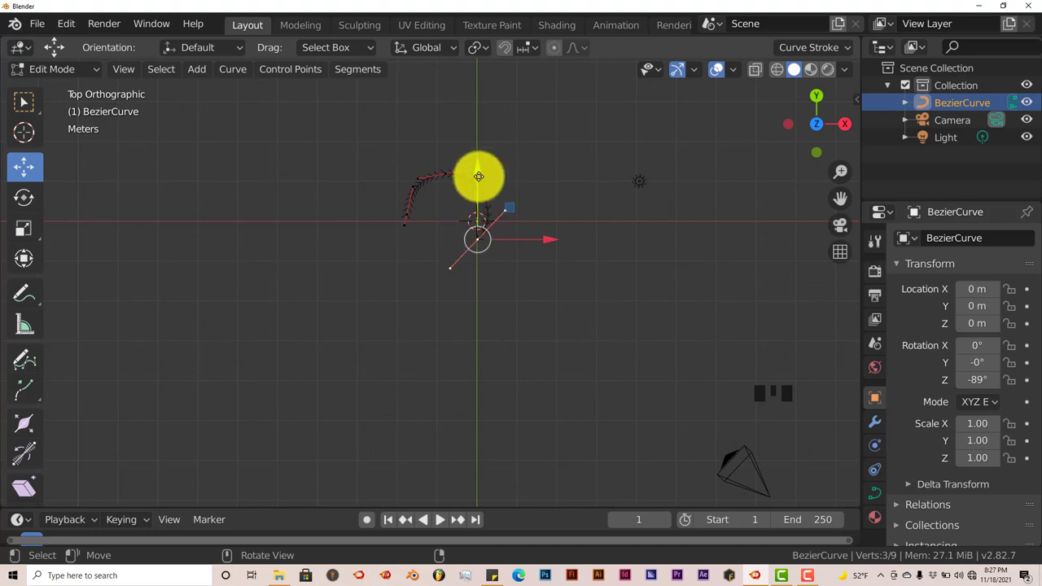
key("ctrl+z")
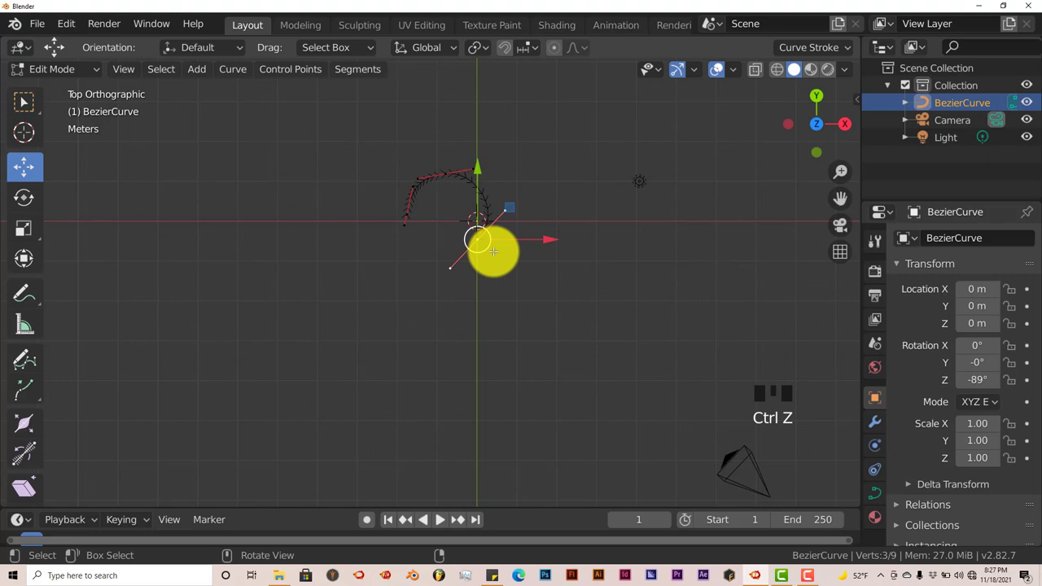
key("ctrl+z")
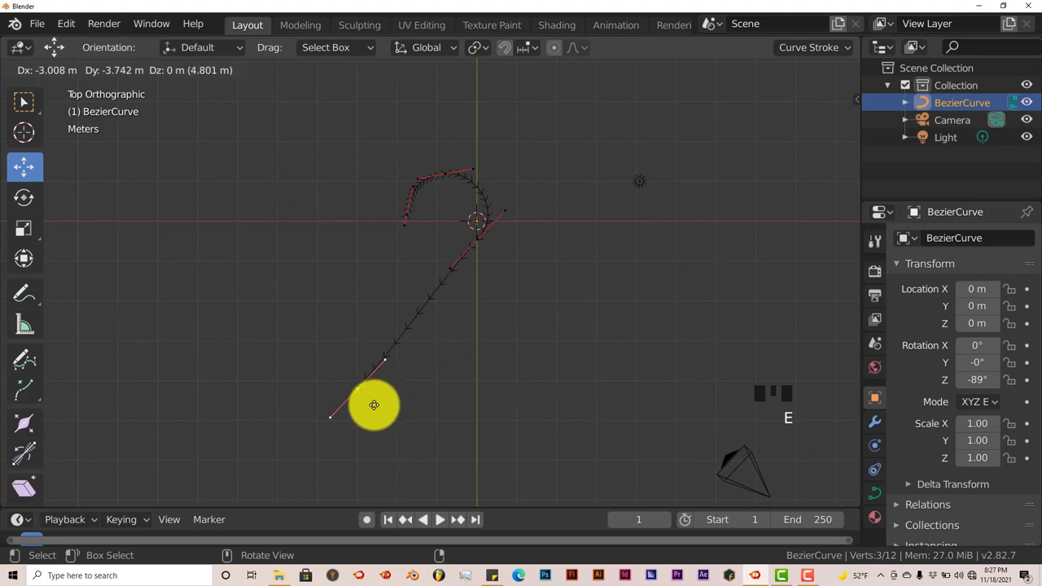
mouse_move(220, 421)
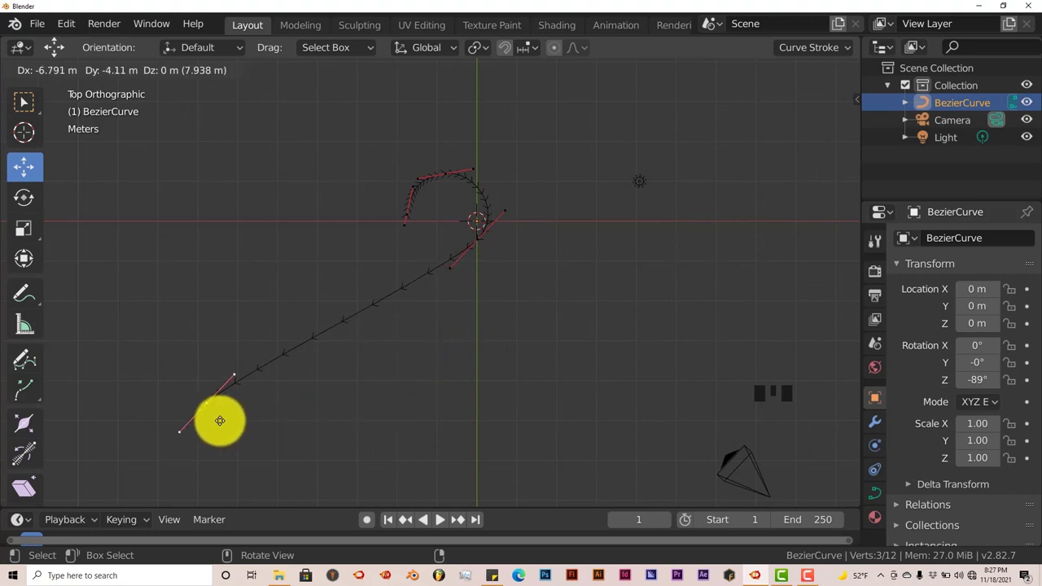
left_click_drag(219, 421, 150, 432)
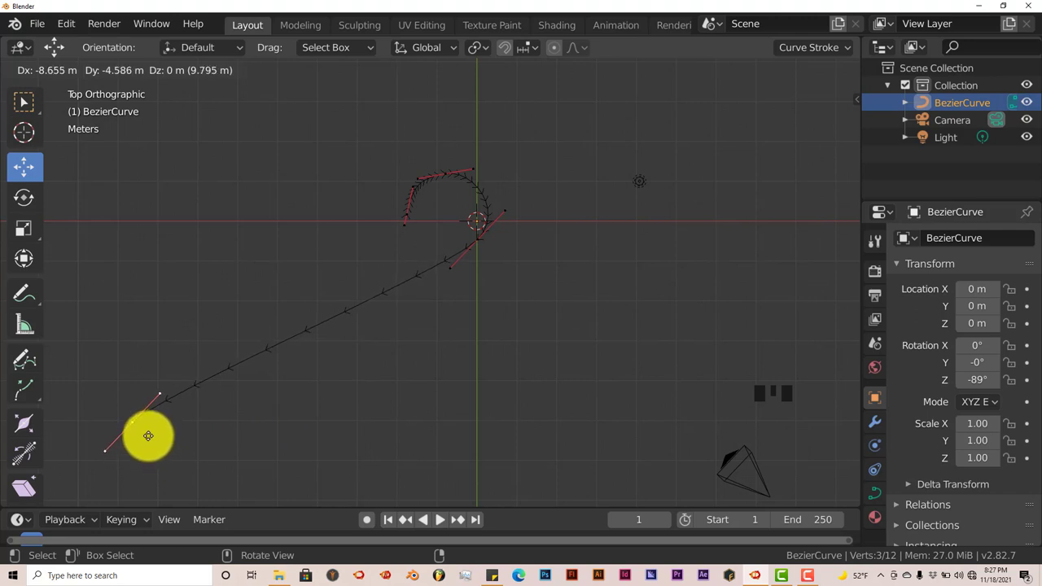
left_click(148, 436)
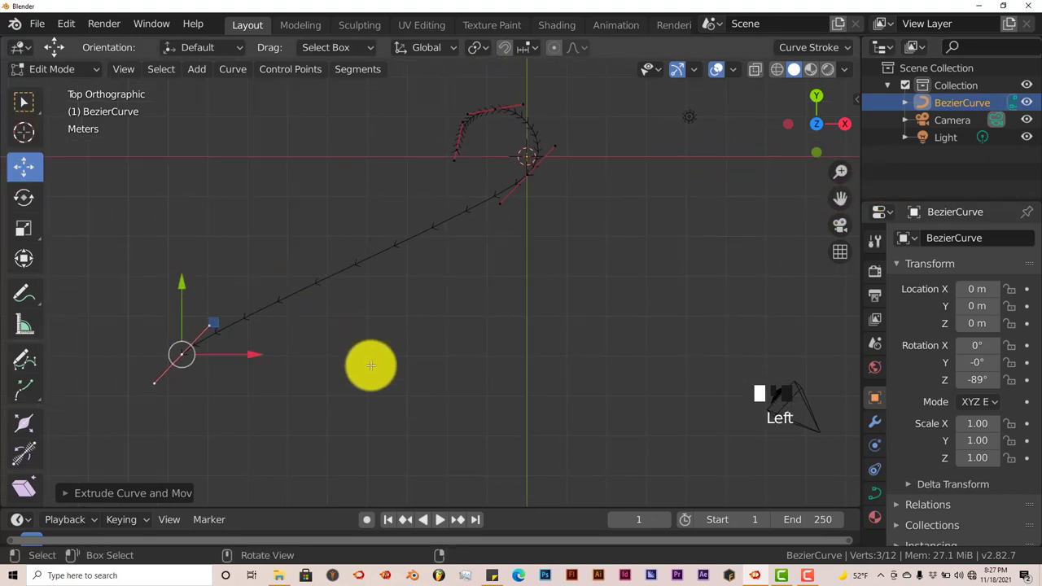
key("Tab")
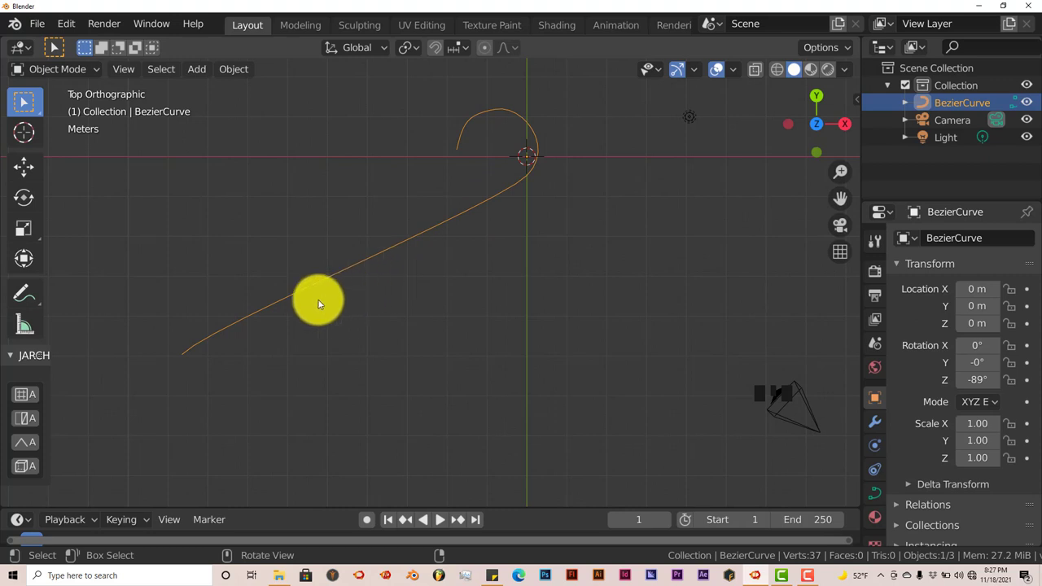
key("Tab")
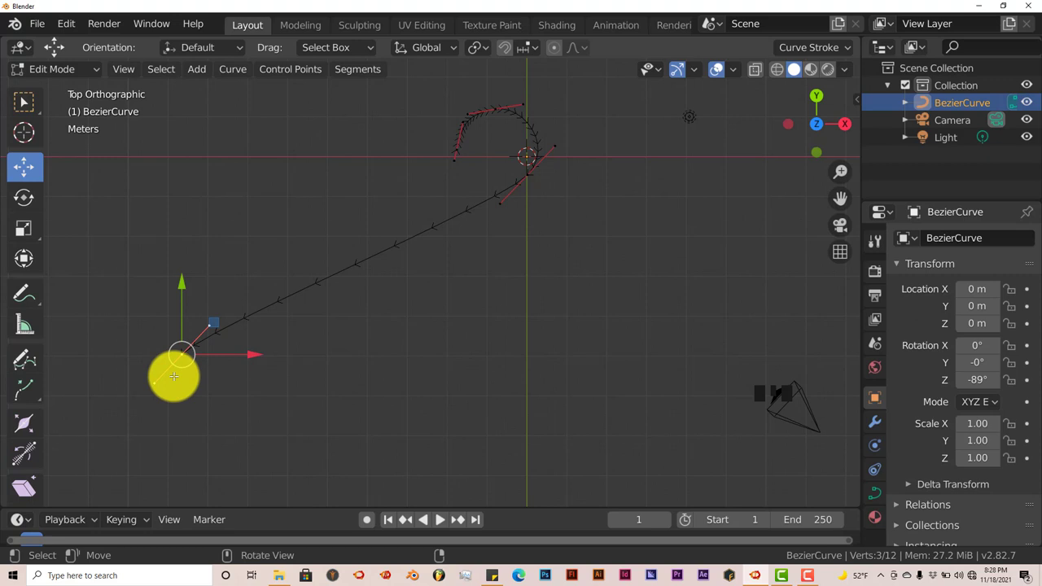
mouse_move(181, 349)
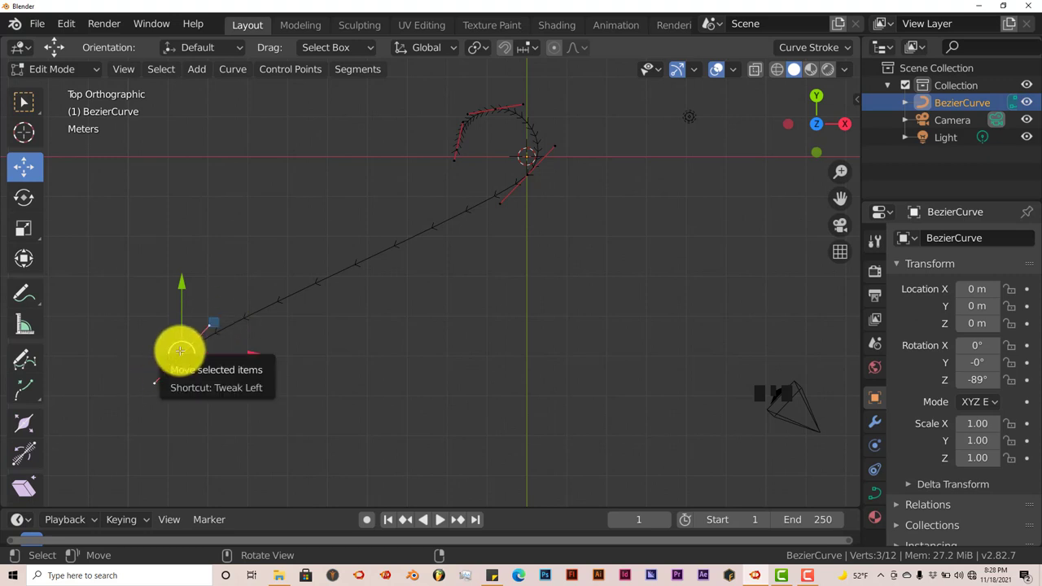
Step: Extrude a point down and right from the arm's end and rotate its handles into a small curl
key("e")
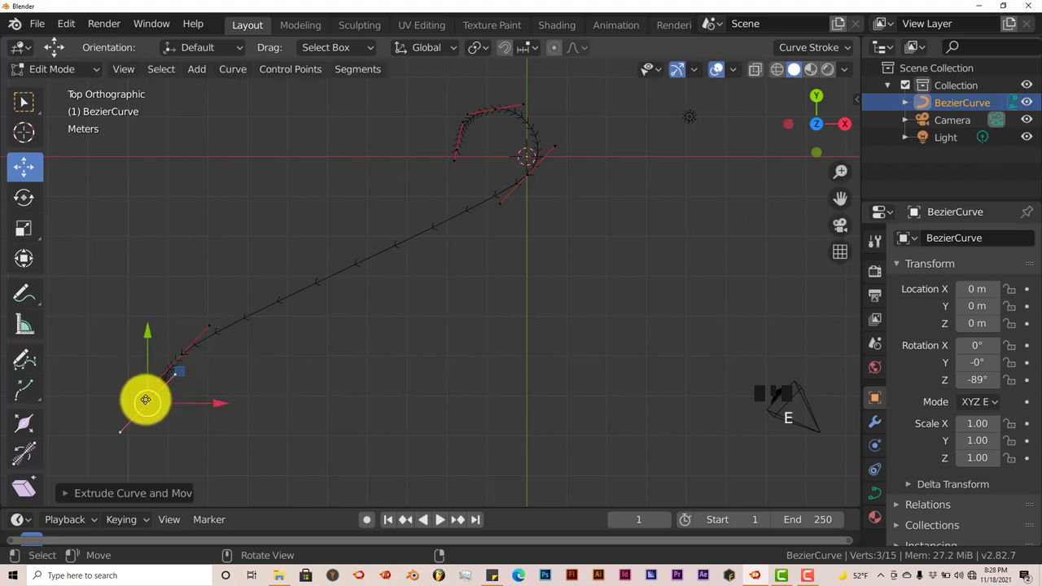
key("r")
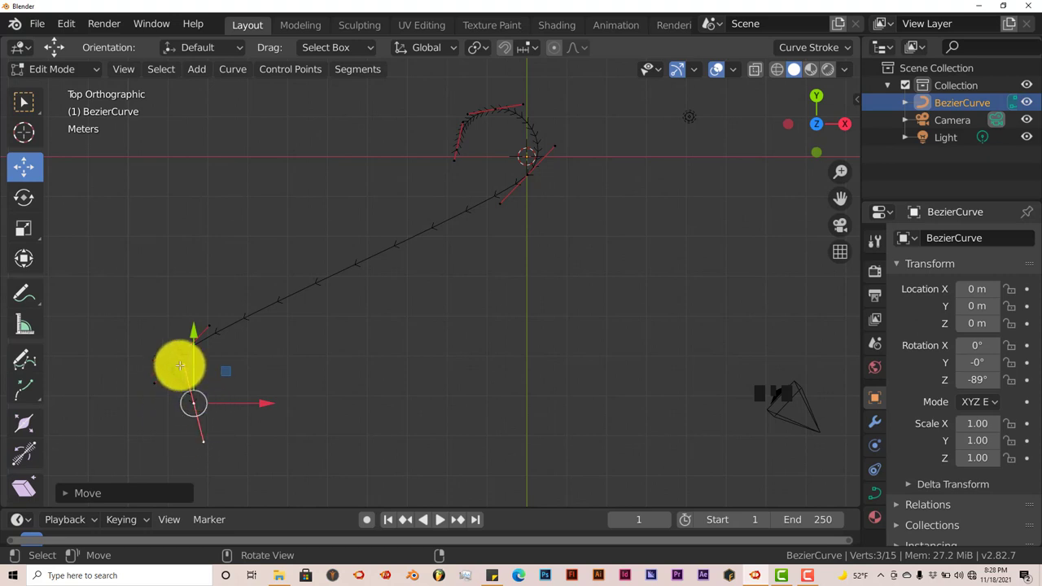
left_click_drag(179, 366, 195, 411)
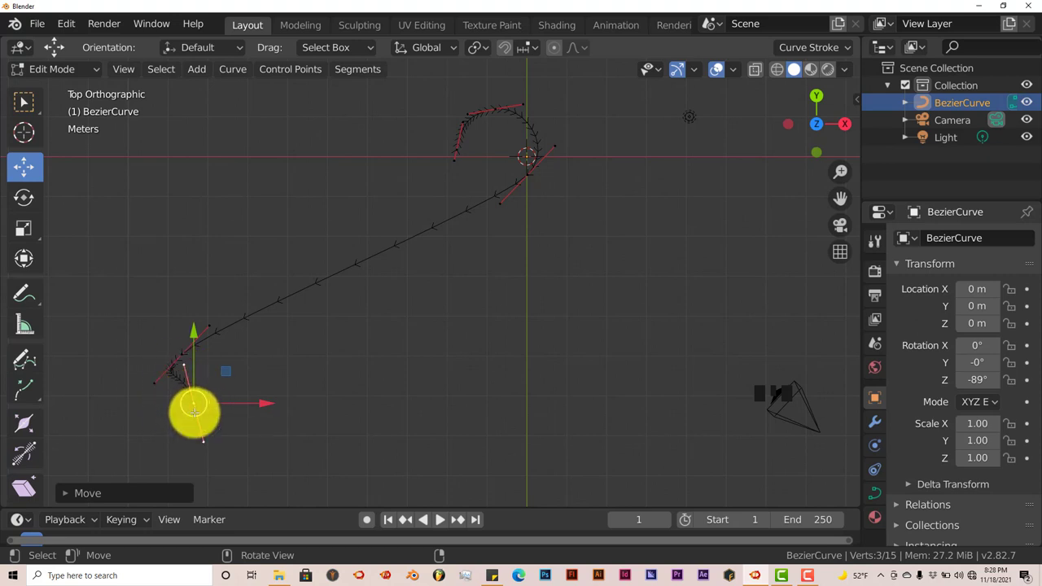
left_click_drag(195, 411, 183, 398)
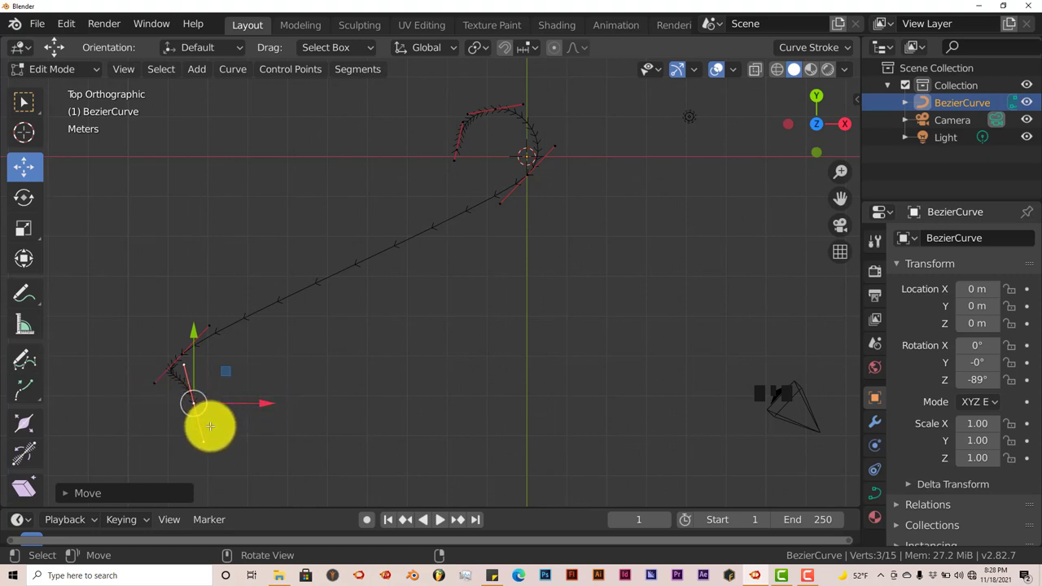
key("r")
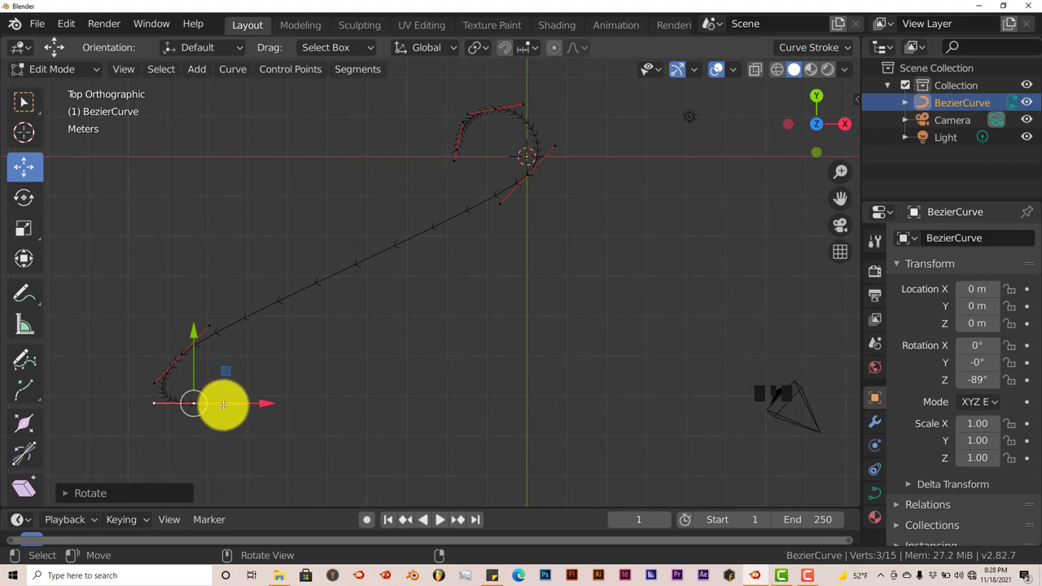
mouse_move(241, 404)
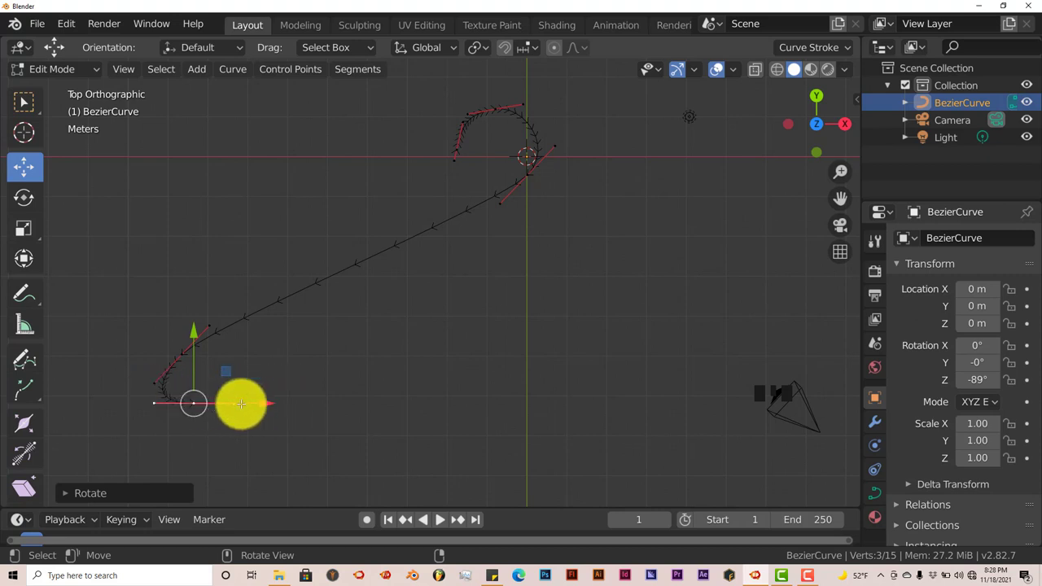
key("Tab")
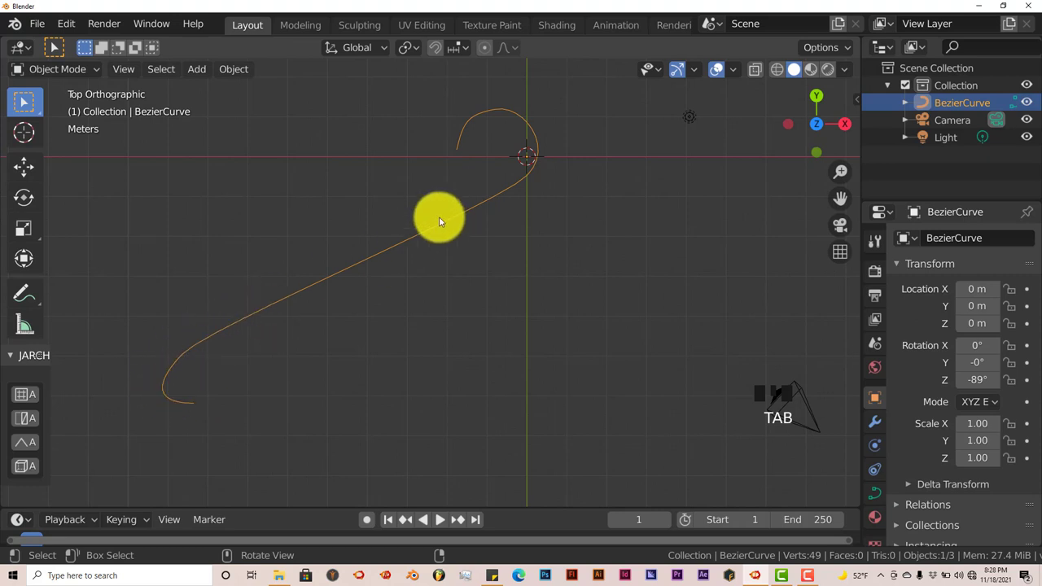
Step: Shift the point above the bottom curl left to tighten the lower hook's bend
key("Tab")
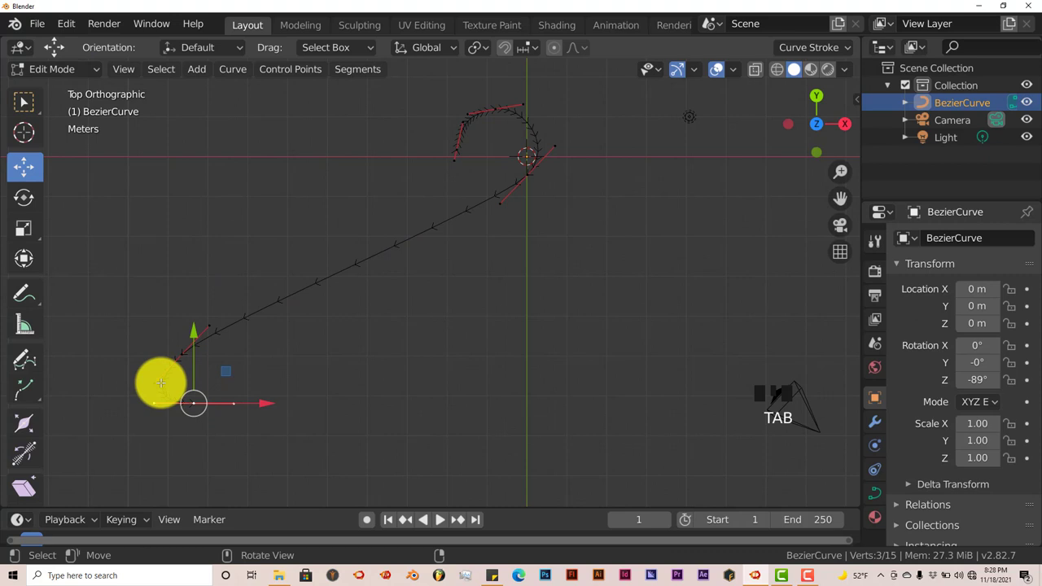
left_click(154, 382)
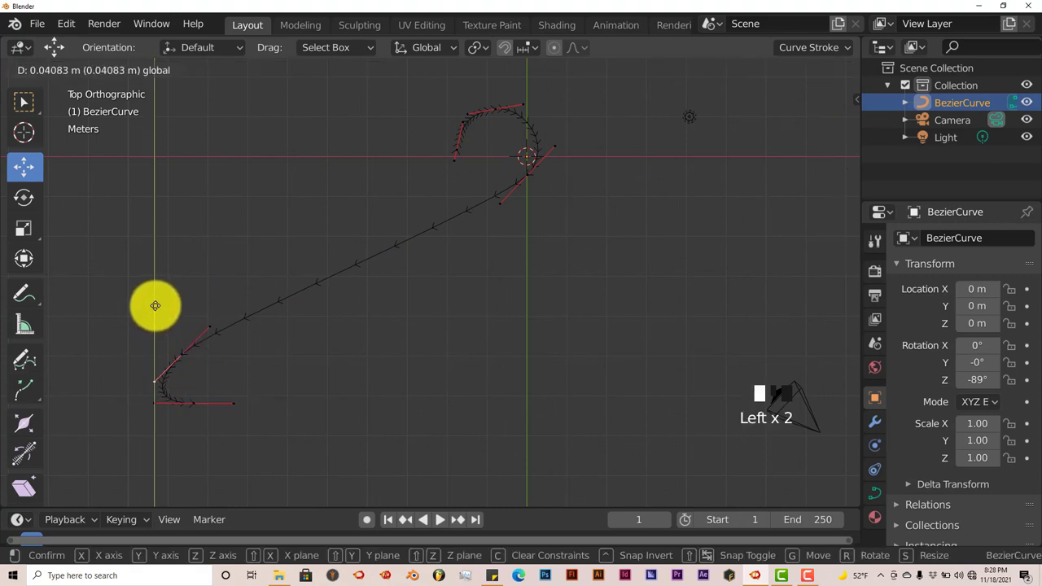
mouse_move(157, 298)
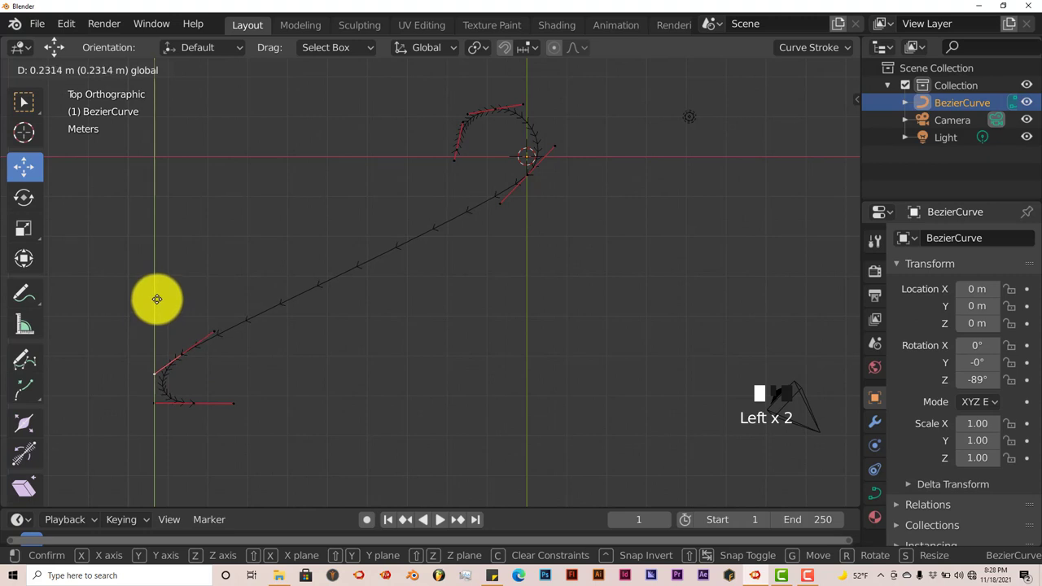
left_click(157, 298)
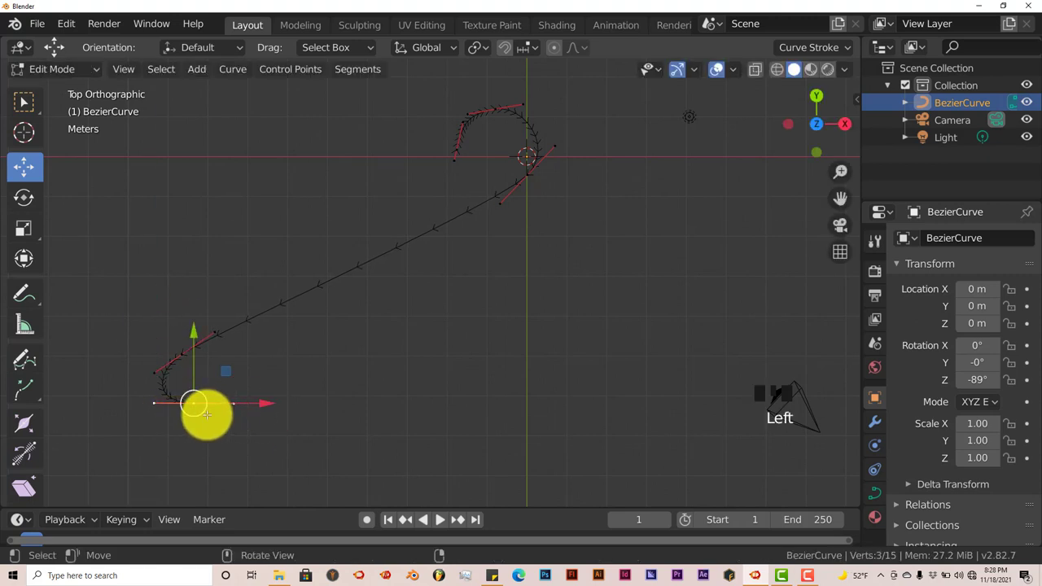
mouse_move(195, 403)
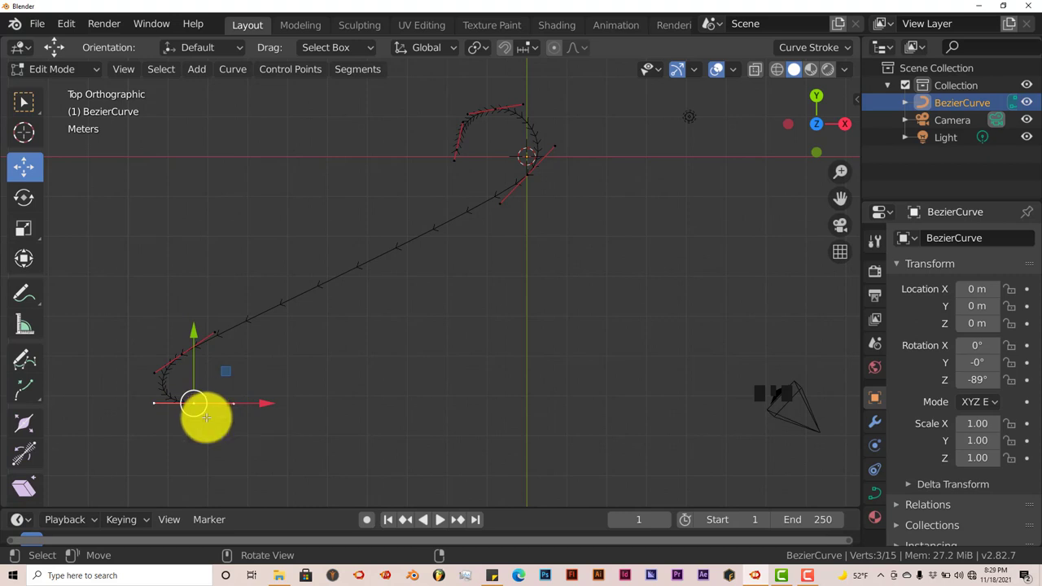
Step: Extrude the end point far right along X into the bottom bar and leave Edit Mode
key("e")
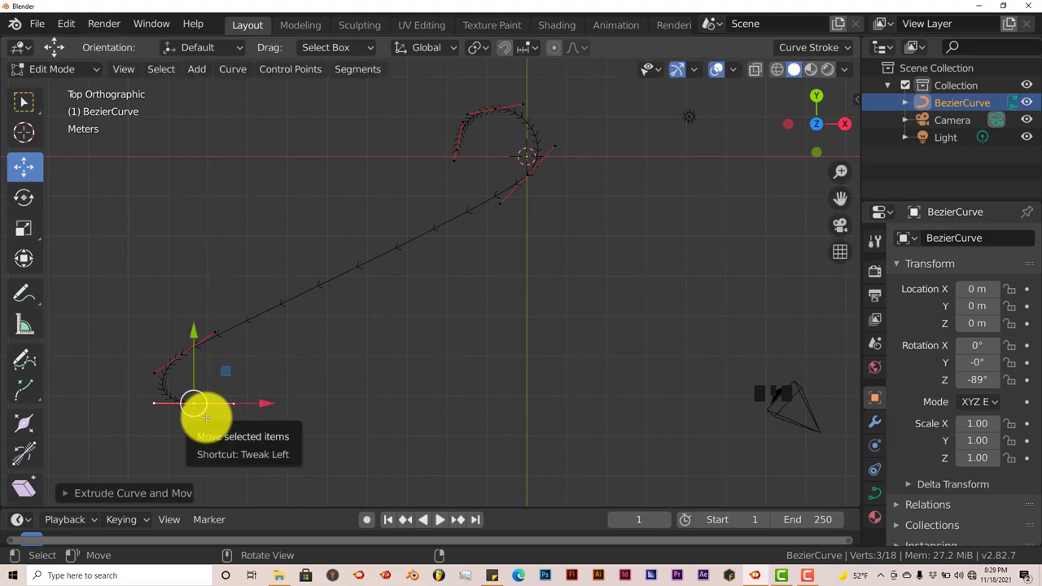
mouse_move(163, 404)
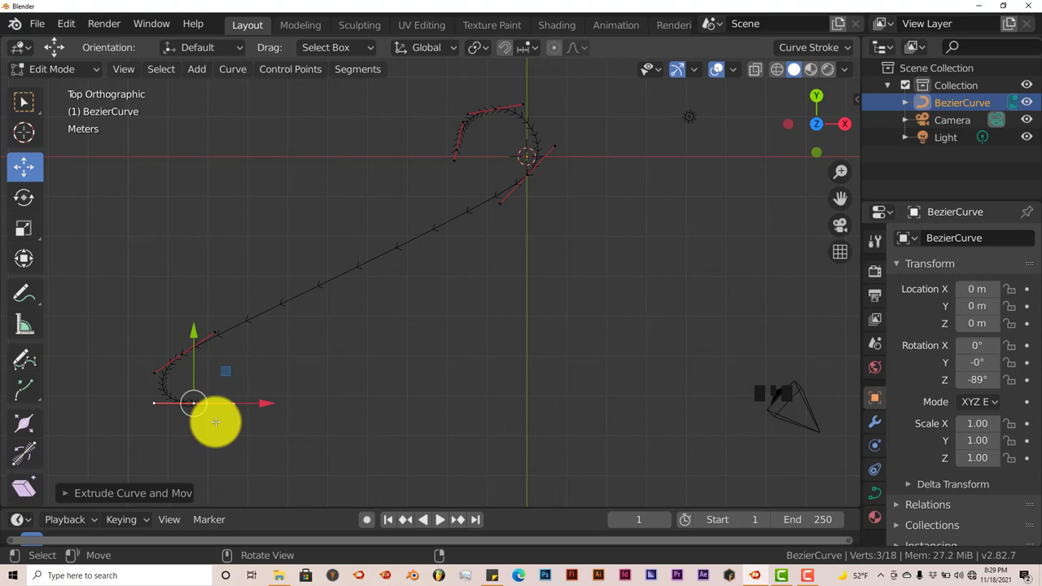
mouse_move(211, 436)
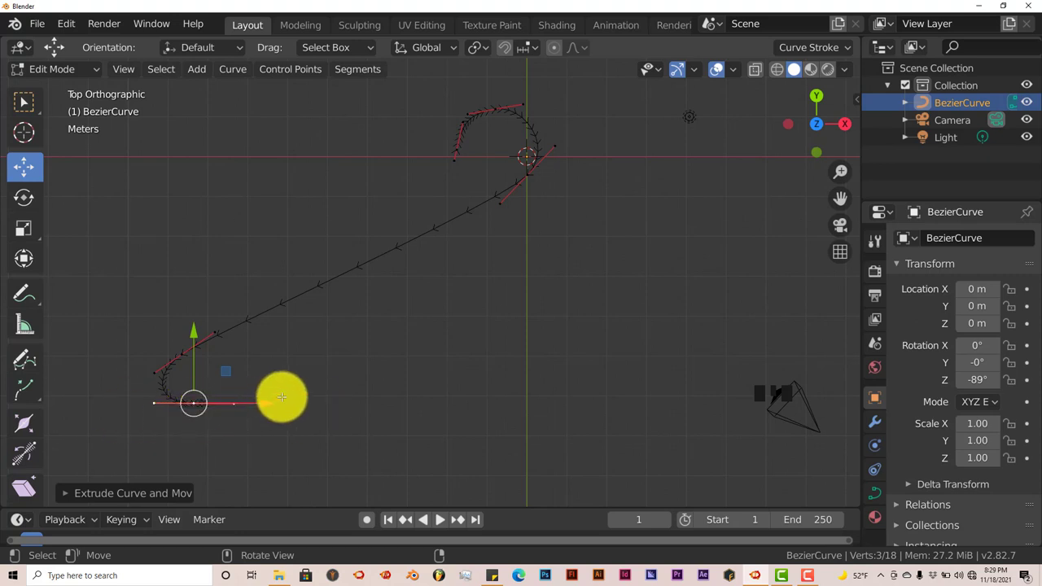
mouse_move(267, 407)
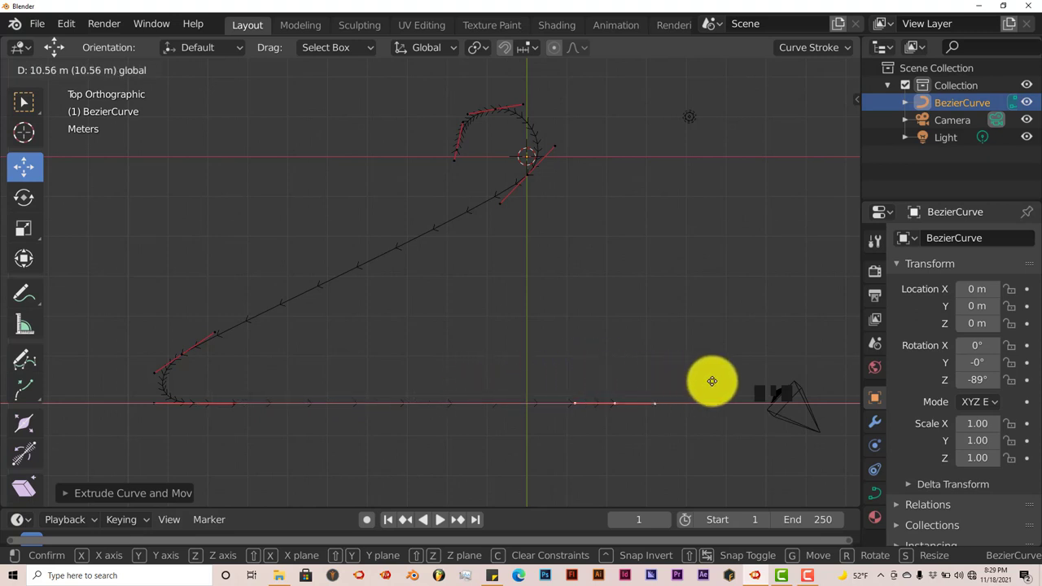
mouse_move(25, 377)
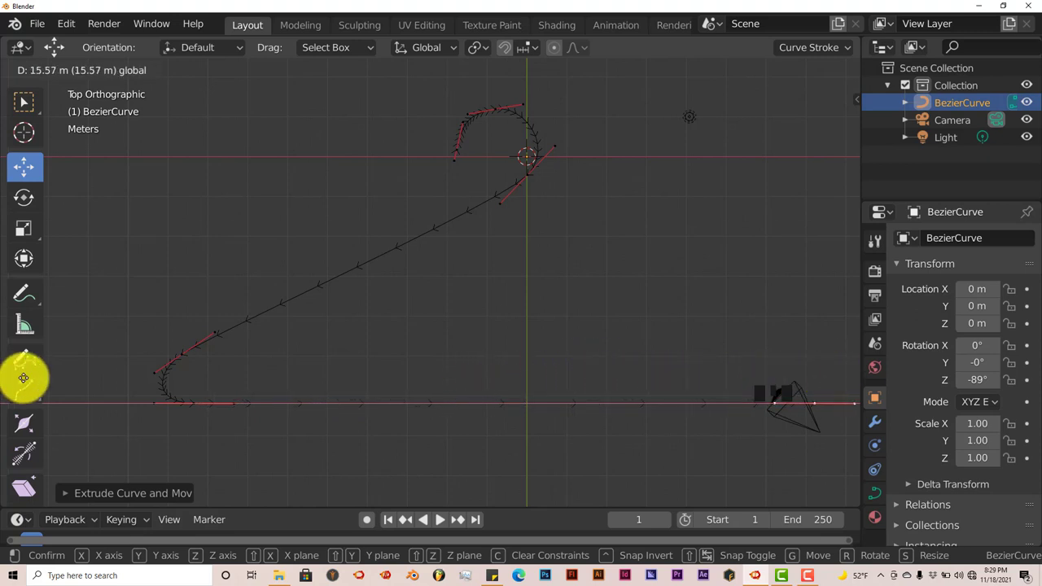
mouse_move(53, 369)
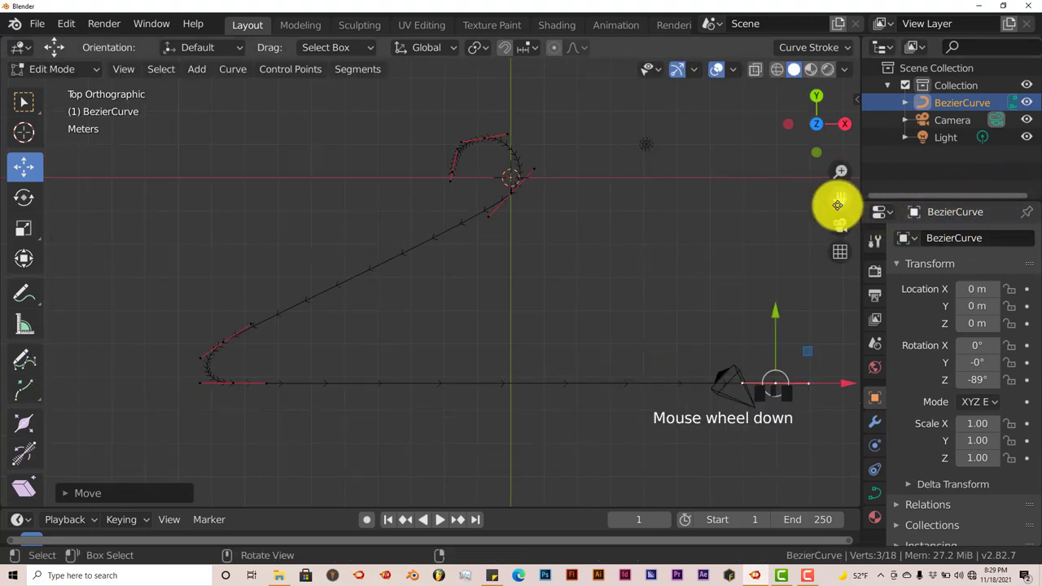
scroll("down", 3)
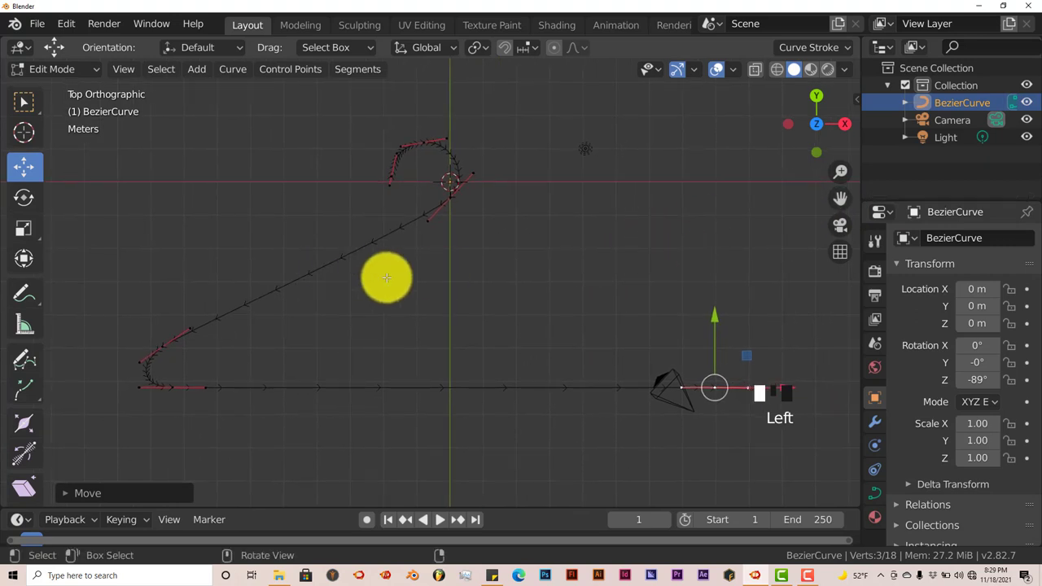
key("Tab")
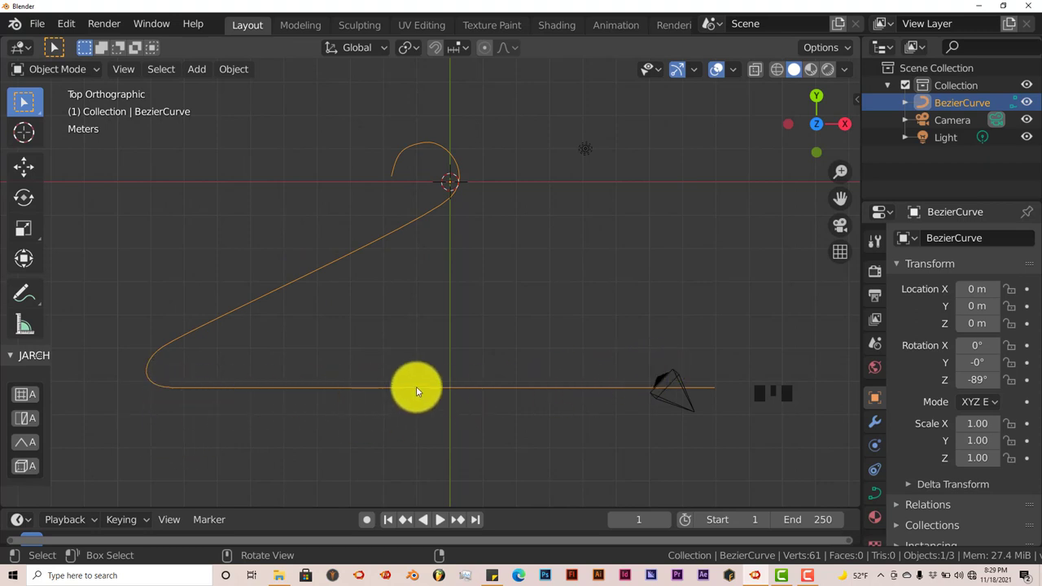
mouse_move(411, 395)
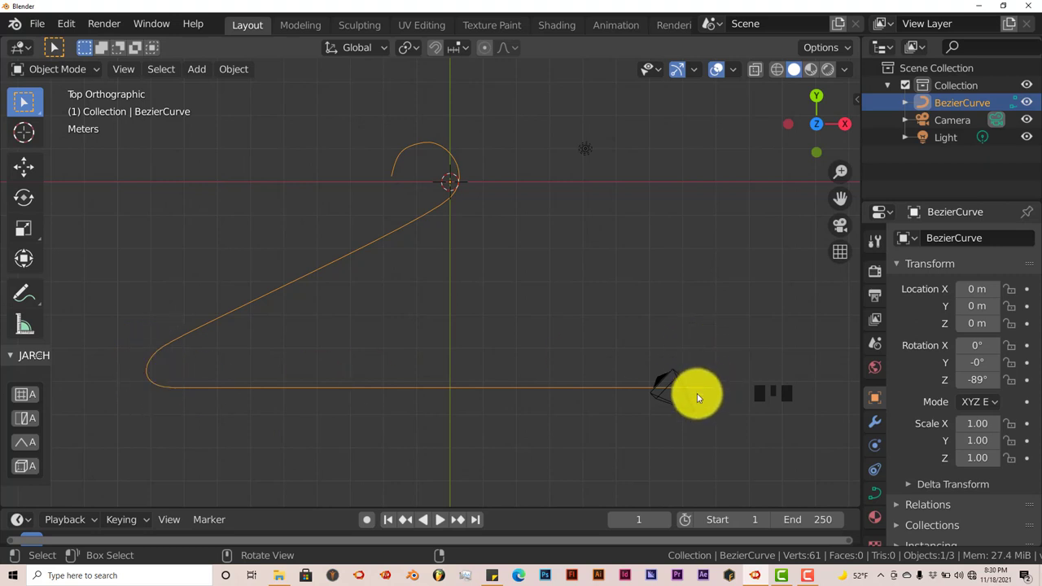
Step: Switch the Bezier hanger curve back into Edit Mode
key("Tab")
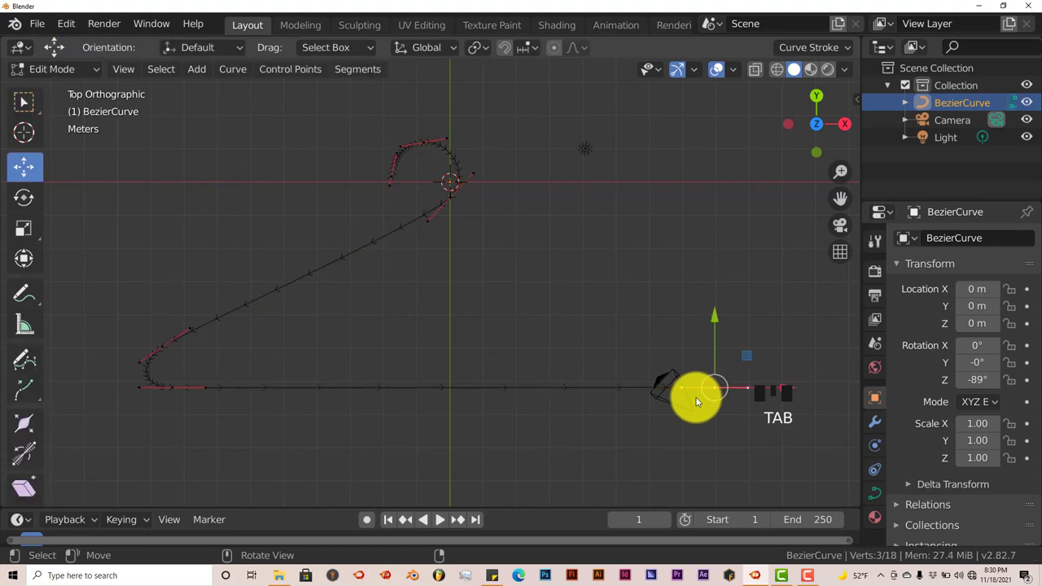
Step: Extrude from the bottom bar's right end to form the right corner and shoulder, then exit Edit Mode
key("e")
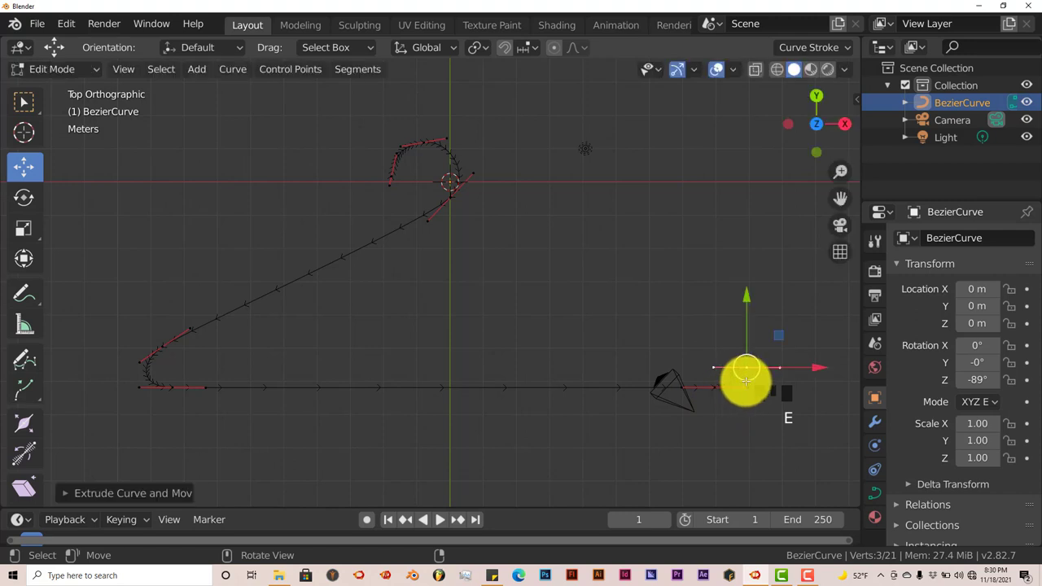
key("r")
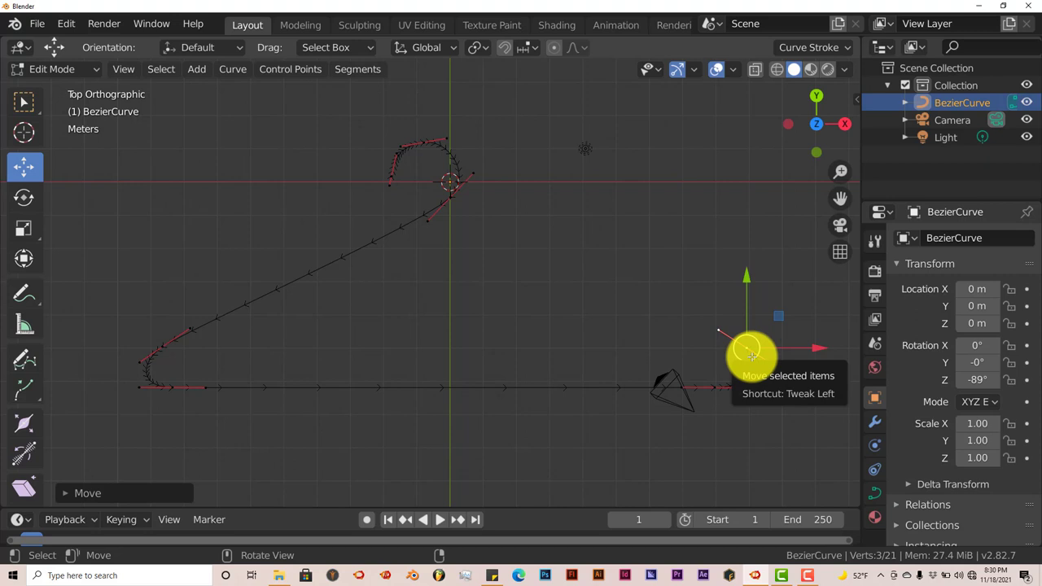
left_click_drag(747, 350, 483, 228)
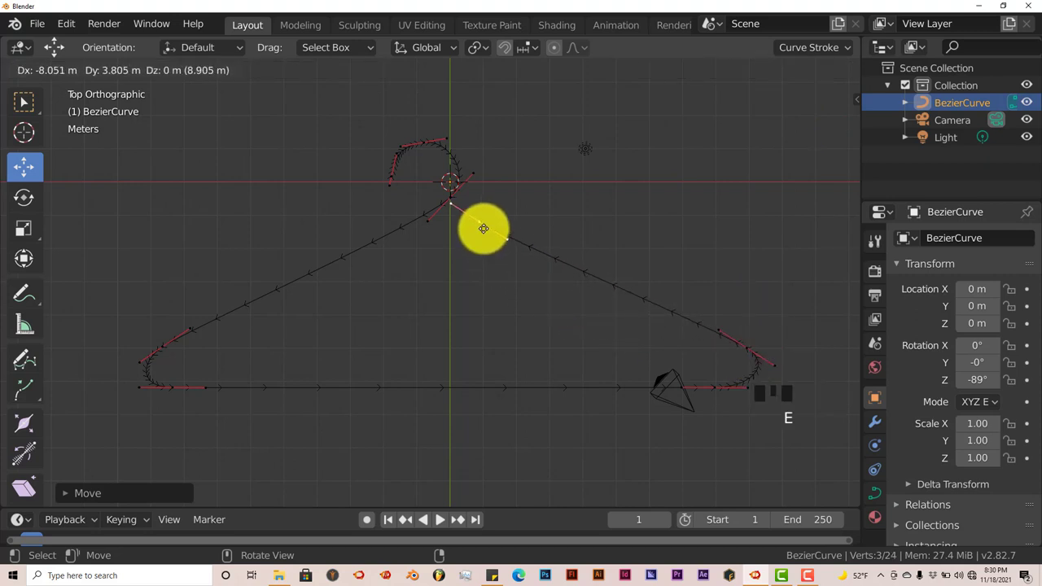
mouse_move(468, 228)
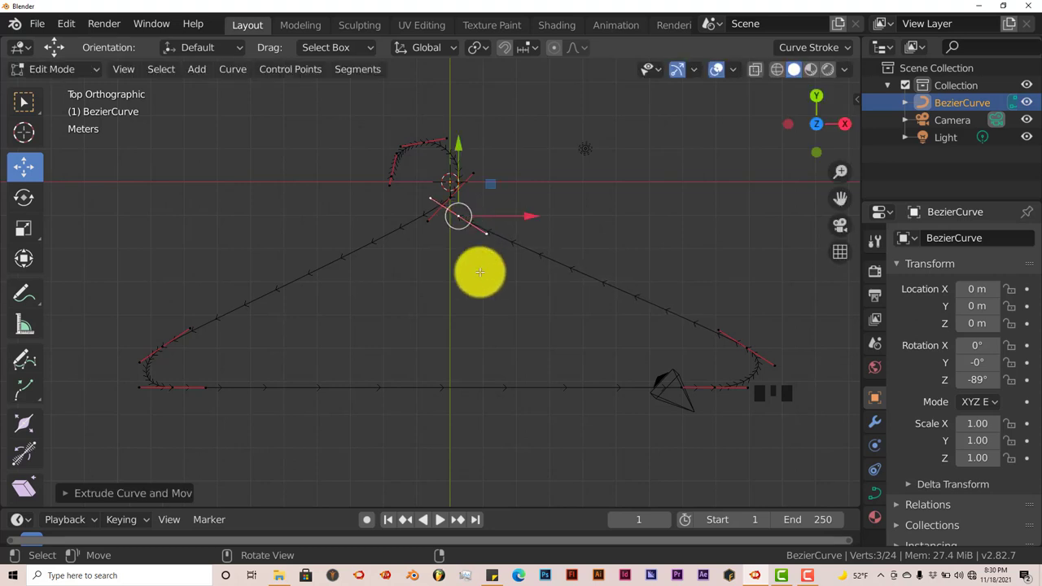
key("Tab")
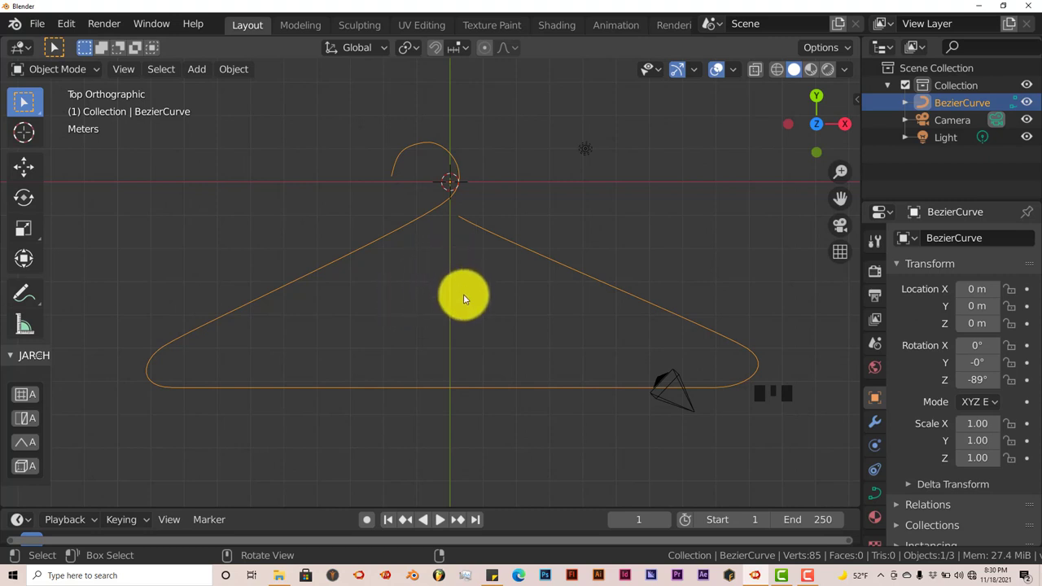
mouse_move(463, 293)
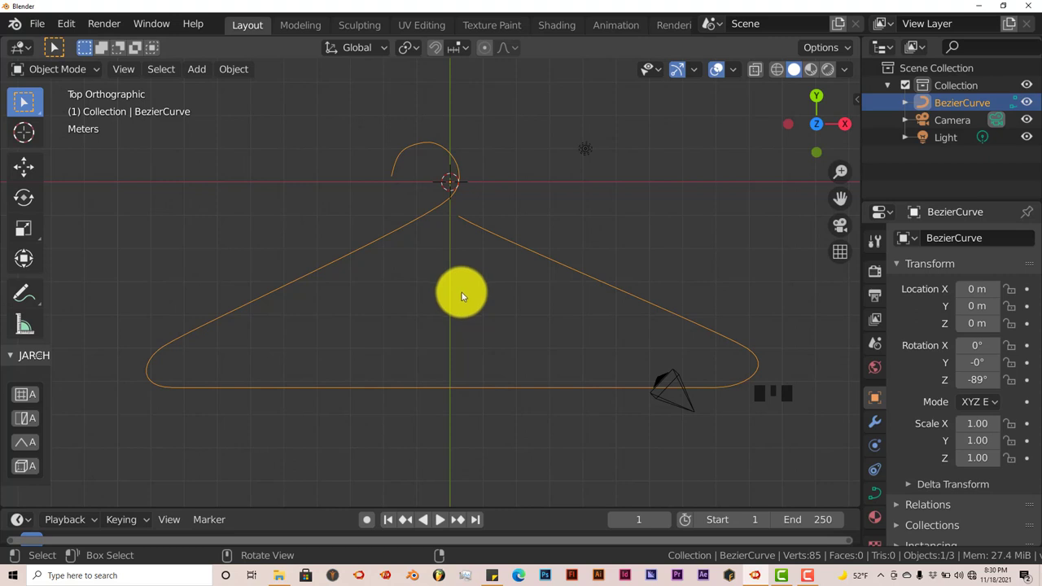
mouse_move(458, 295)
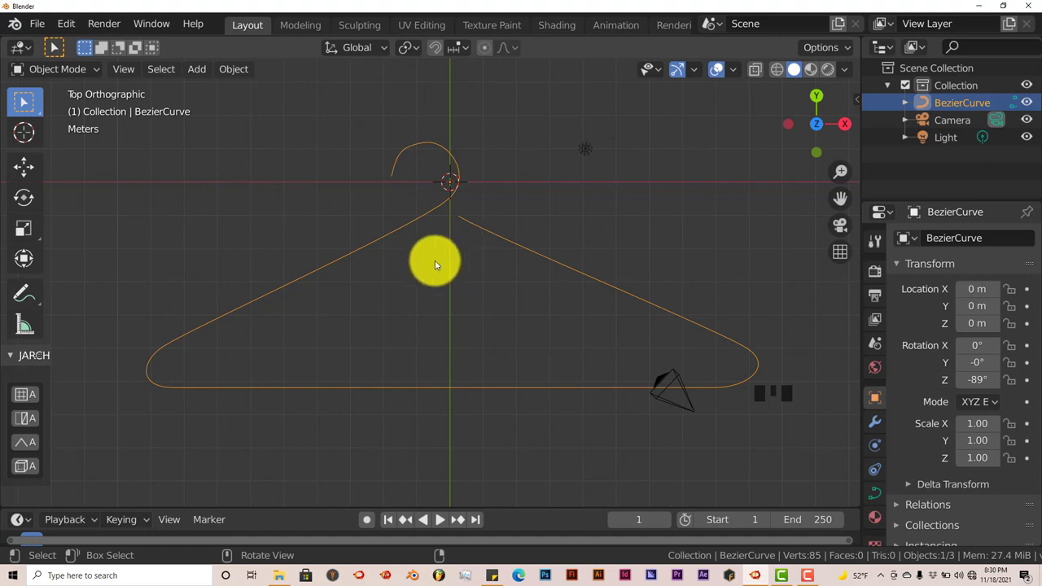
scroll("up", 3)
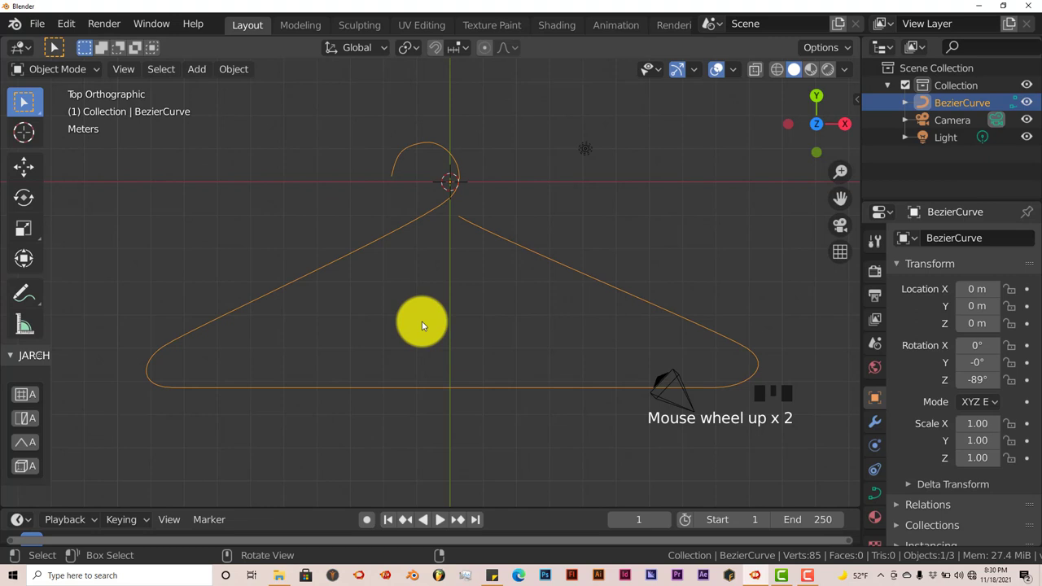
mouse_move(438, 163)
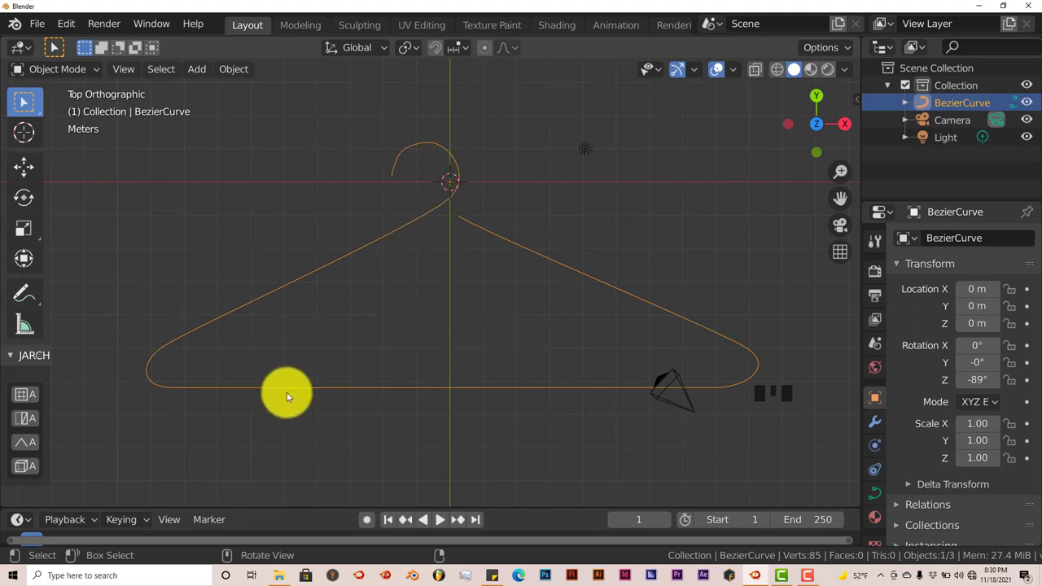
scroll("down", 3)
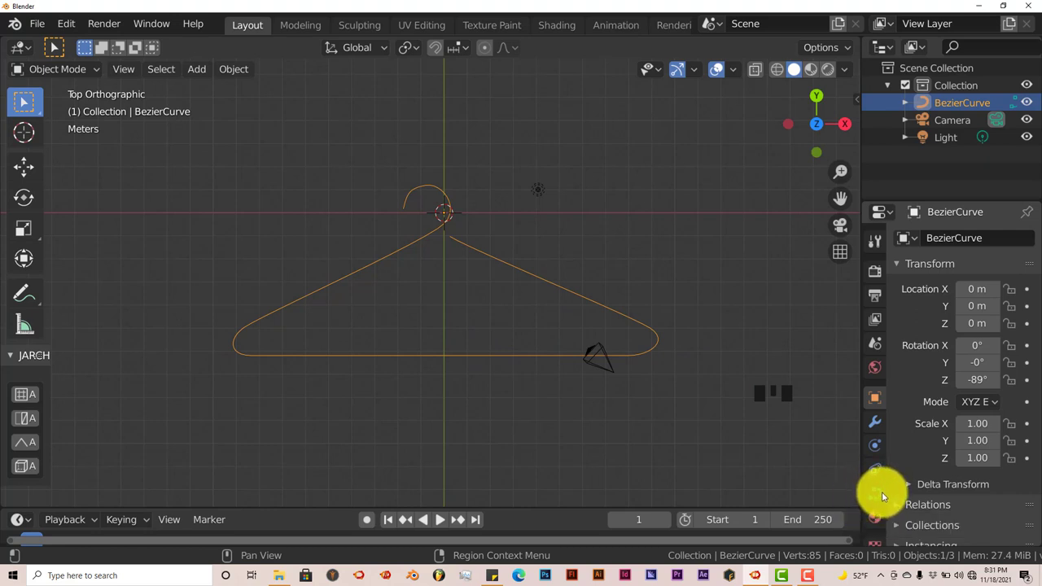
mouse_move(877, 498)
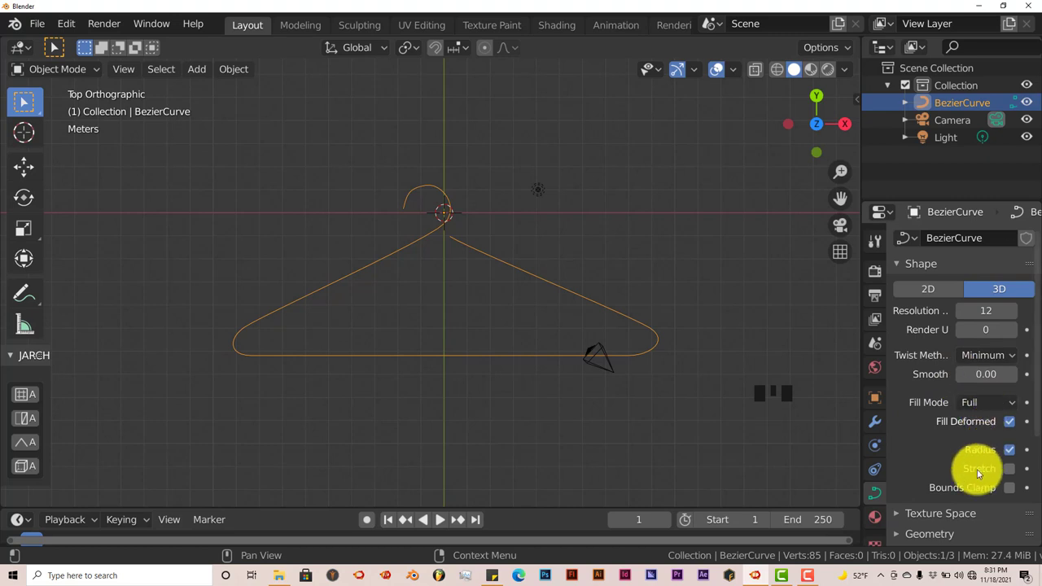
Step: Scroll the curve properties down to the Geometry > Bevel panel, where depth is 0 m
scroll("down", 3)
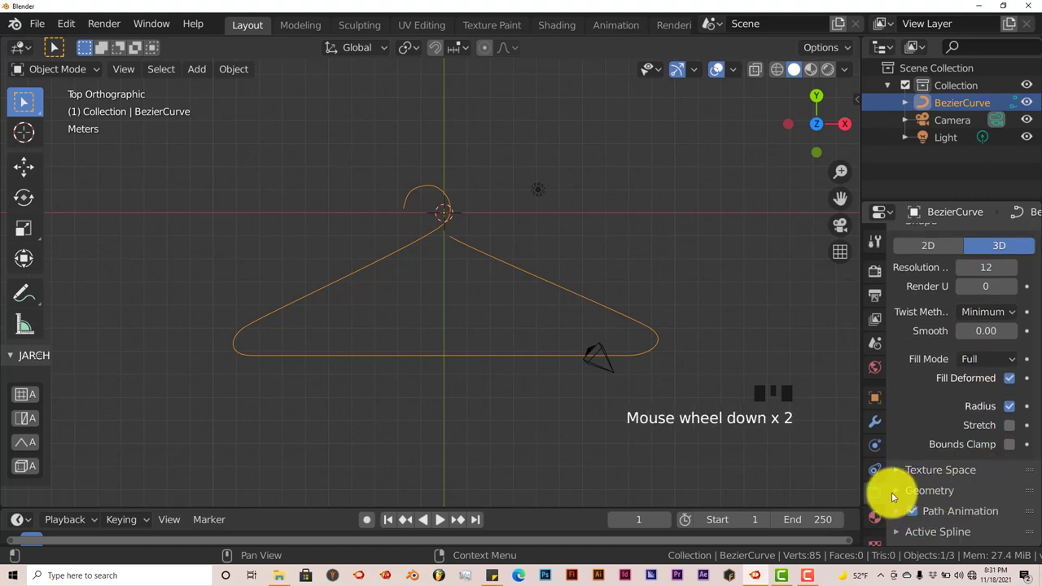
scroll("down", 3)
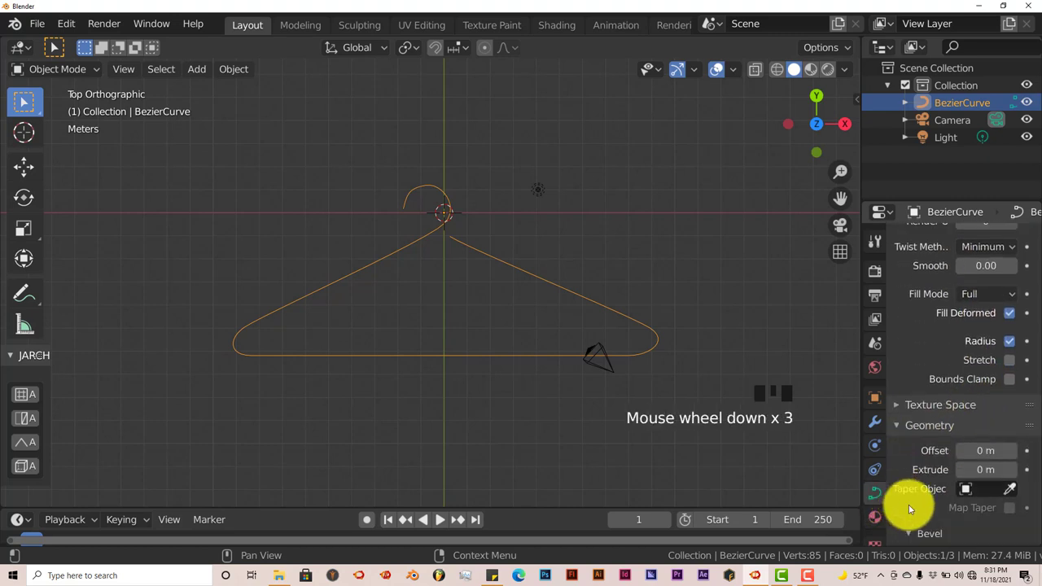
scroll("down", 3)
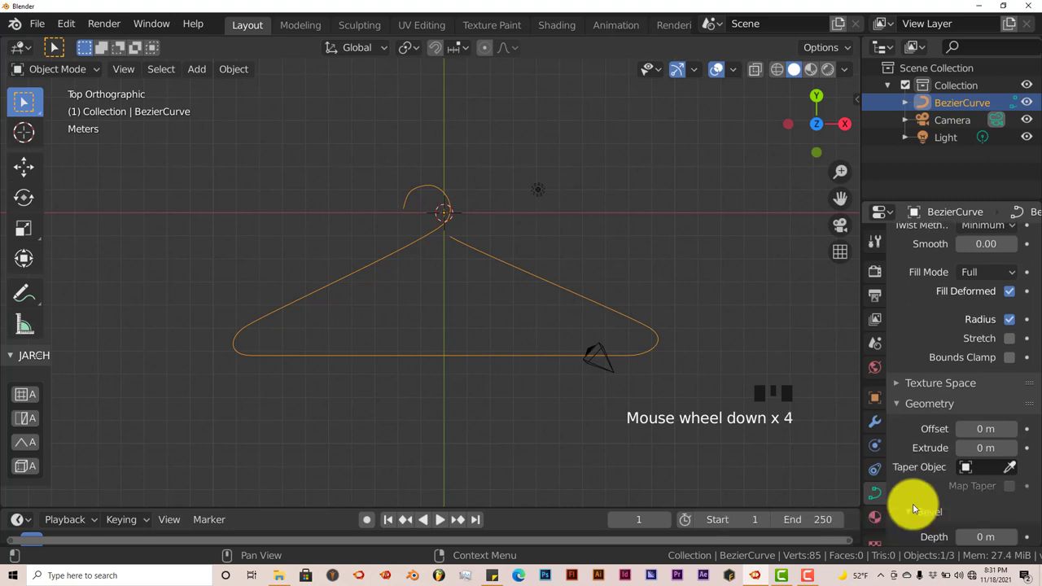
scroll("down", 3)
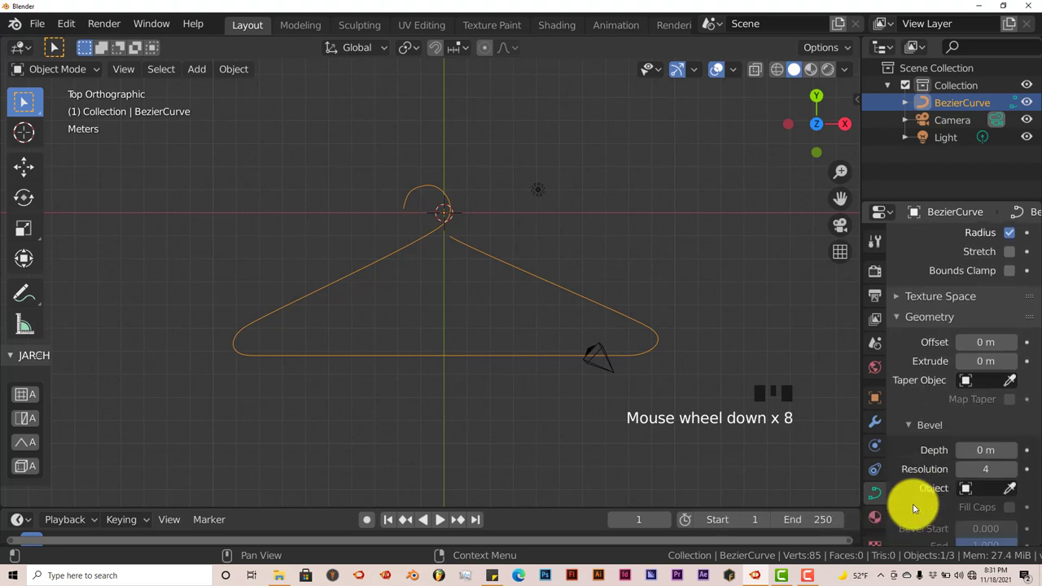
scroll("down", 3)
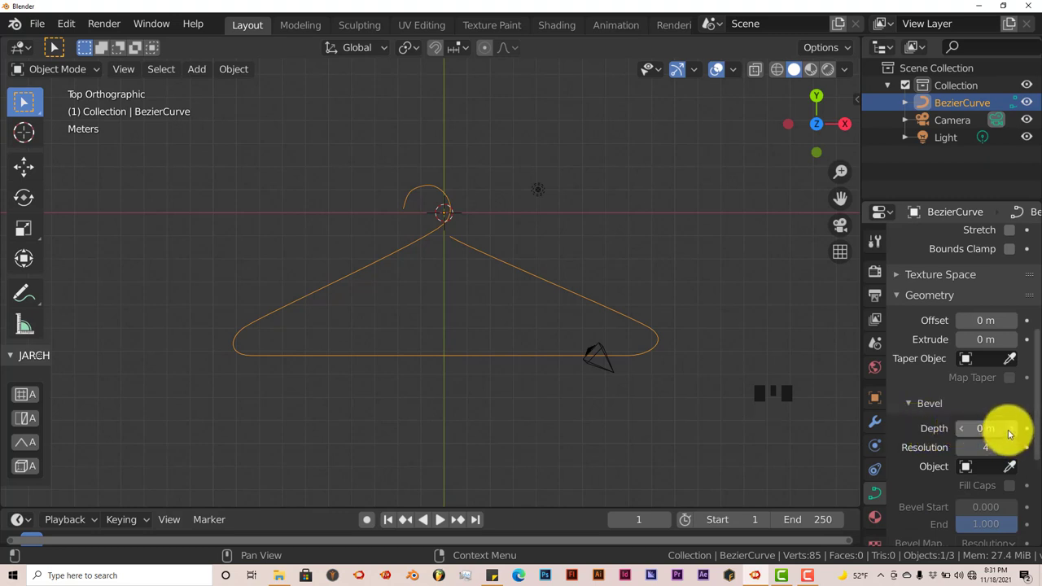
scroll("up", 3)
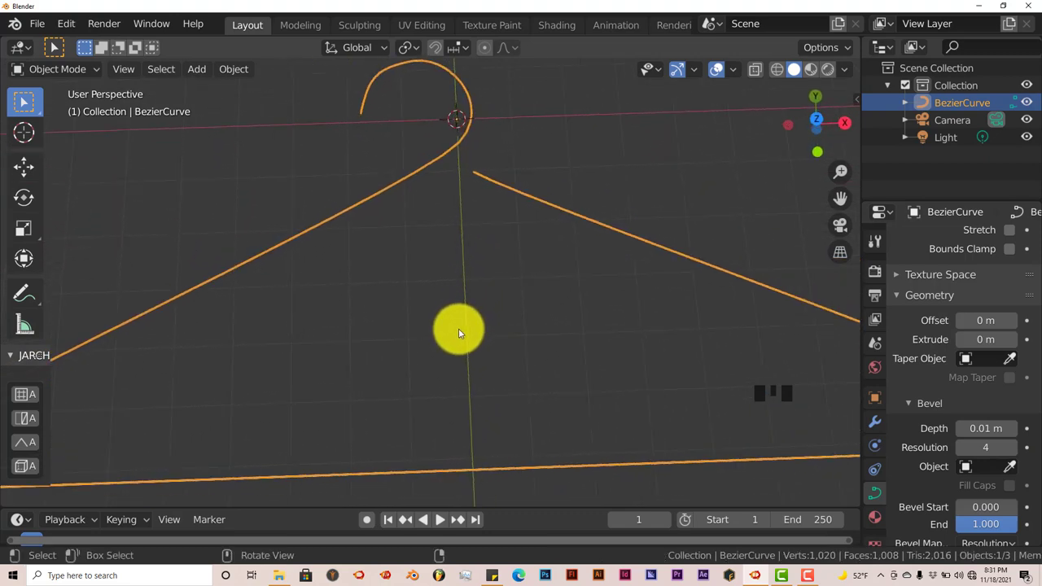
mouse_move(462, 330)
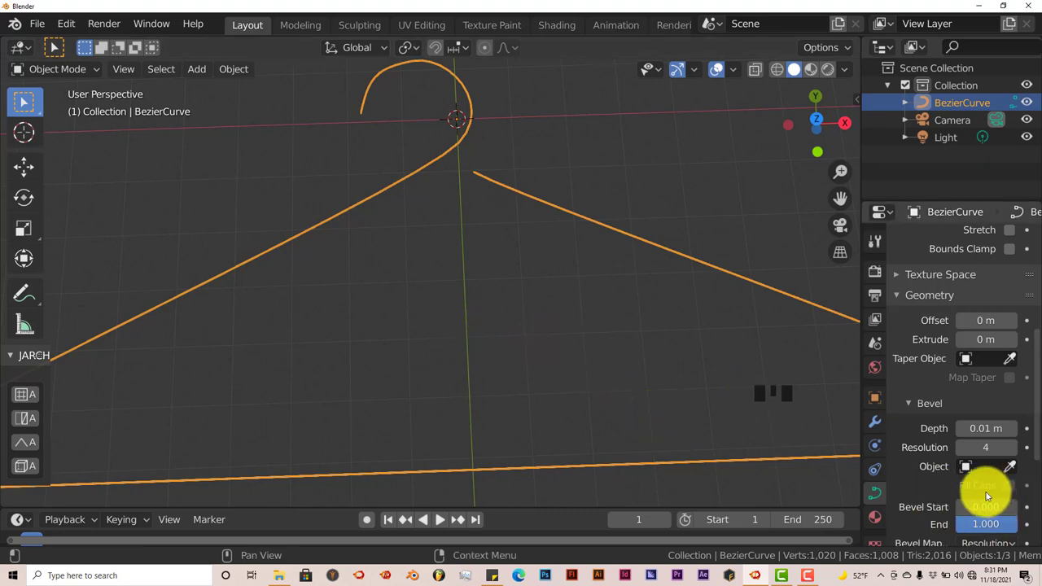
Step: Enable Fill Caps on the bevel and increase the bevel depth to 0.02 m
left_click(773, 378)
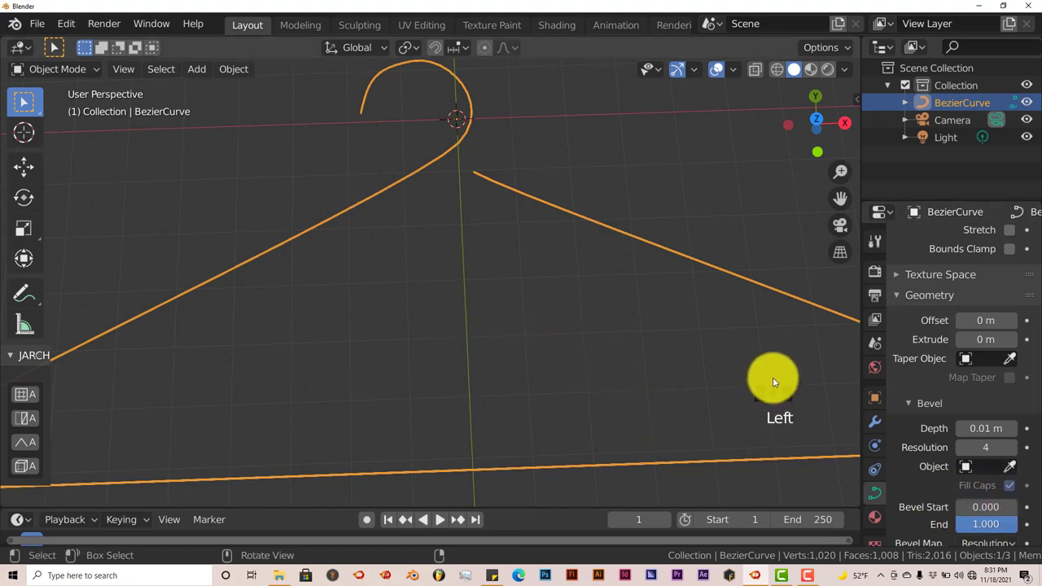
scroll("up", 3)
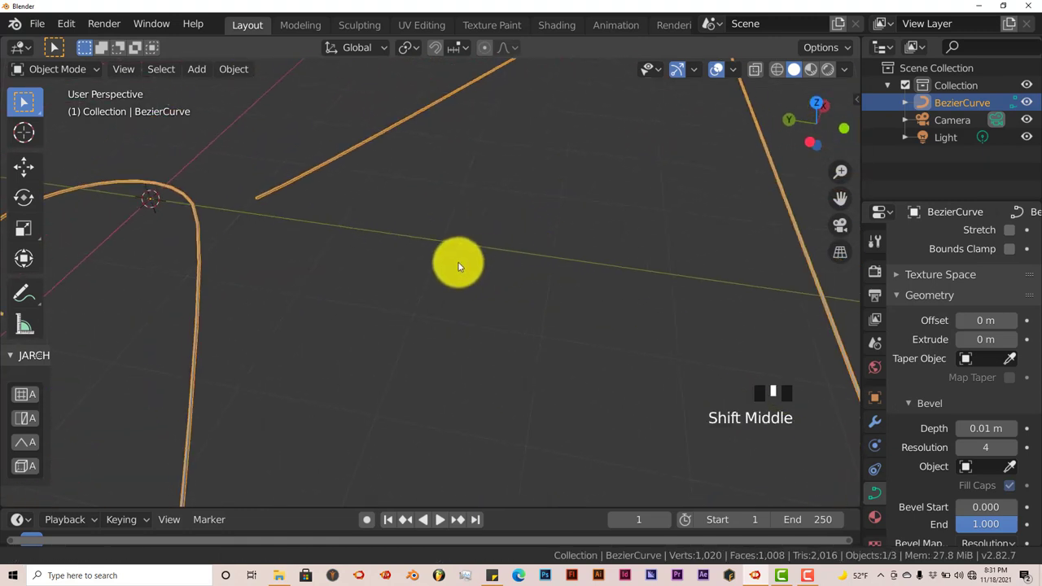
scroll("up", 3)
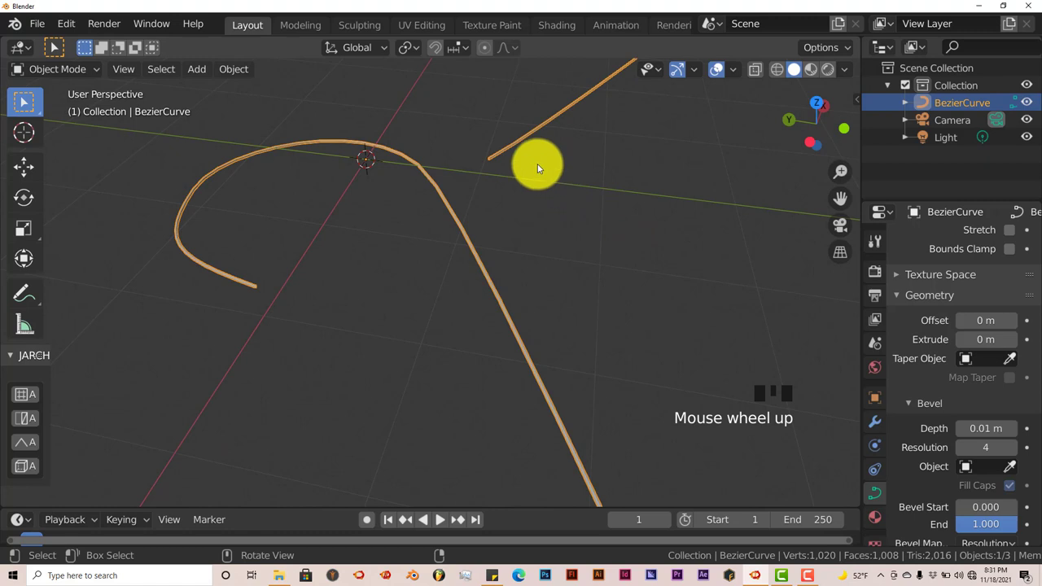
mouse_move(490, 165)
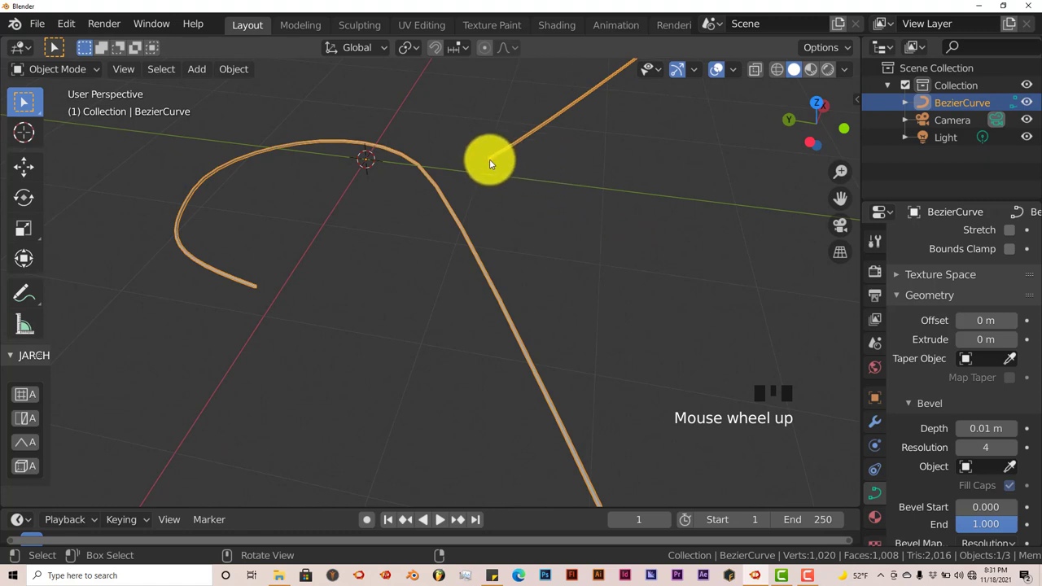
scroll("up", 3)
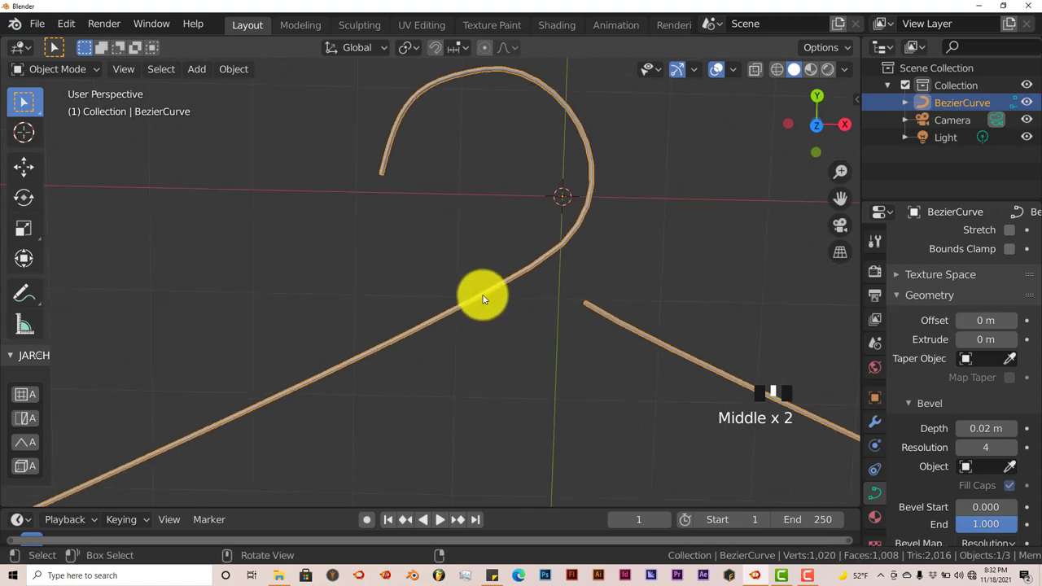
scroll("down", 3)
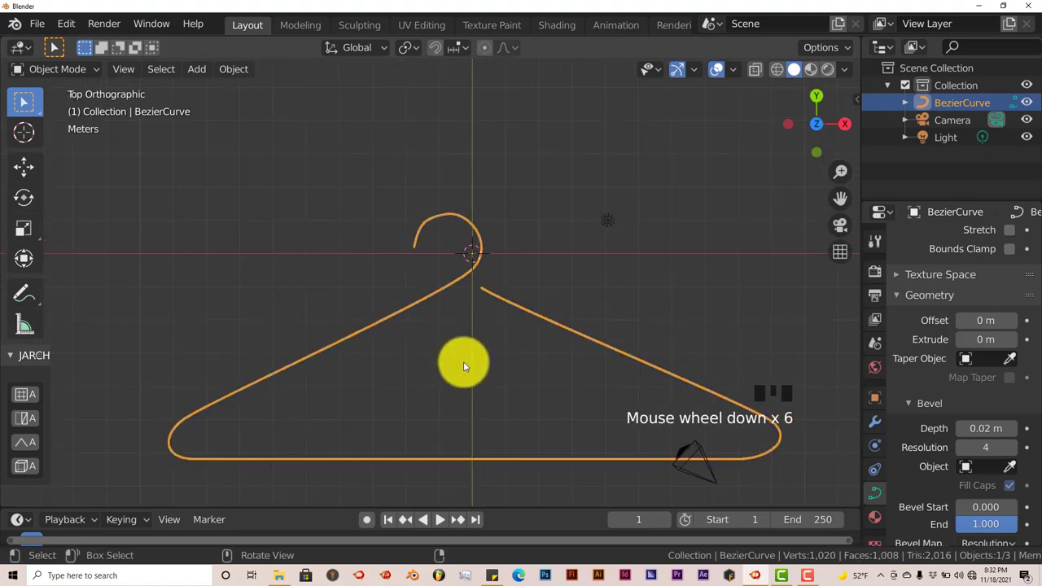
scroll("up", 3)
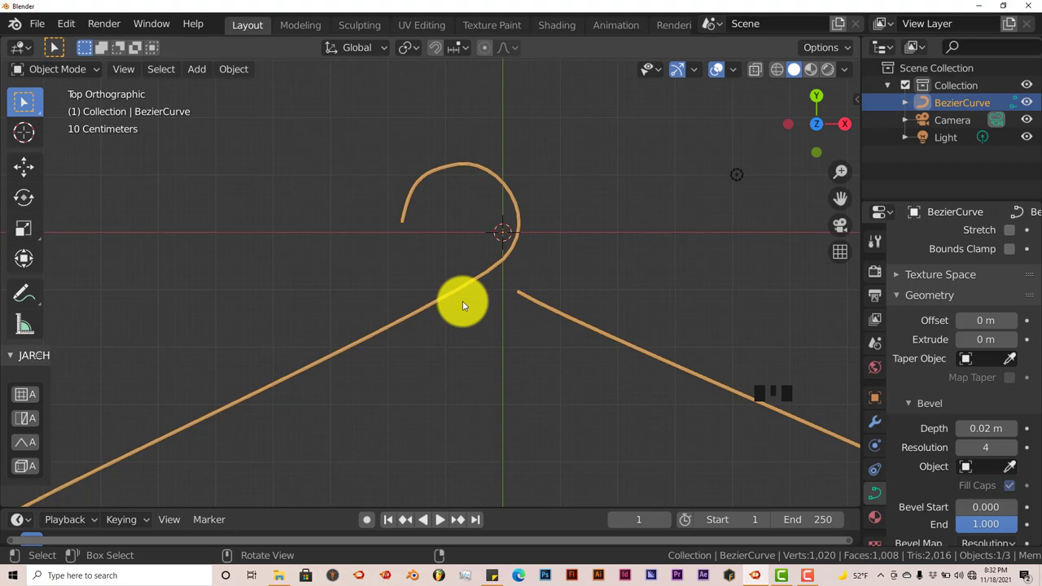
scroll("up", 3)
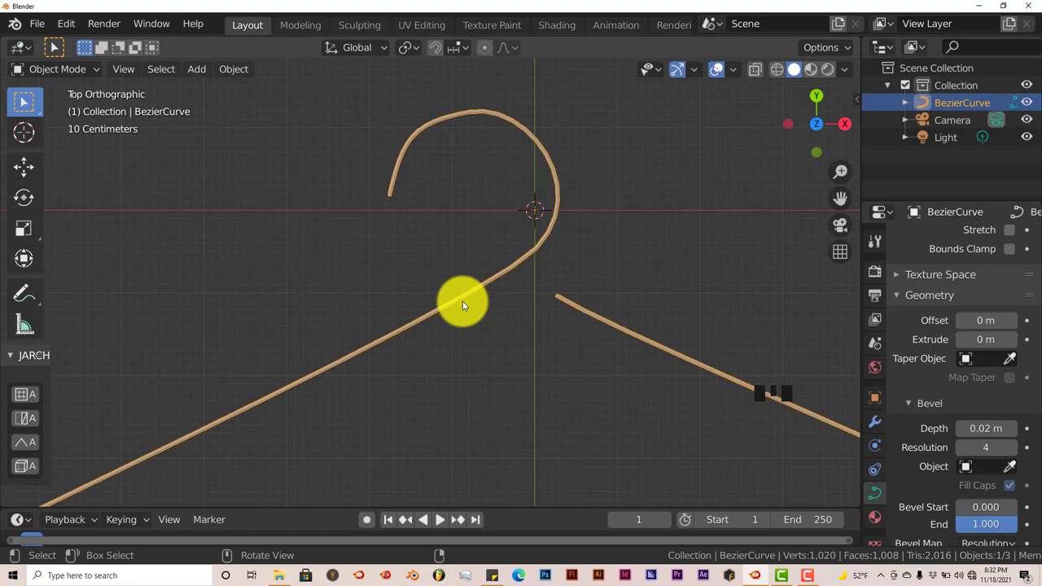
scroll("down", 3)
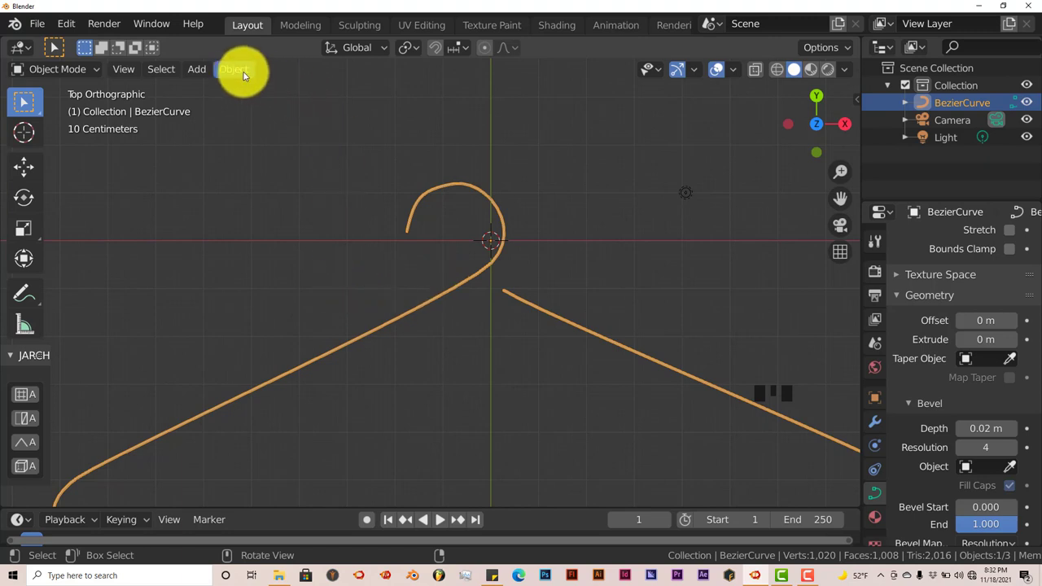
Step: Use Object > Convert to > Mesh from Curve/Meta/Surf/Text on the hanger
left_click(233, 68)
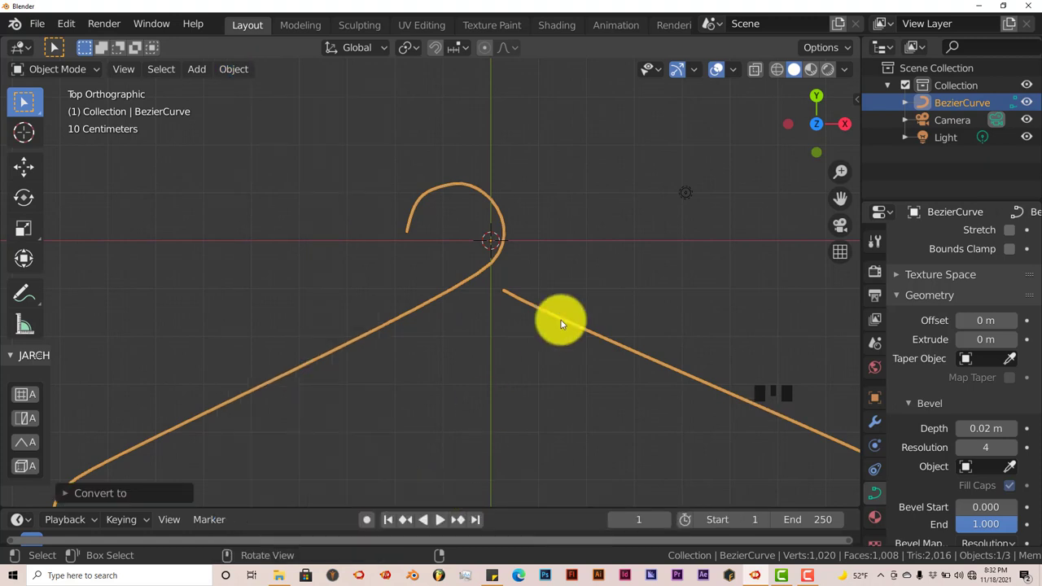
scroll("down", 3)
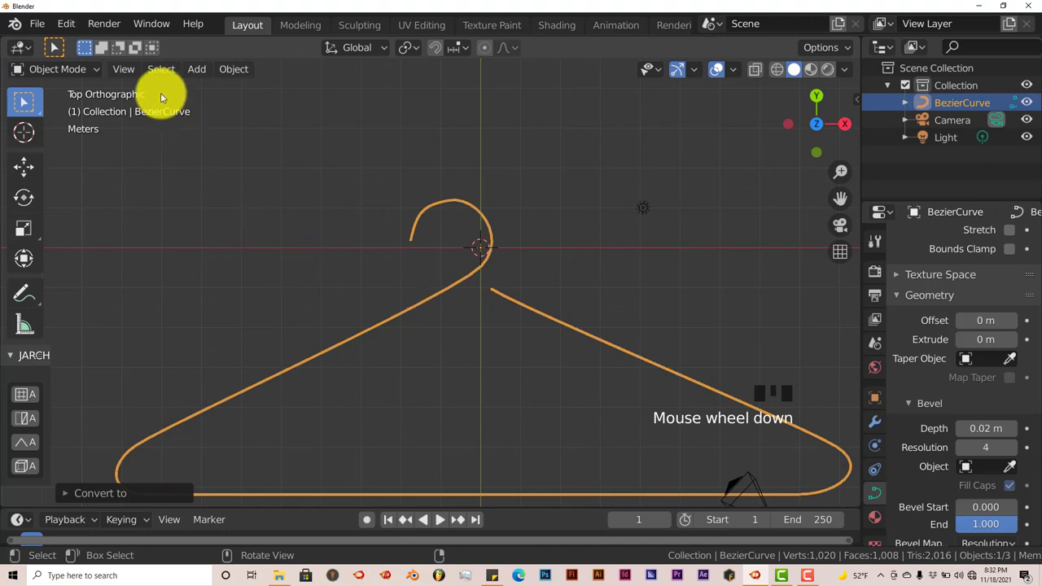
left_click(234, 68)
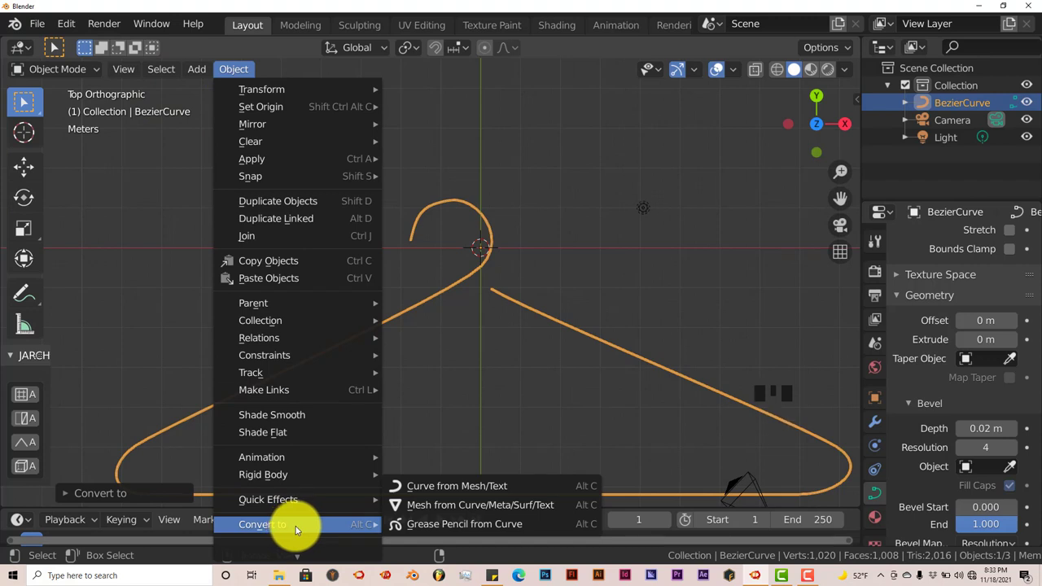
mouse_move(447, 505)
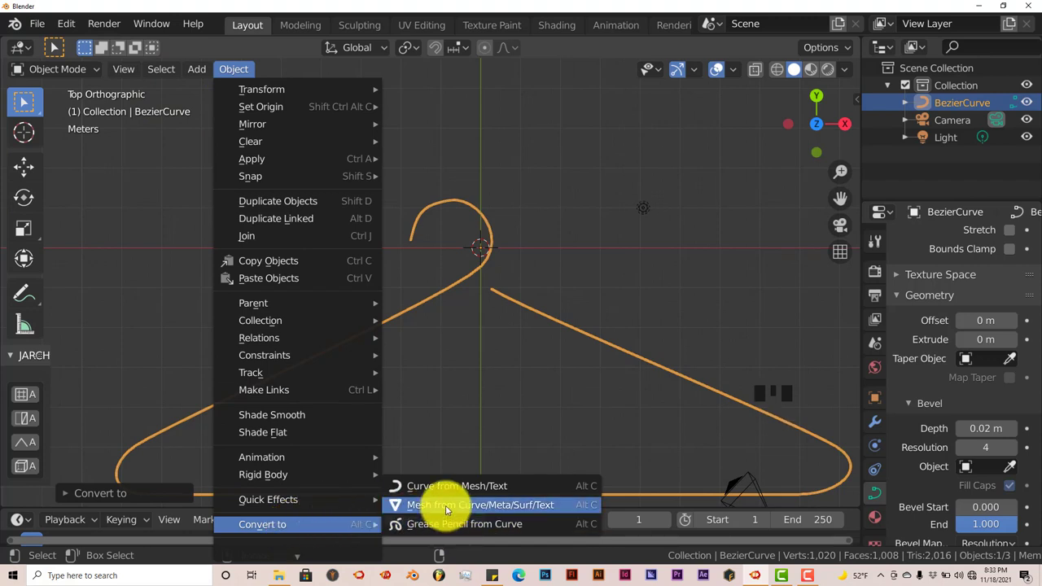
left_click(481, 504)
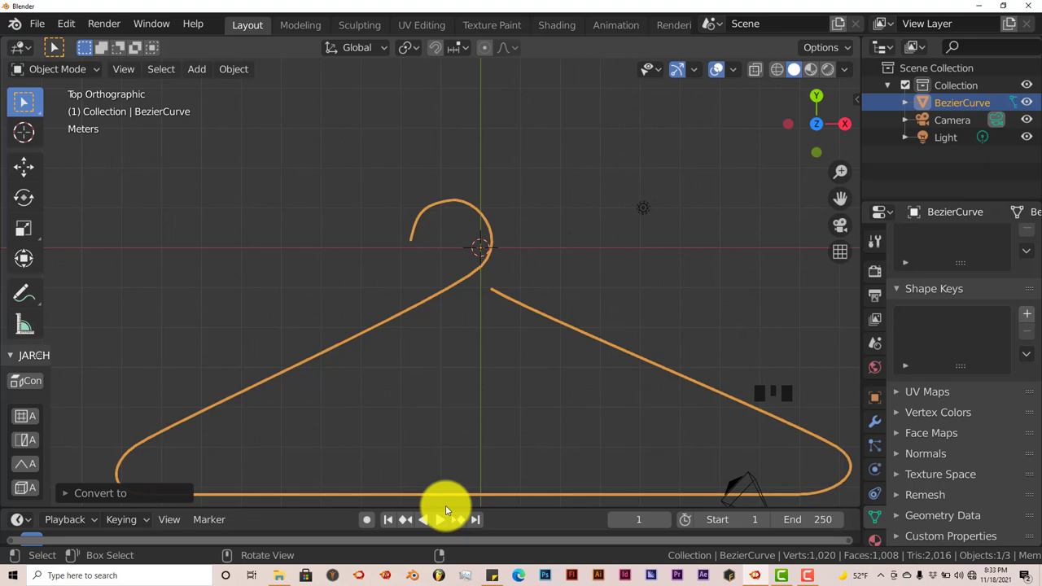
scroll("up", 3)
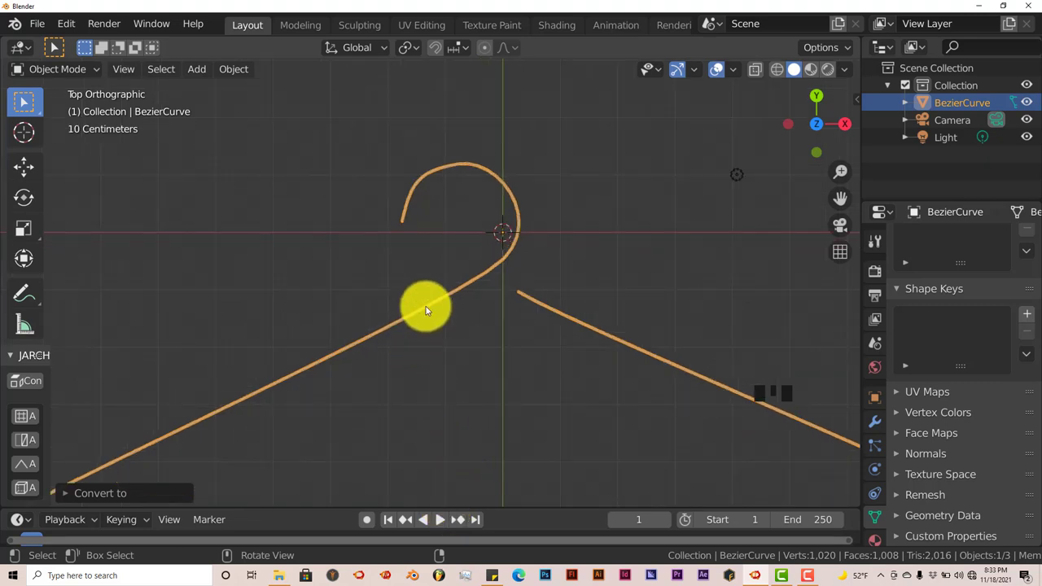
Step: Enter Edit Mode and zoom to inspect the hanger mesh's vertices and edge segments
key("Tab")
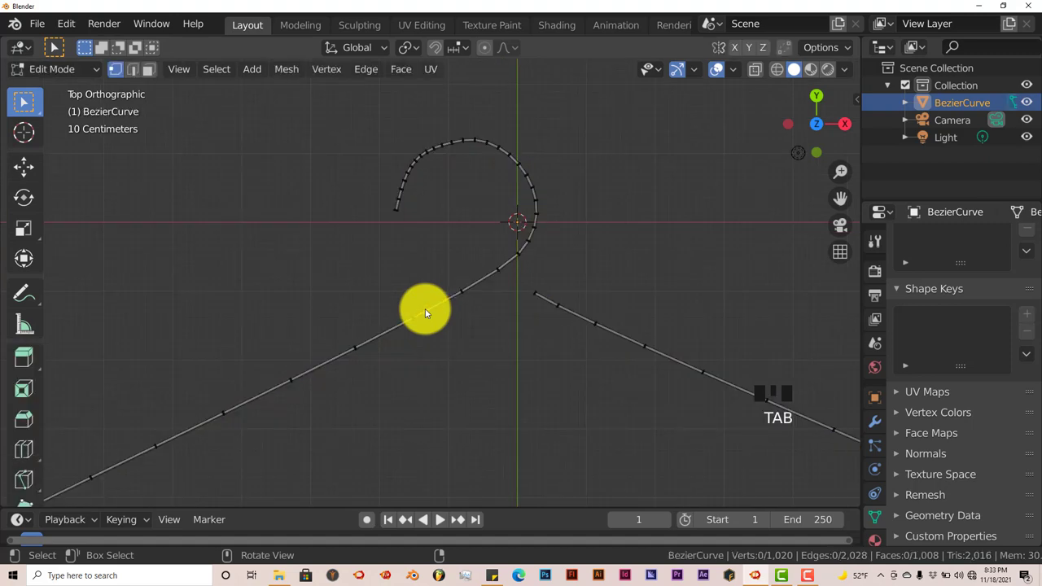
scroll("up", 3)
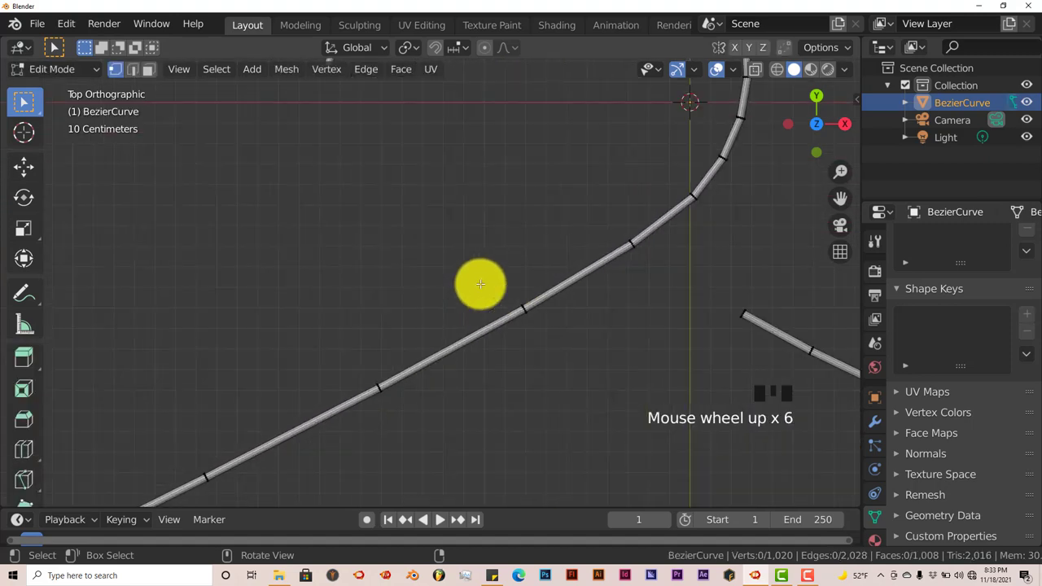
scroll("down", 3)
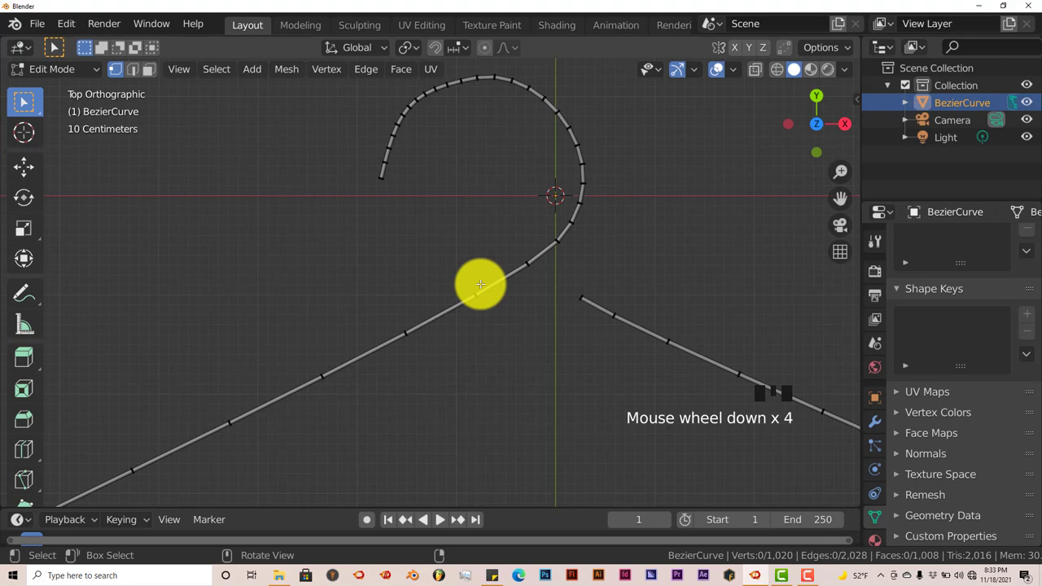
scroll("down", 3)
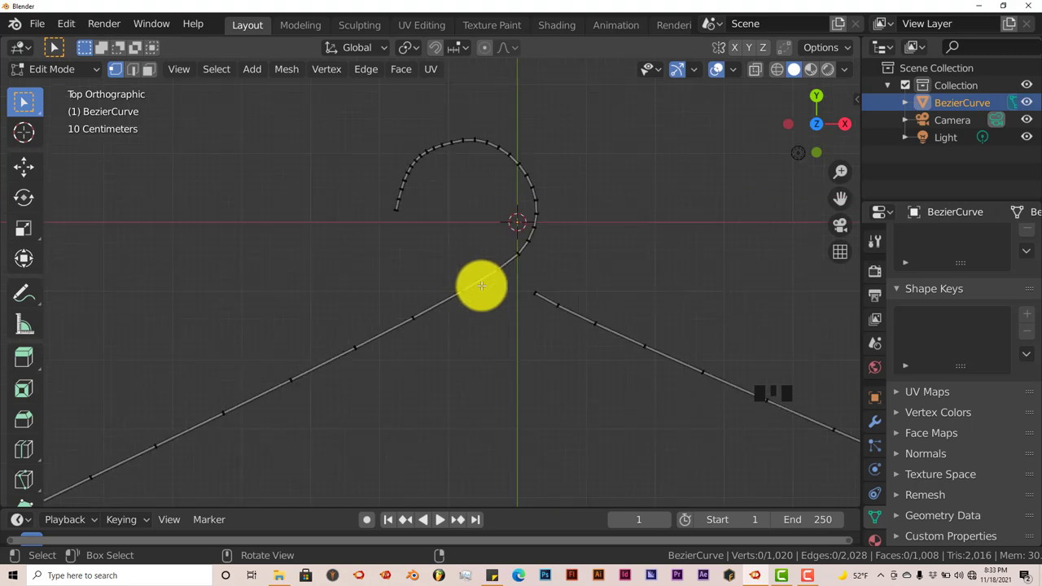
scroll("down", 3)
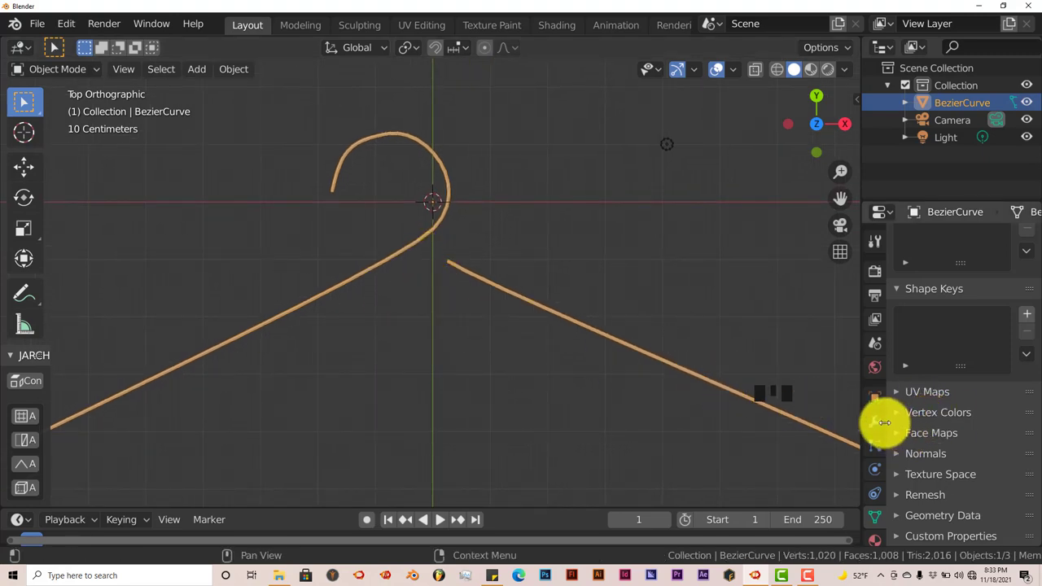
Step: Add a Catmull-Clark Subdivision Surface modifier in the hanger's Modifier properties
left_click(874, 422)
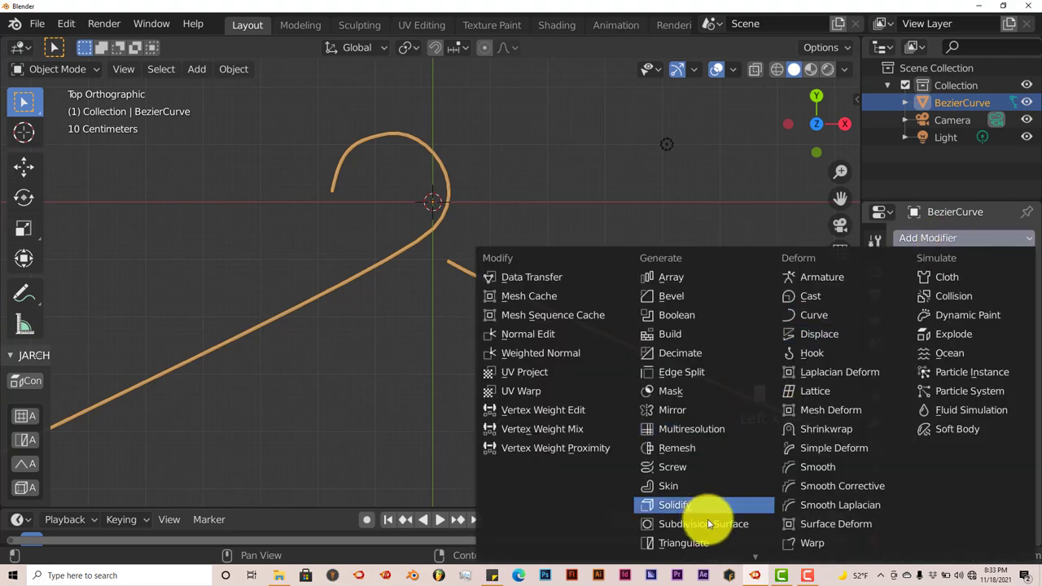
left_click(703, 523)
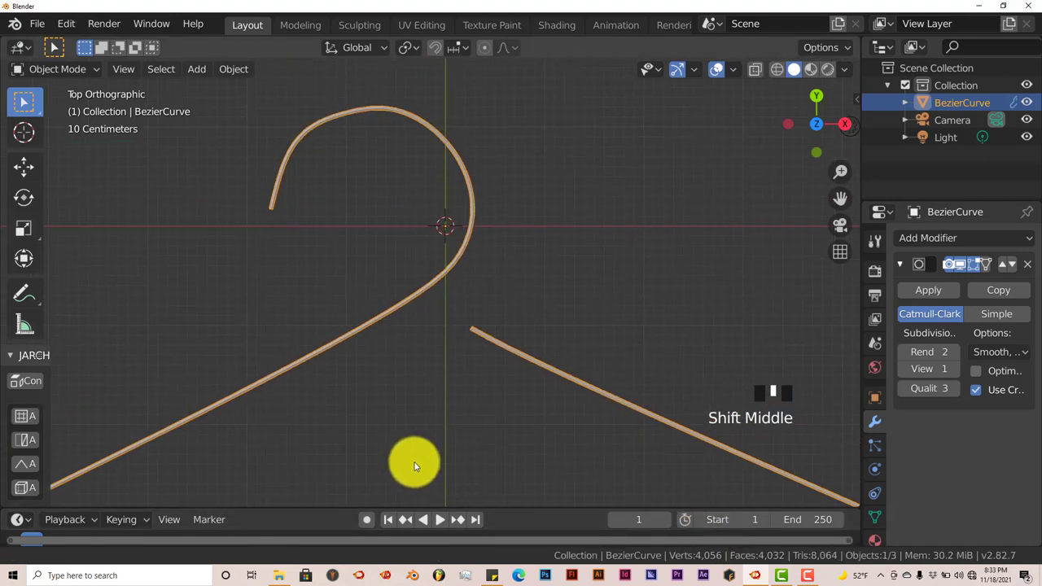
scroll("down", 3)
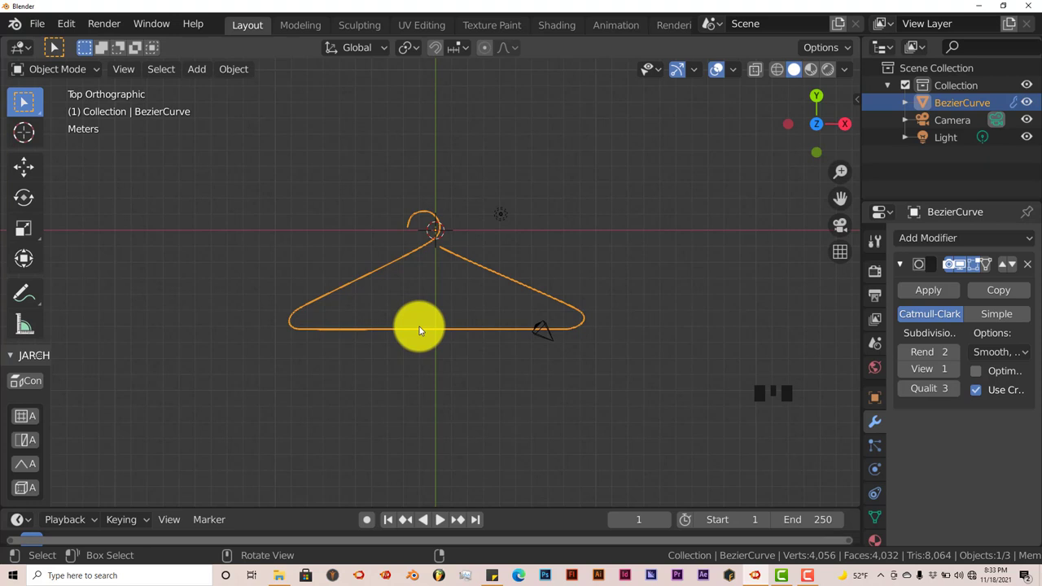
scroll("up", 3)
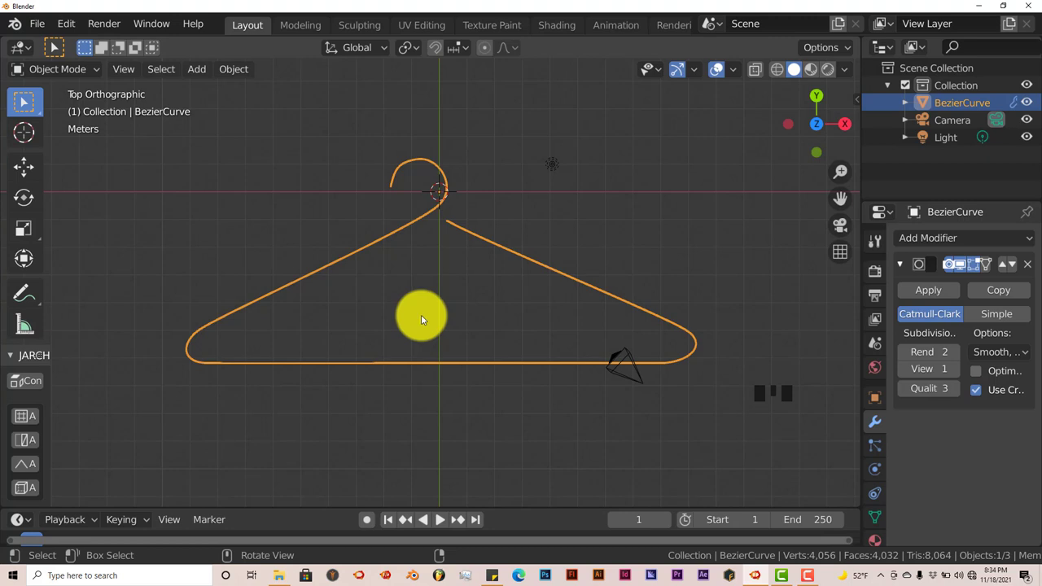
mouse_move(423, 317)
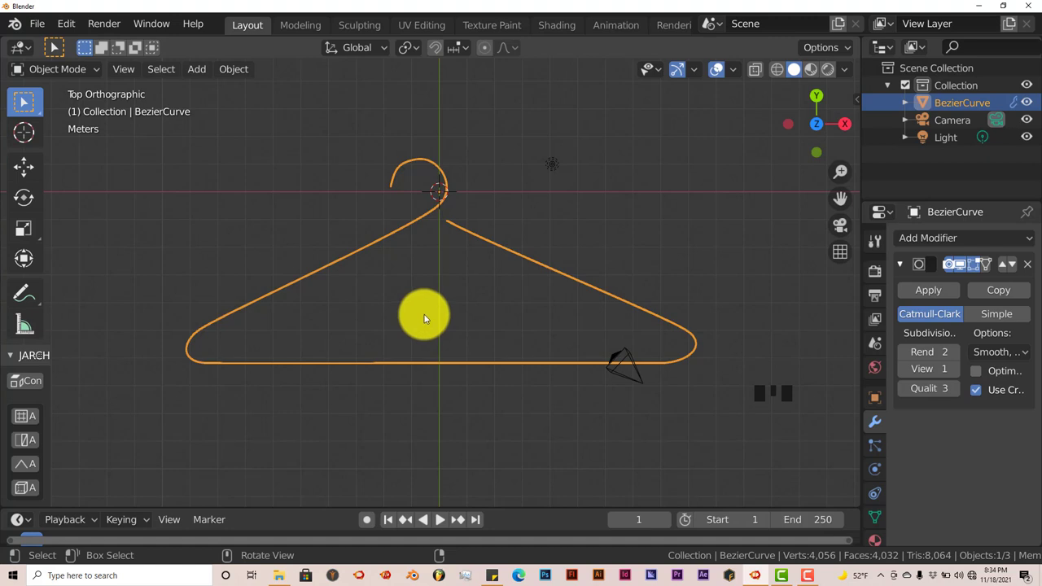
mouse_move(435, 325)
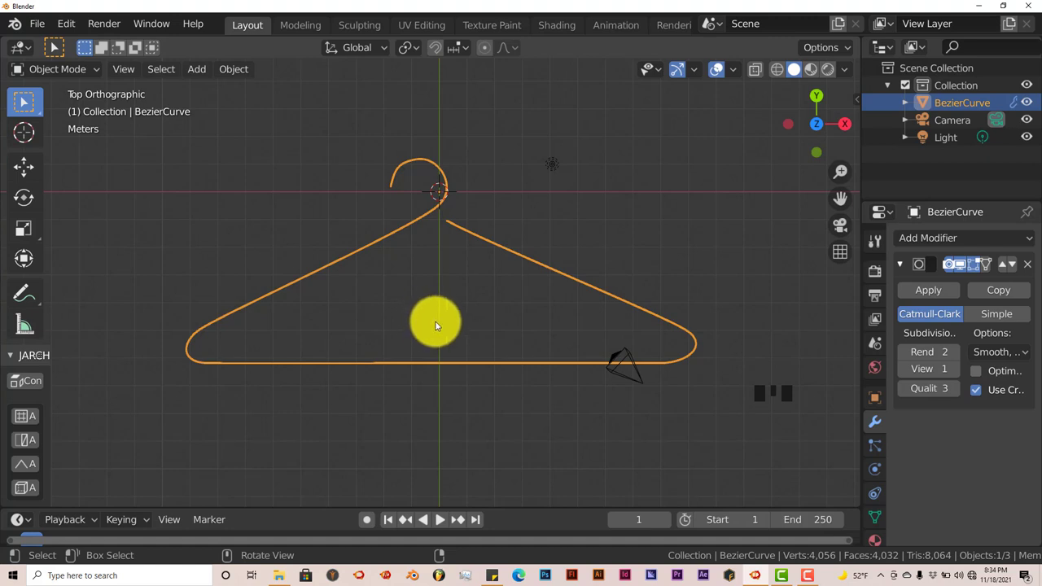